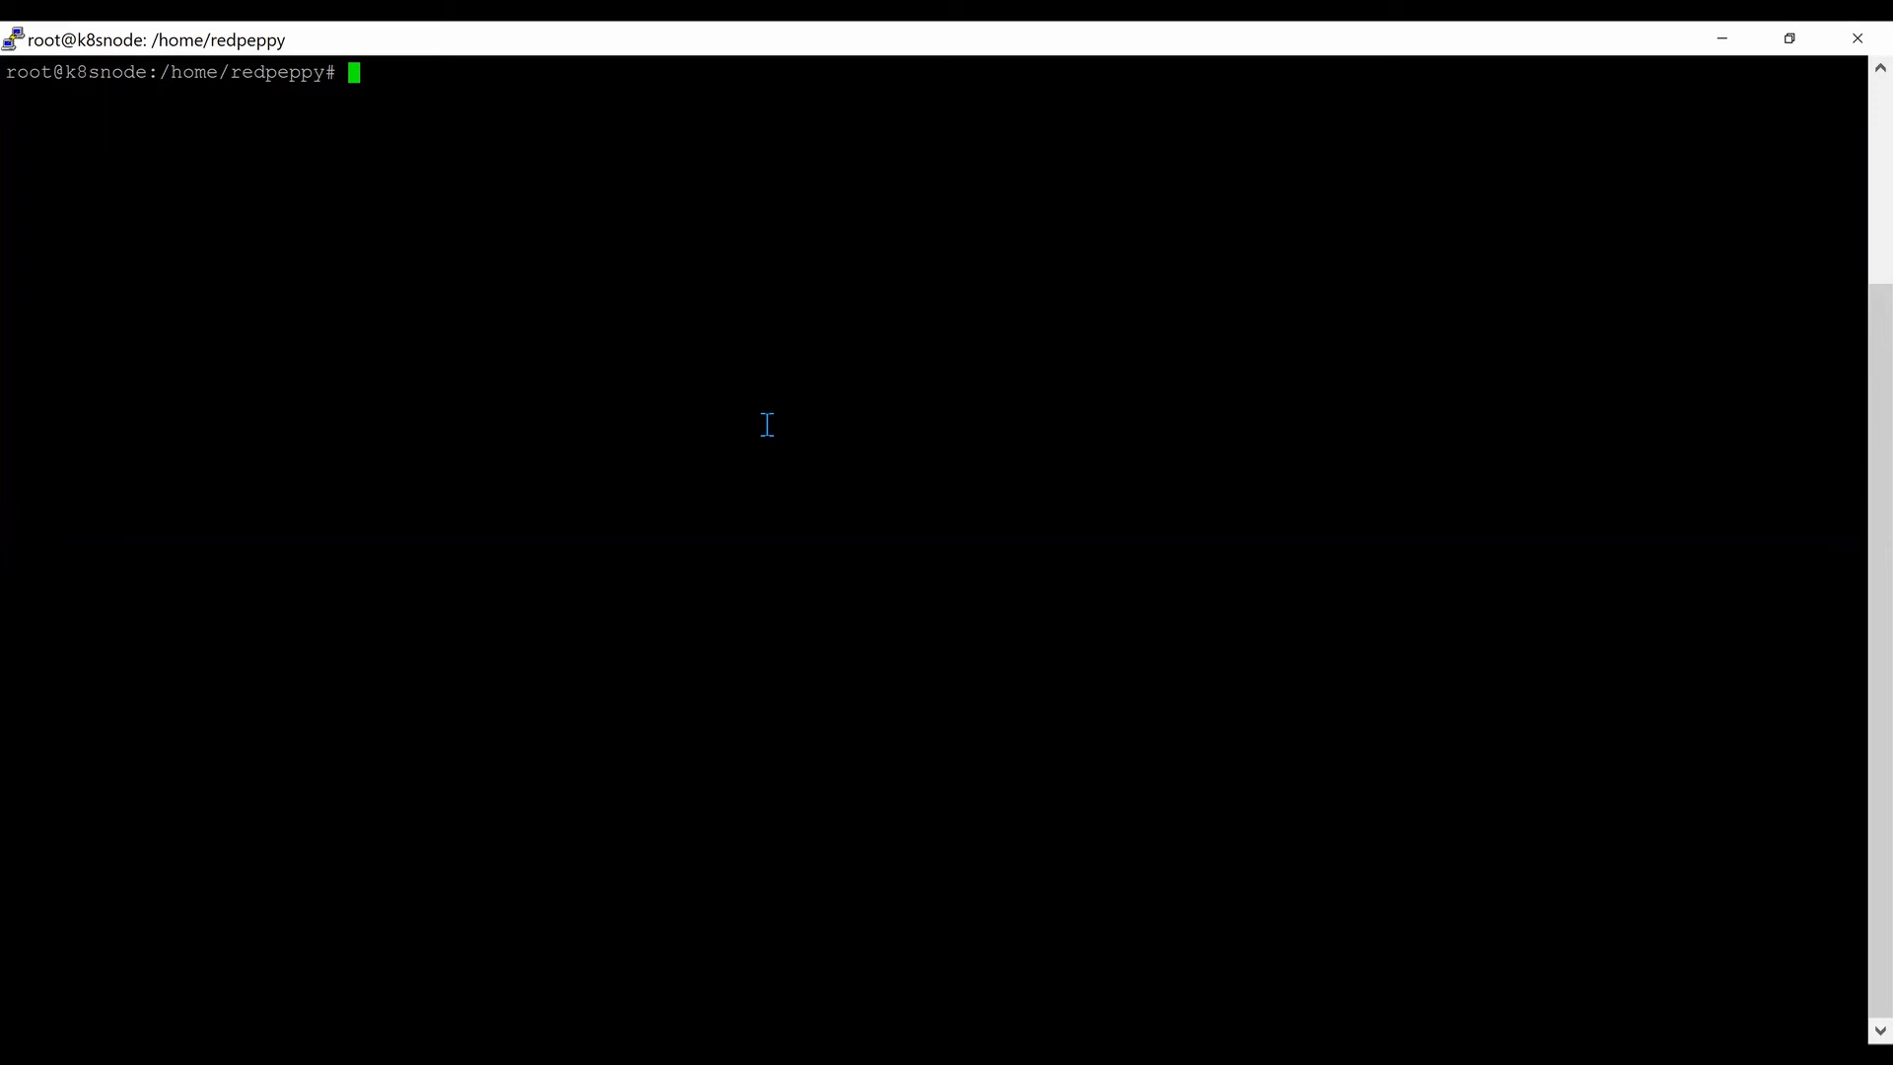
Run kubectl get pods -A and highlight the etcd-k8snode pod row.
type("kubectl")
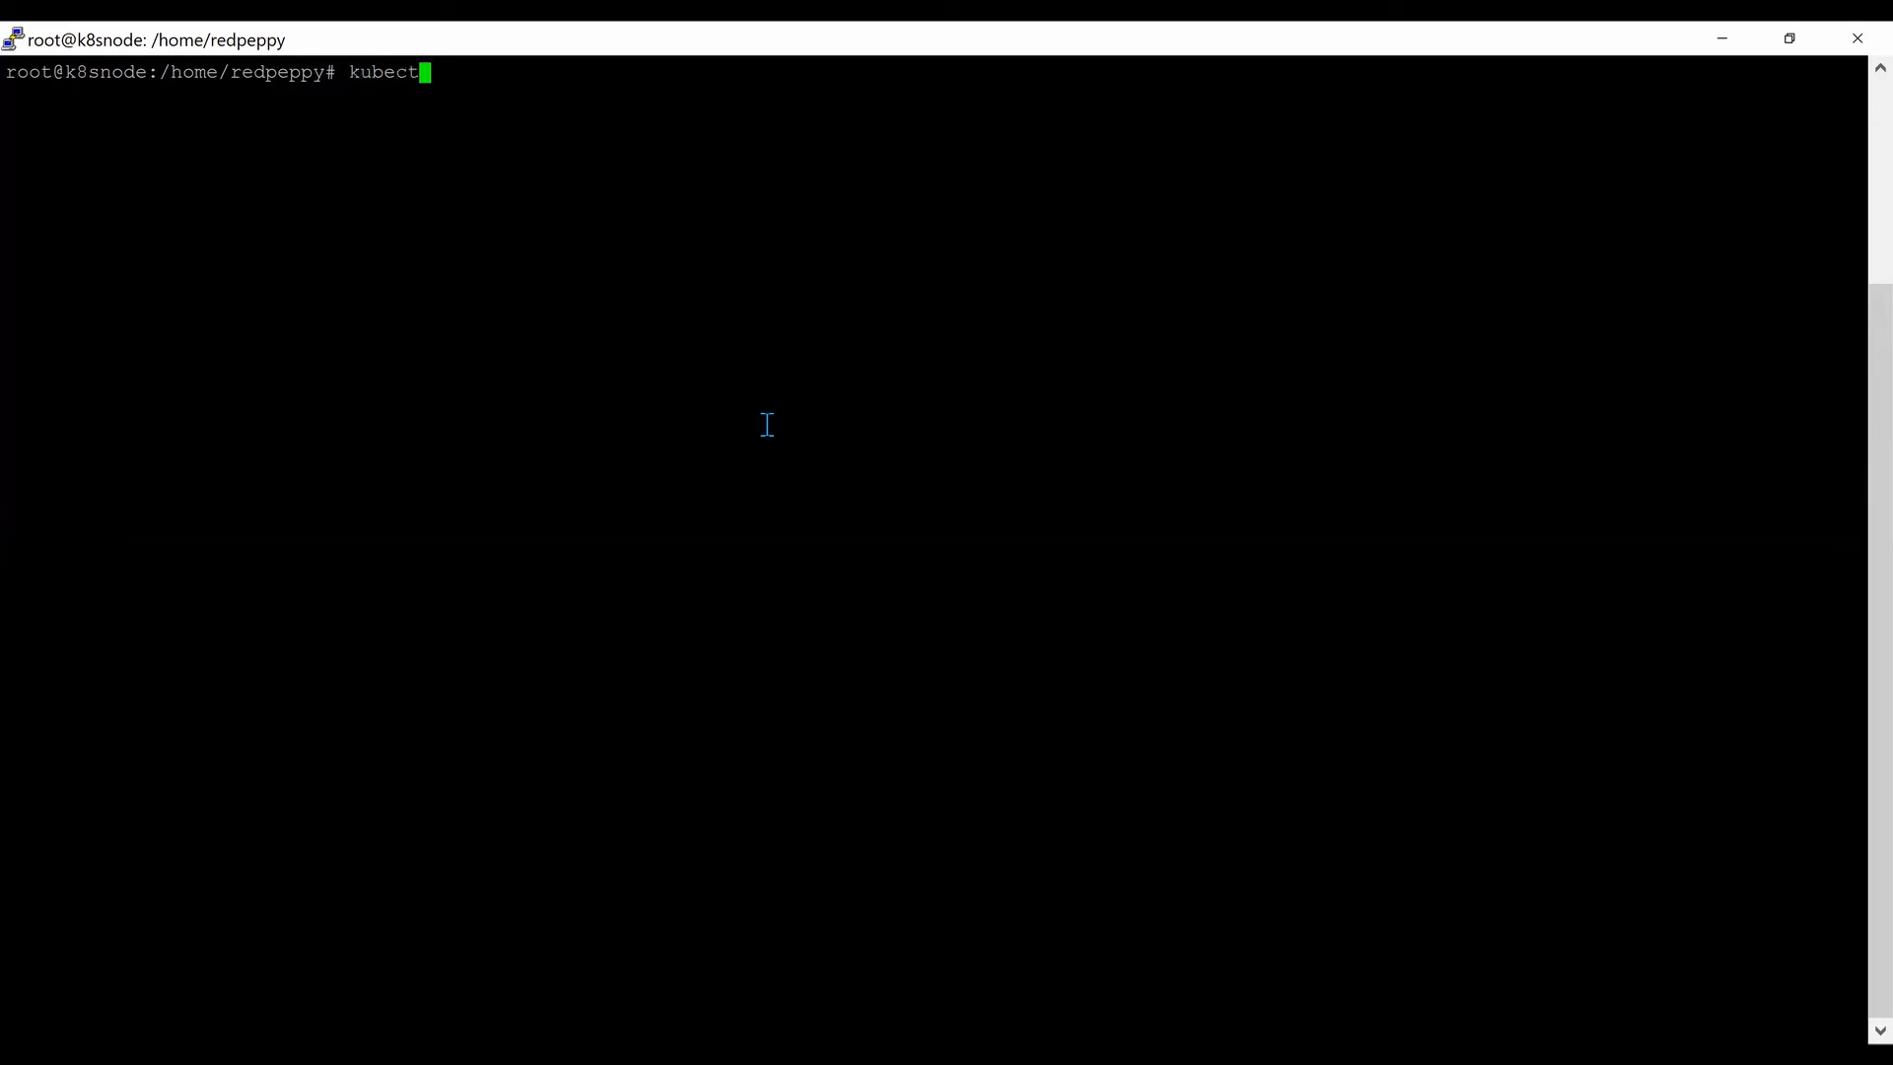
type("l")
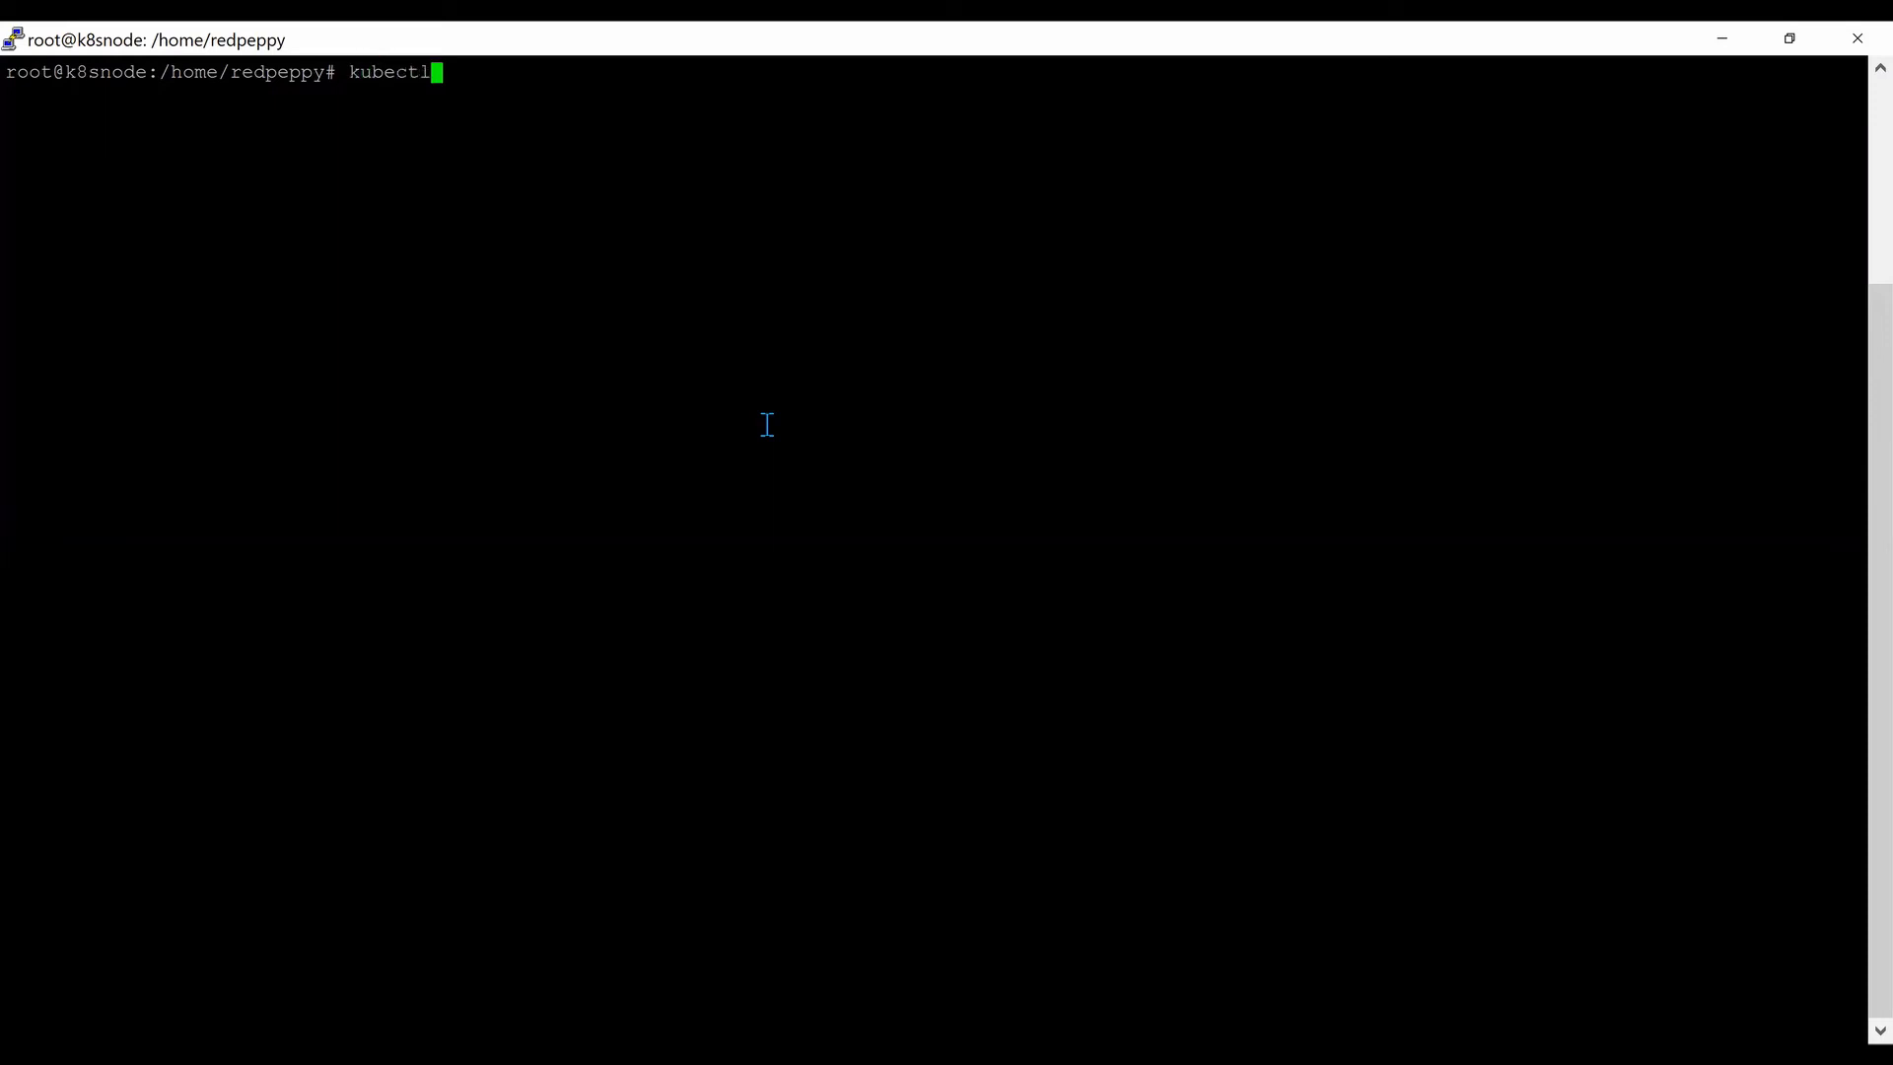
type("get pods")
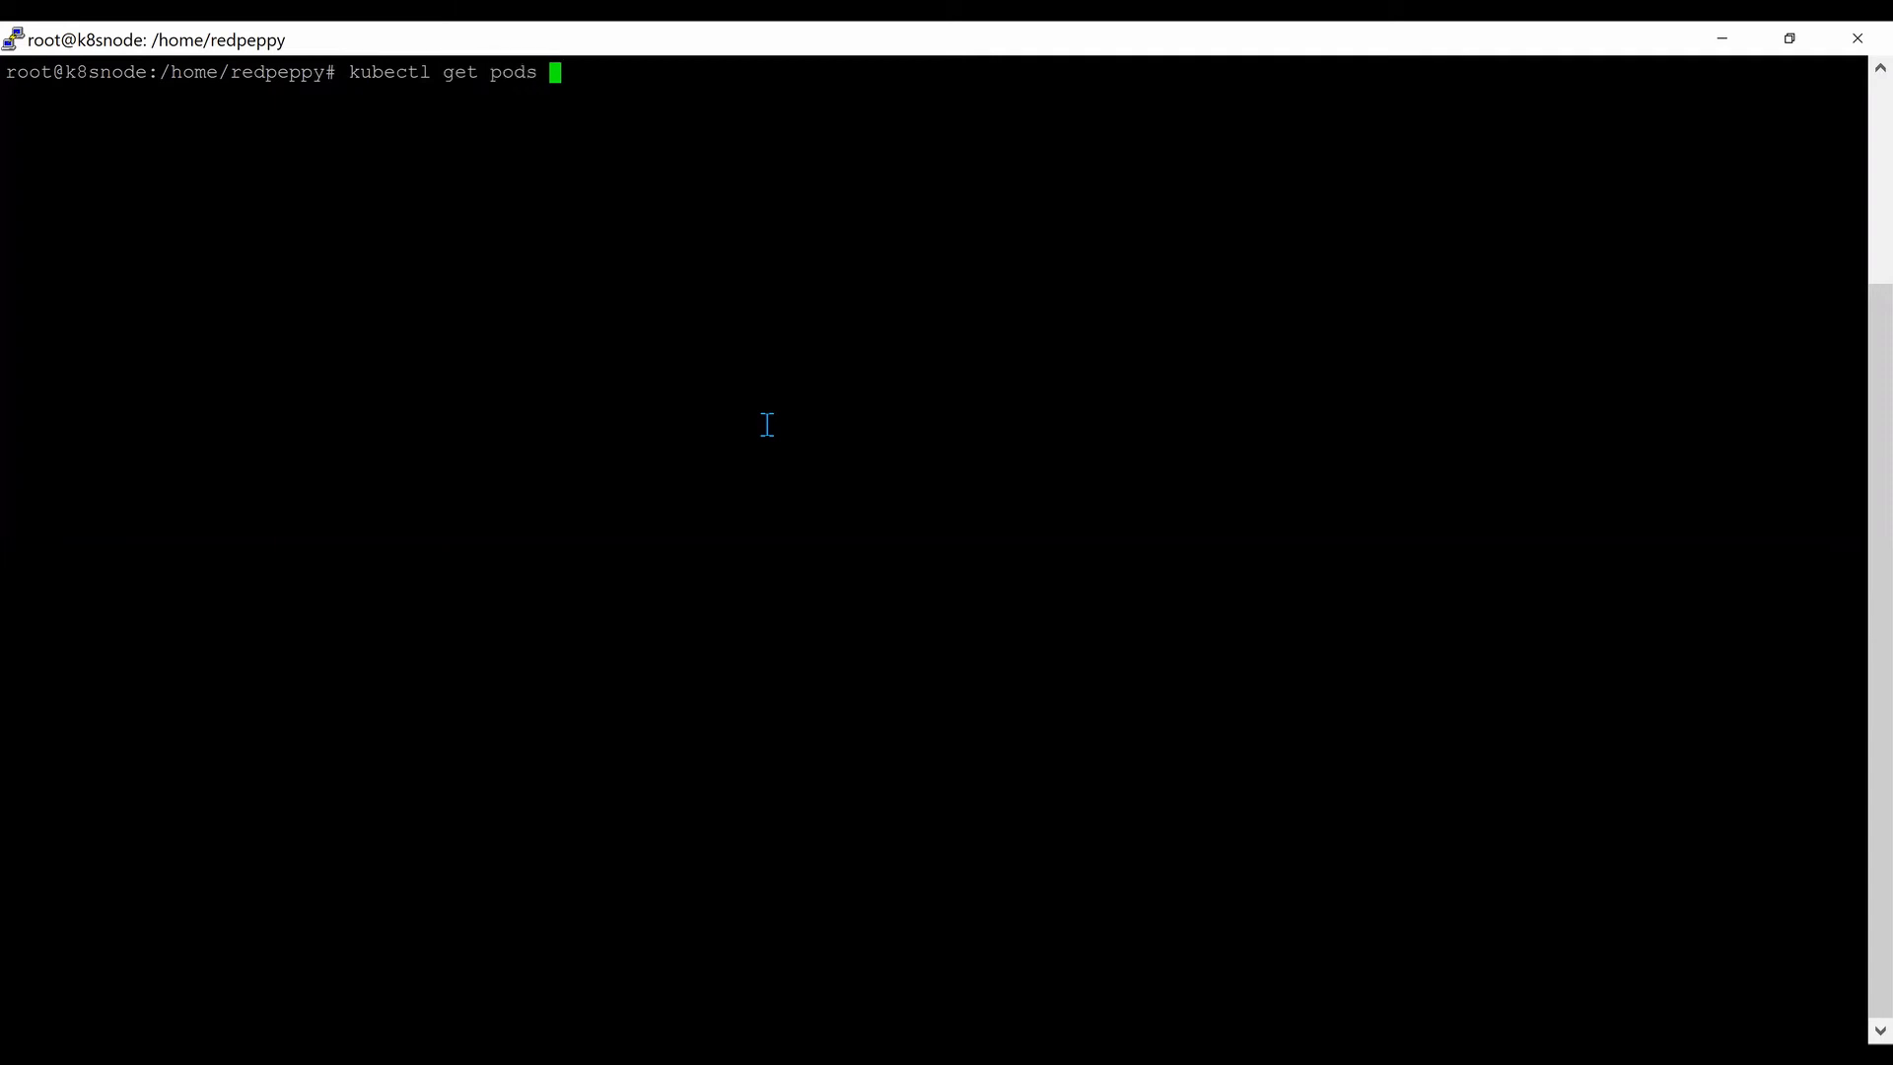
type("-A")
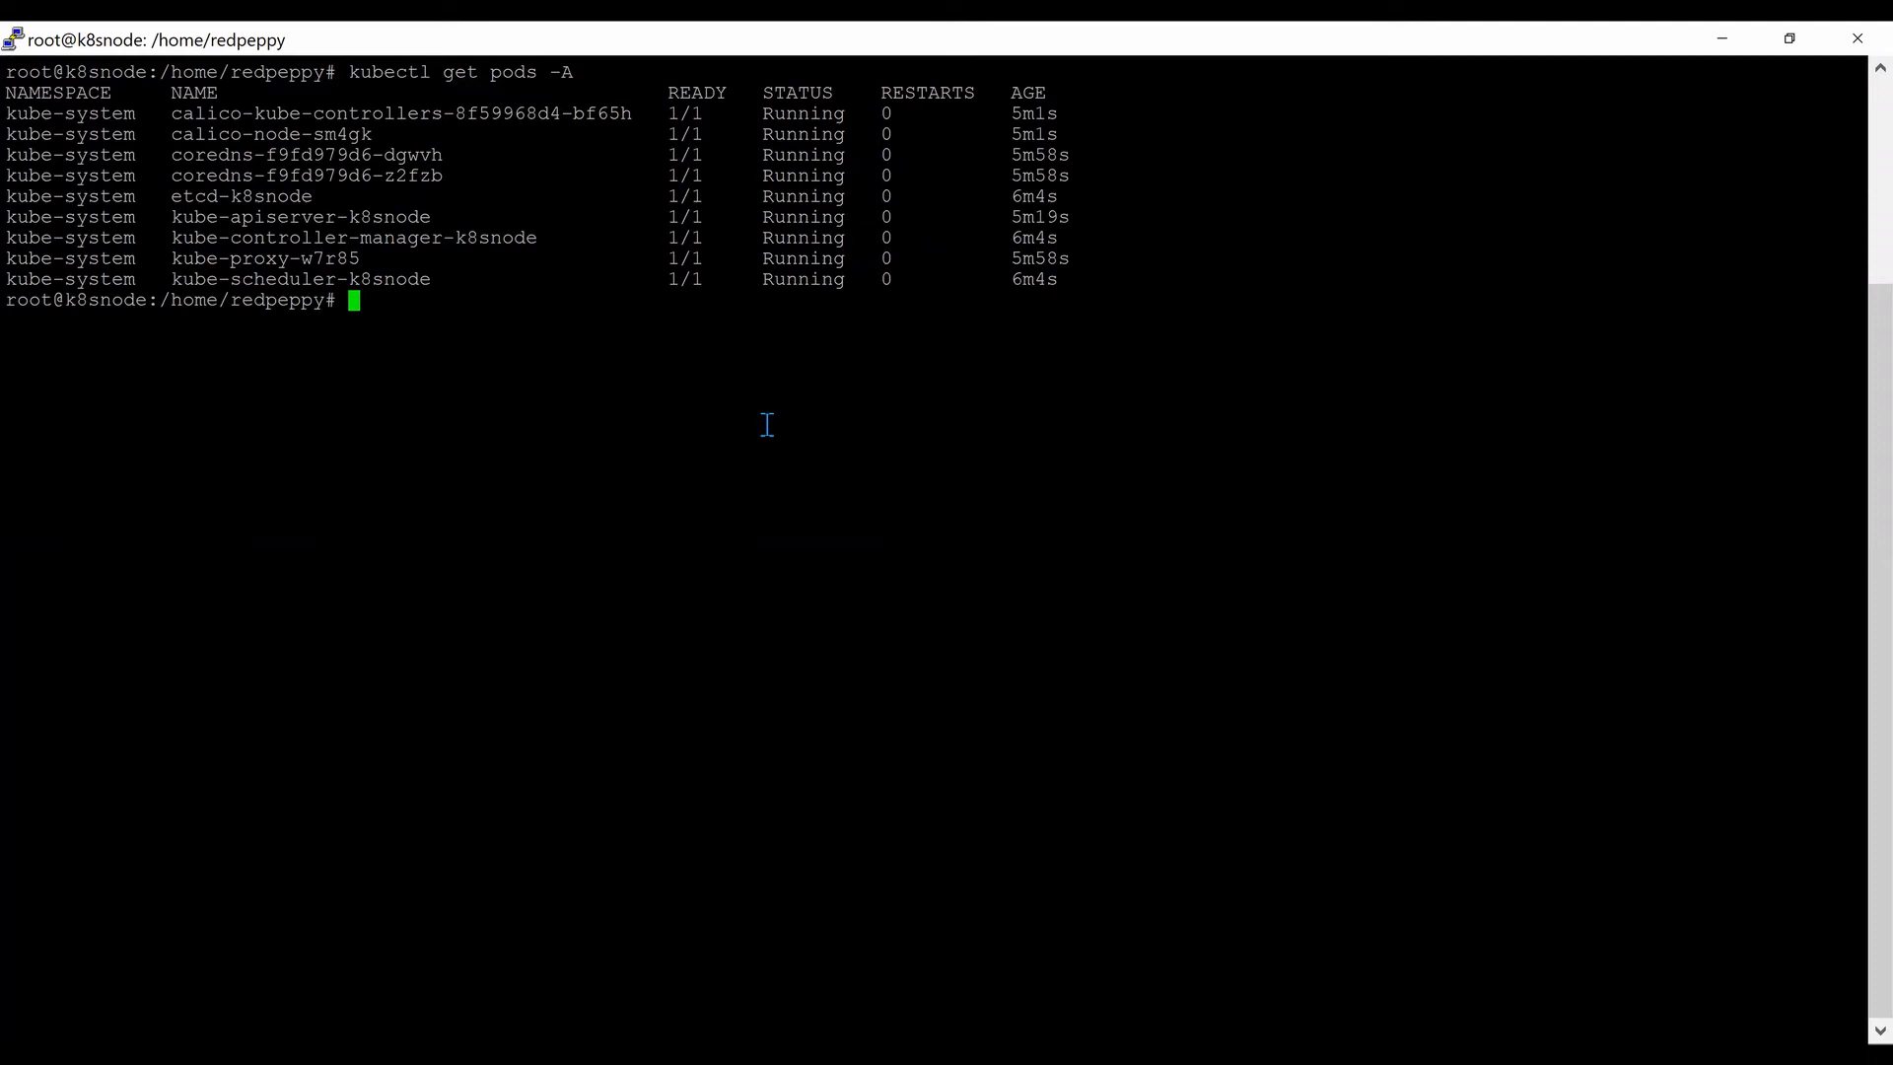
double_click(23, 196)
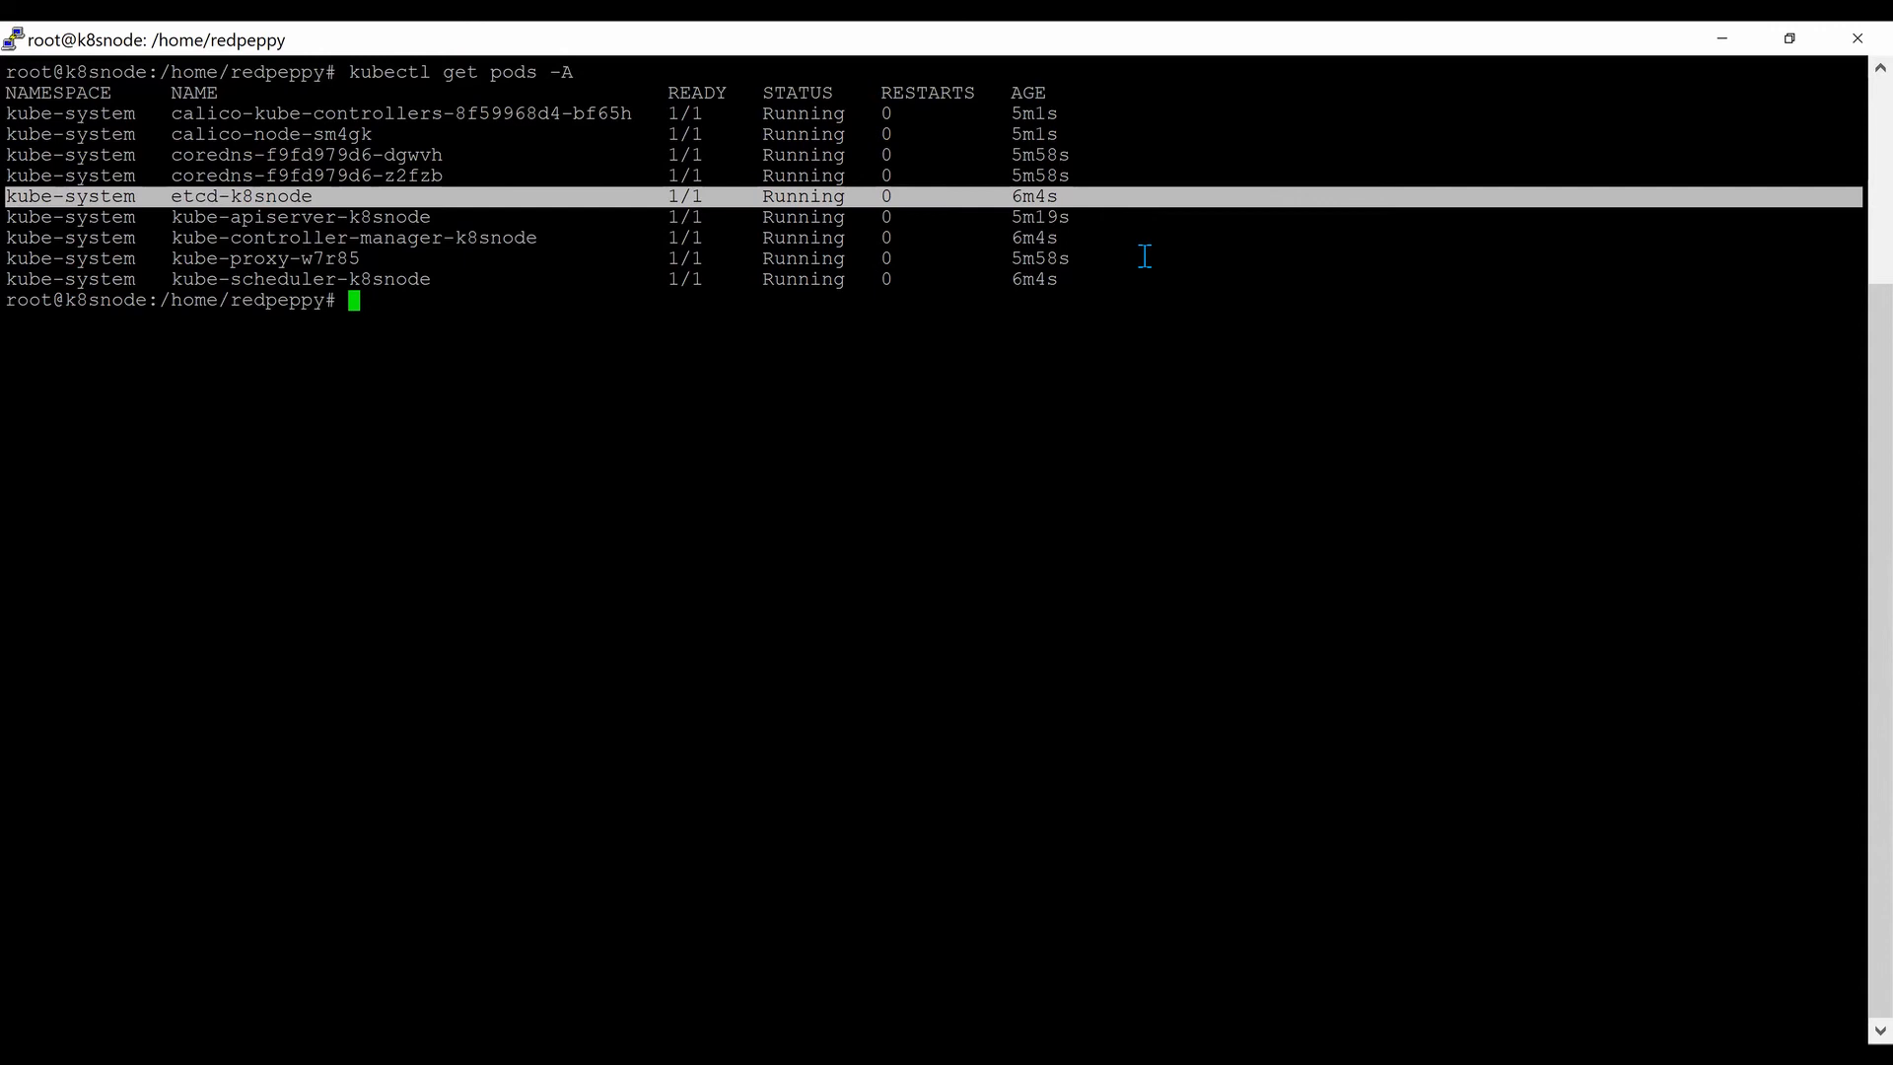
mouse_move(565, 199)
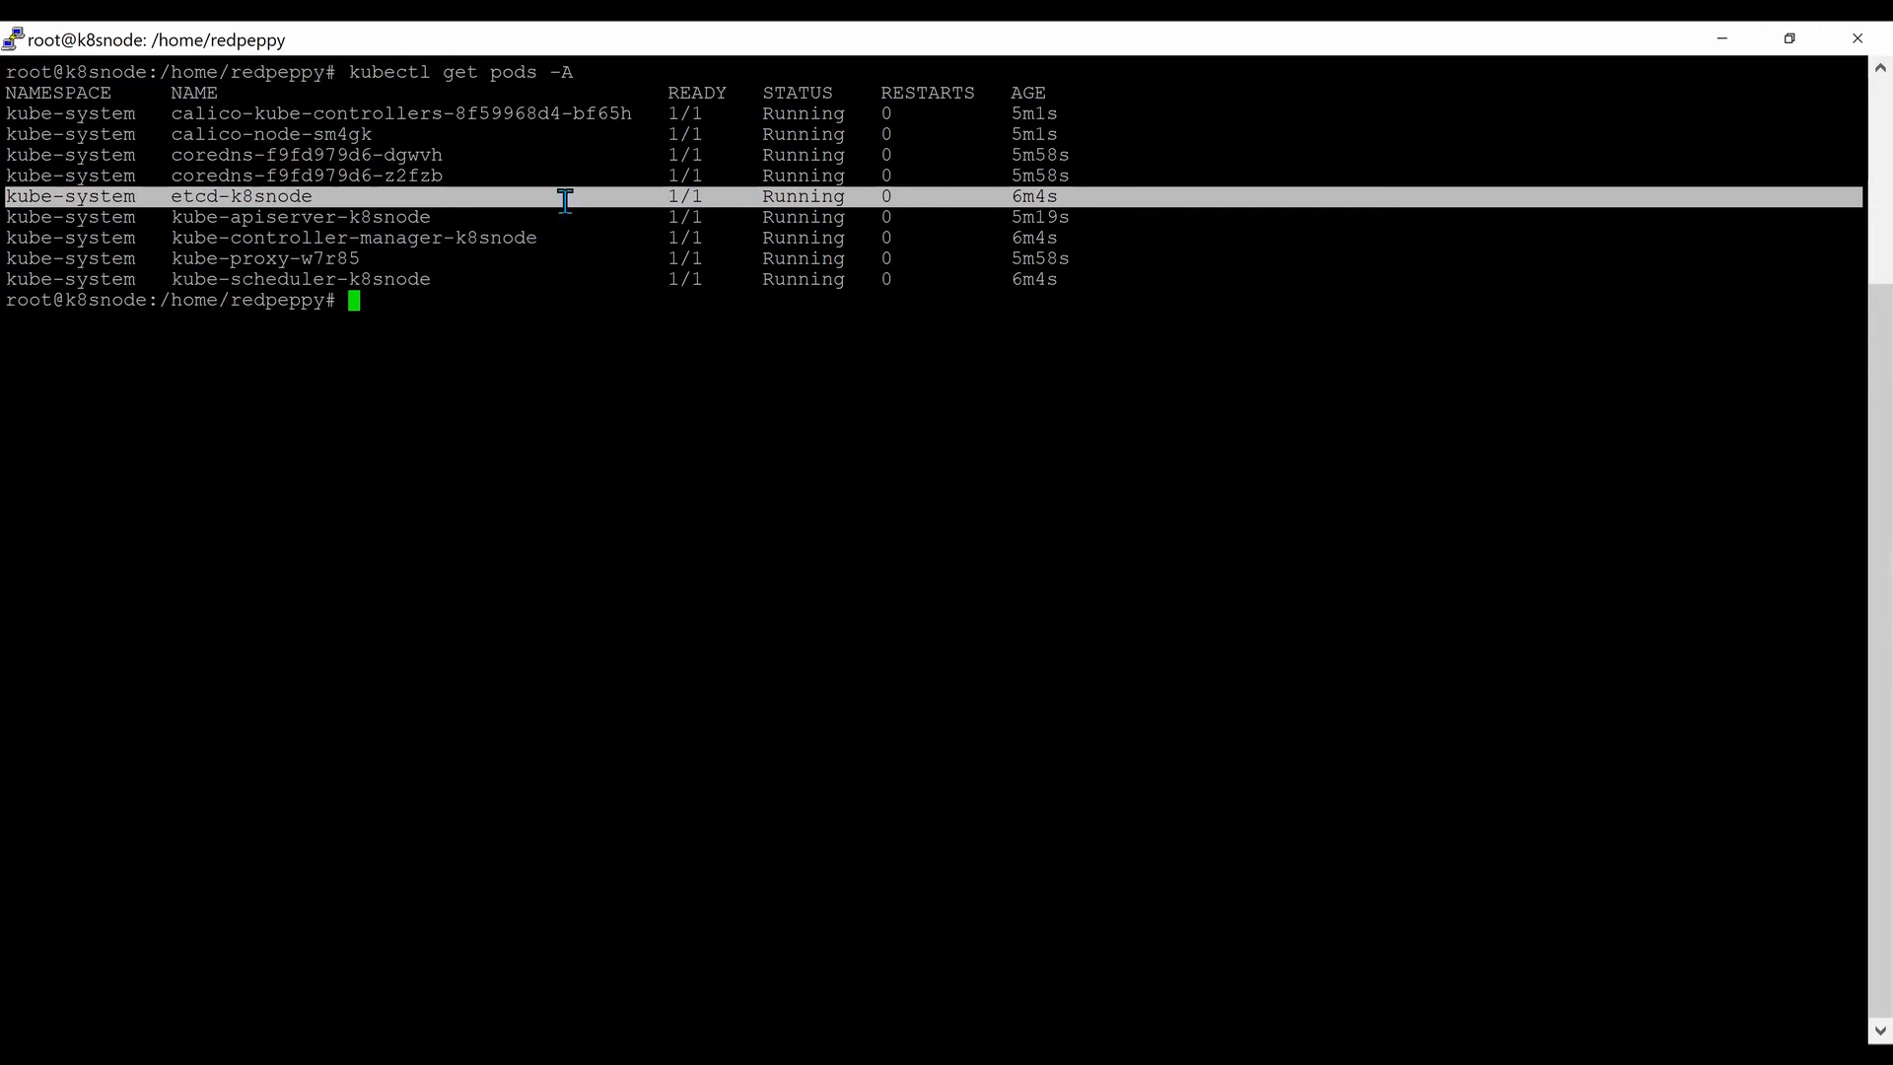
mouse_move(609, 488)
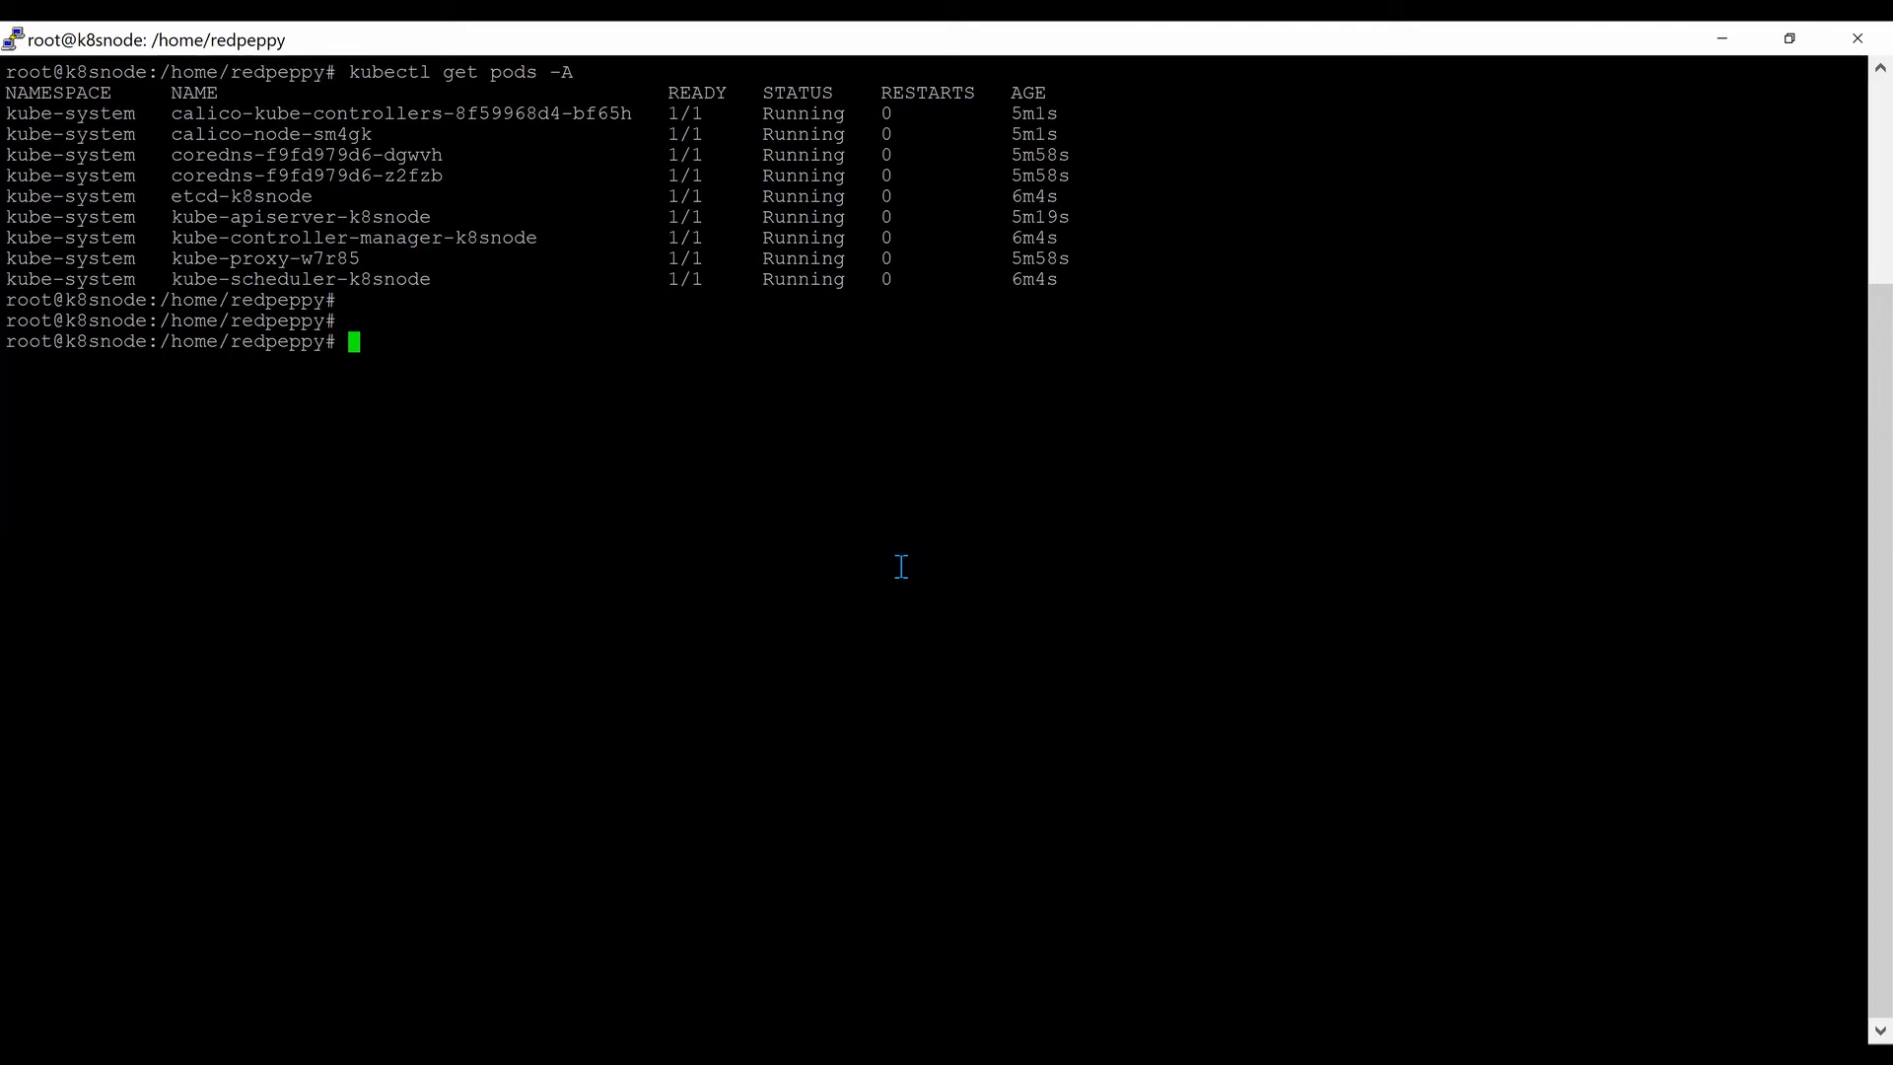
Install the etcd-client package with apt and display etcdctl's usage help.
type("apt install etcd-client")
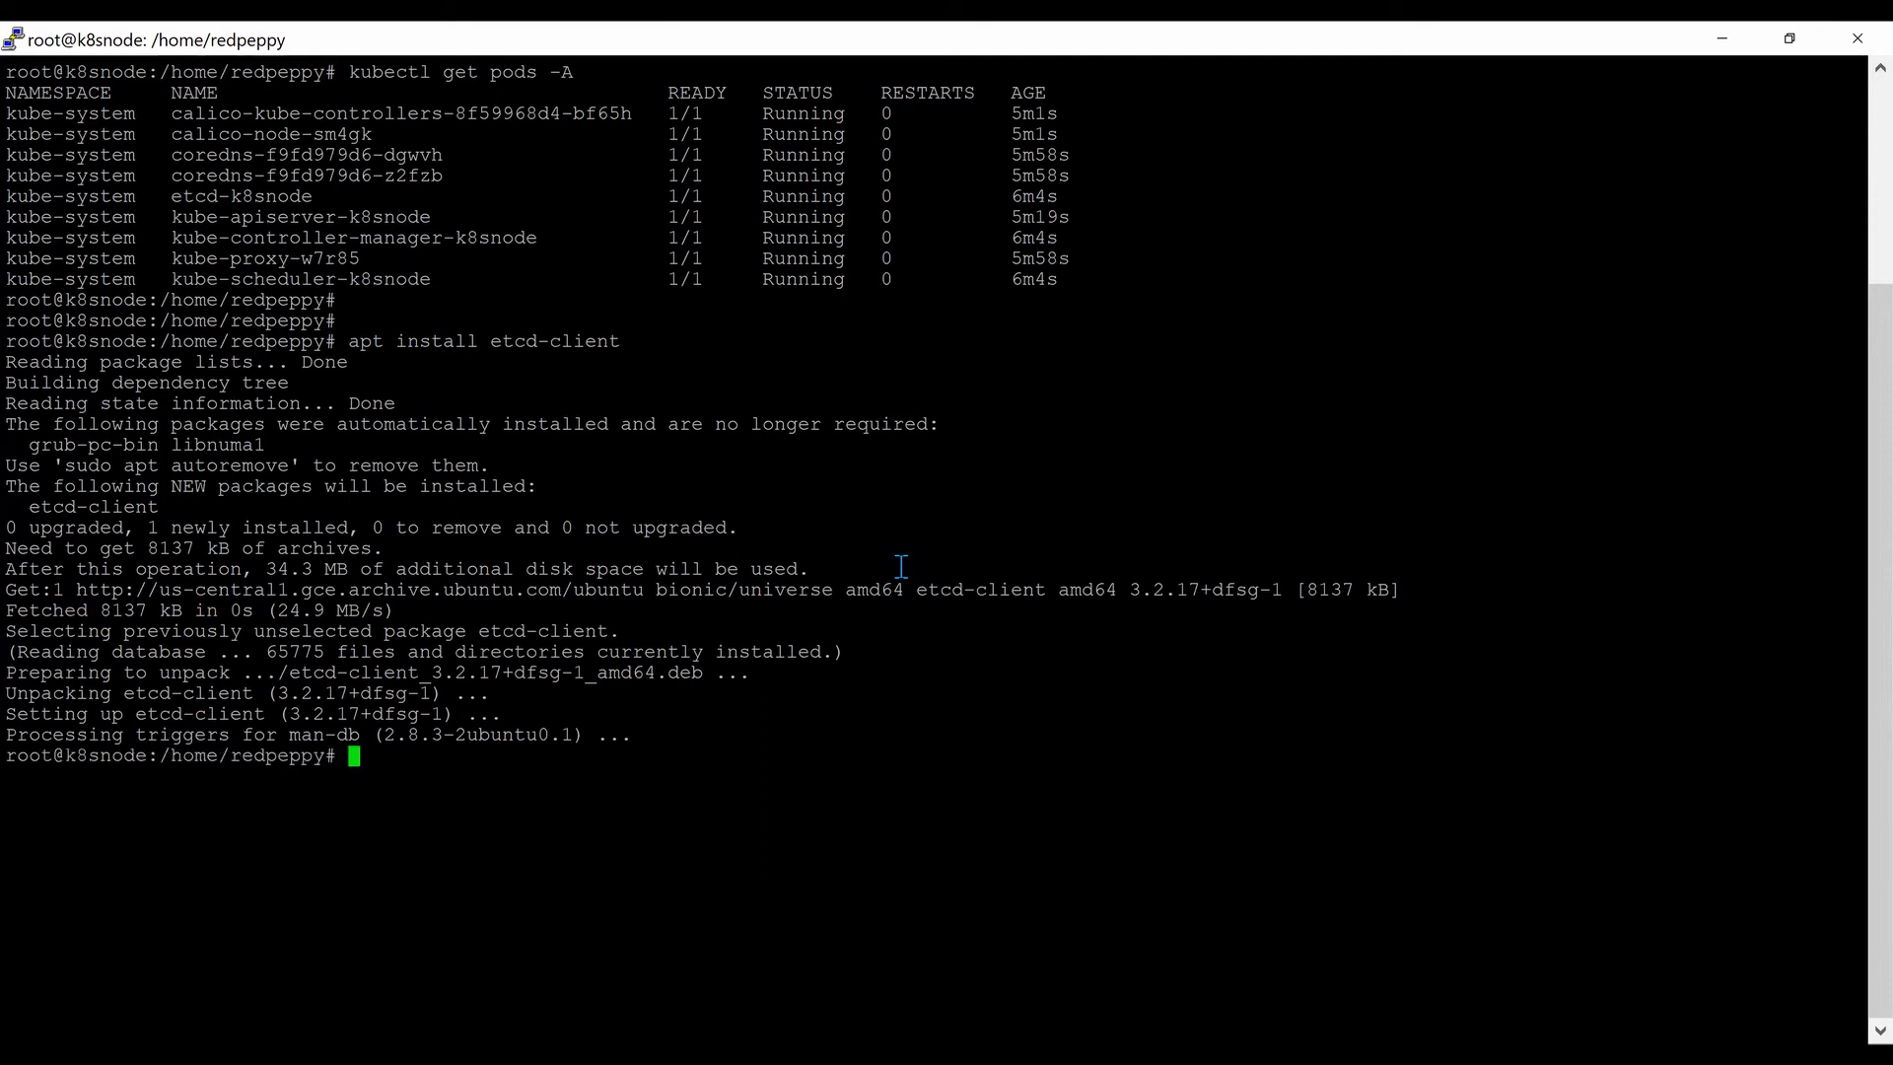
type("etcd")
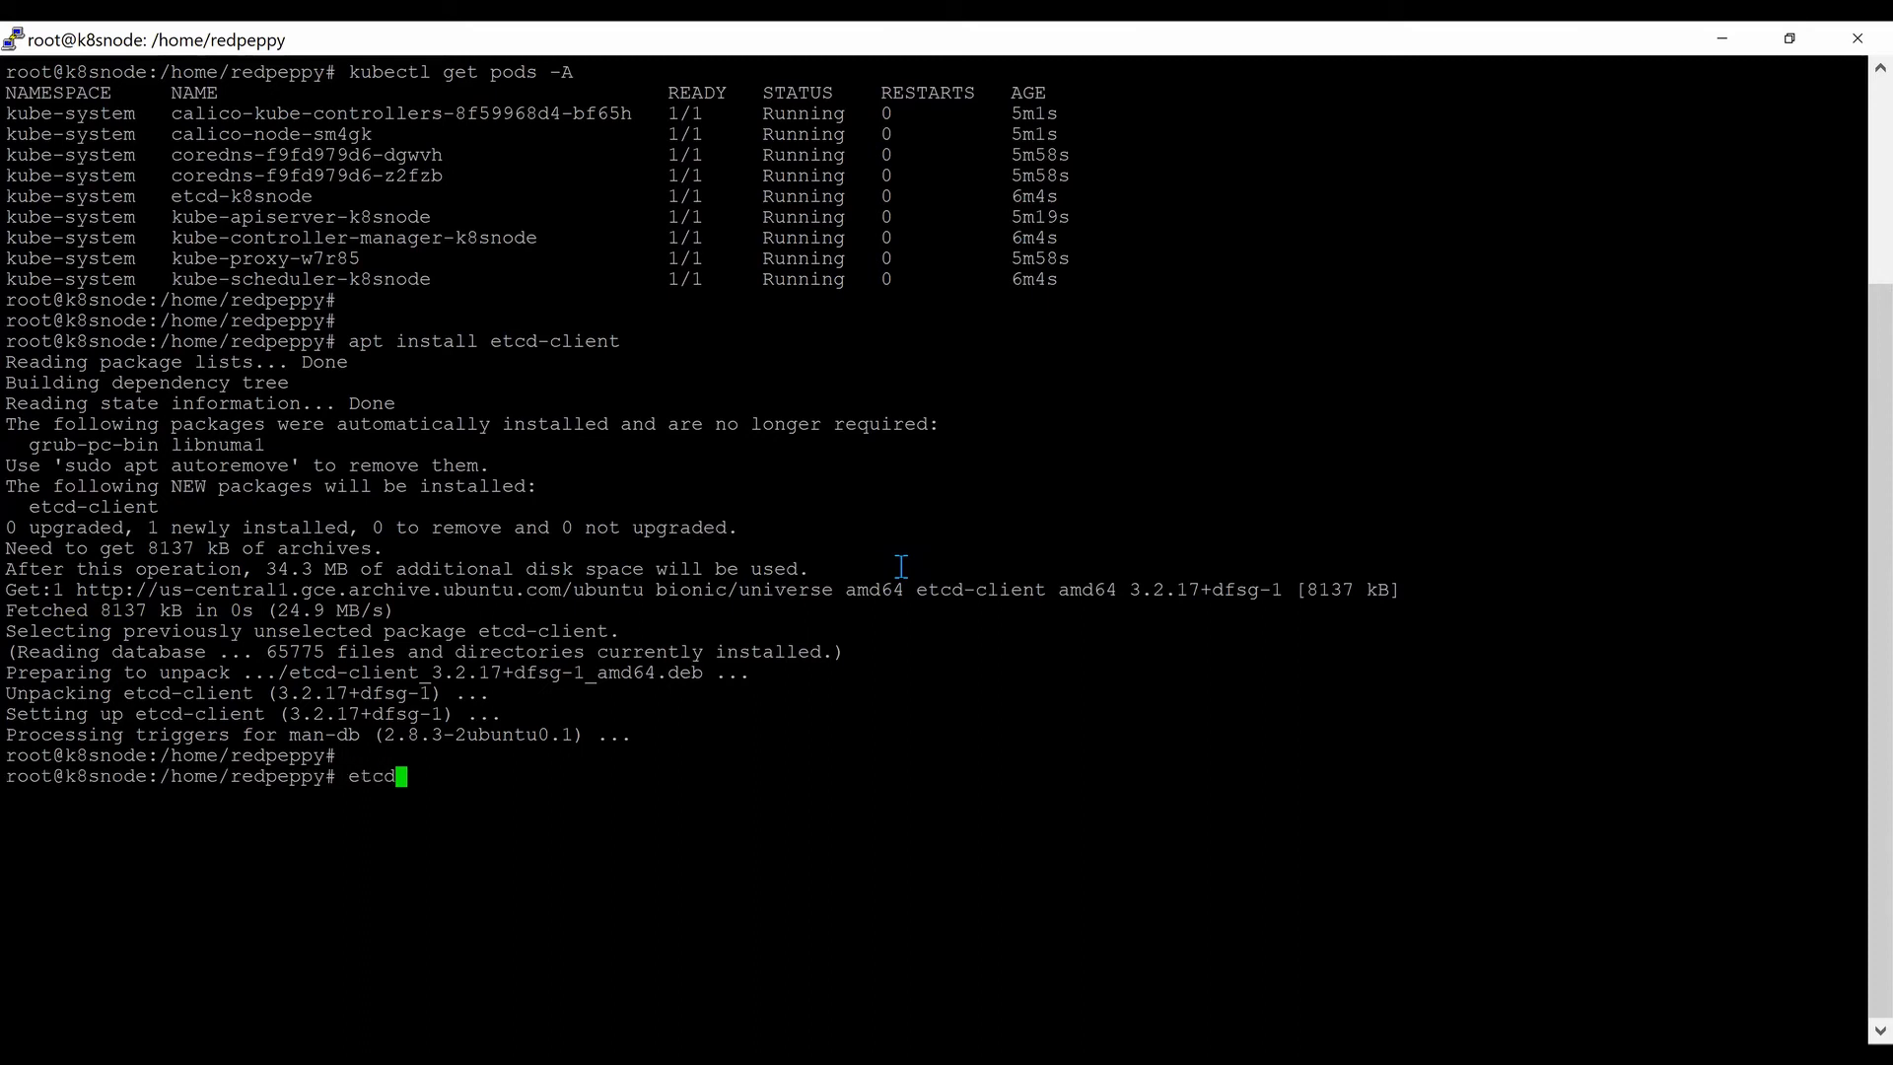
type("ctl")
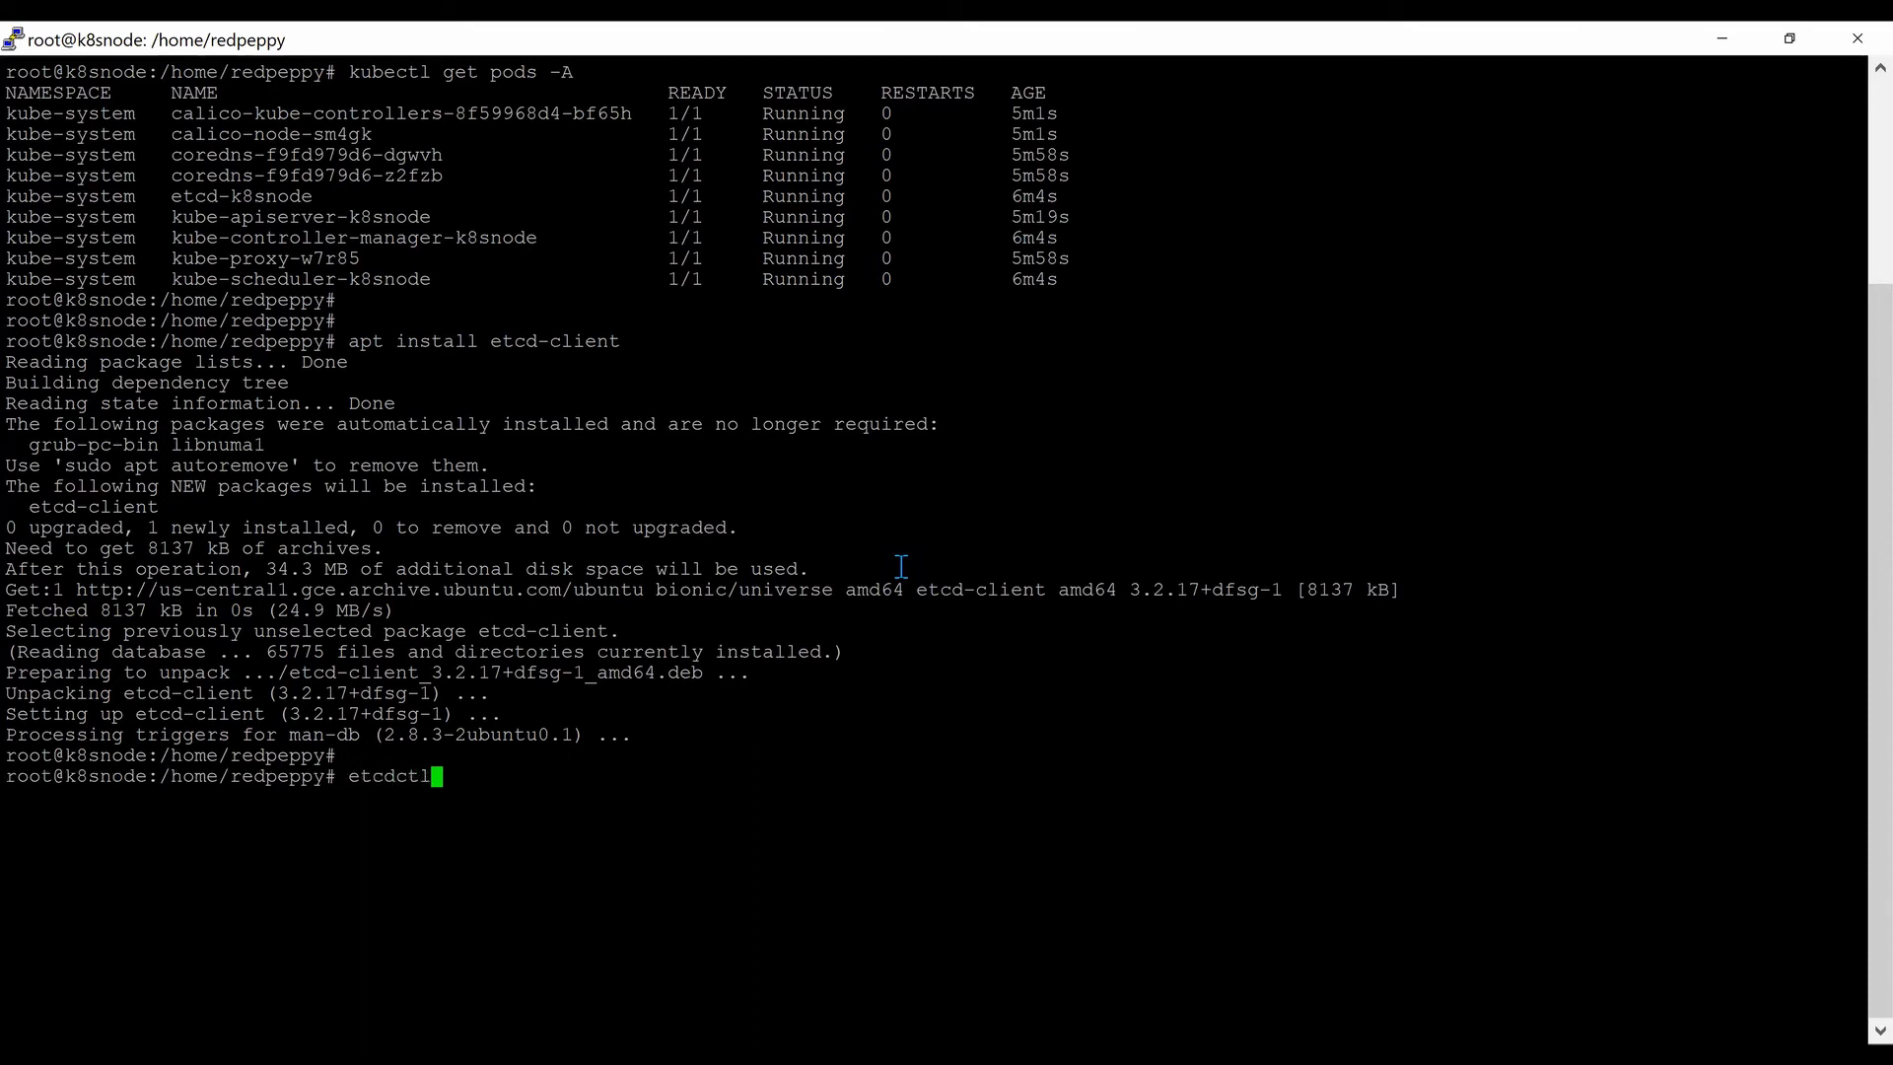
key("Return")
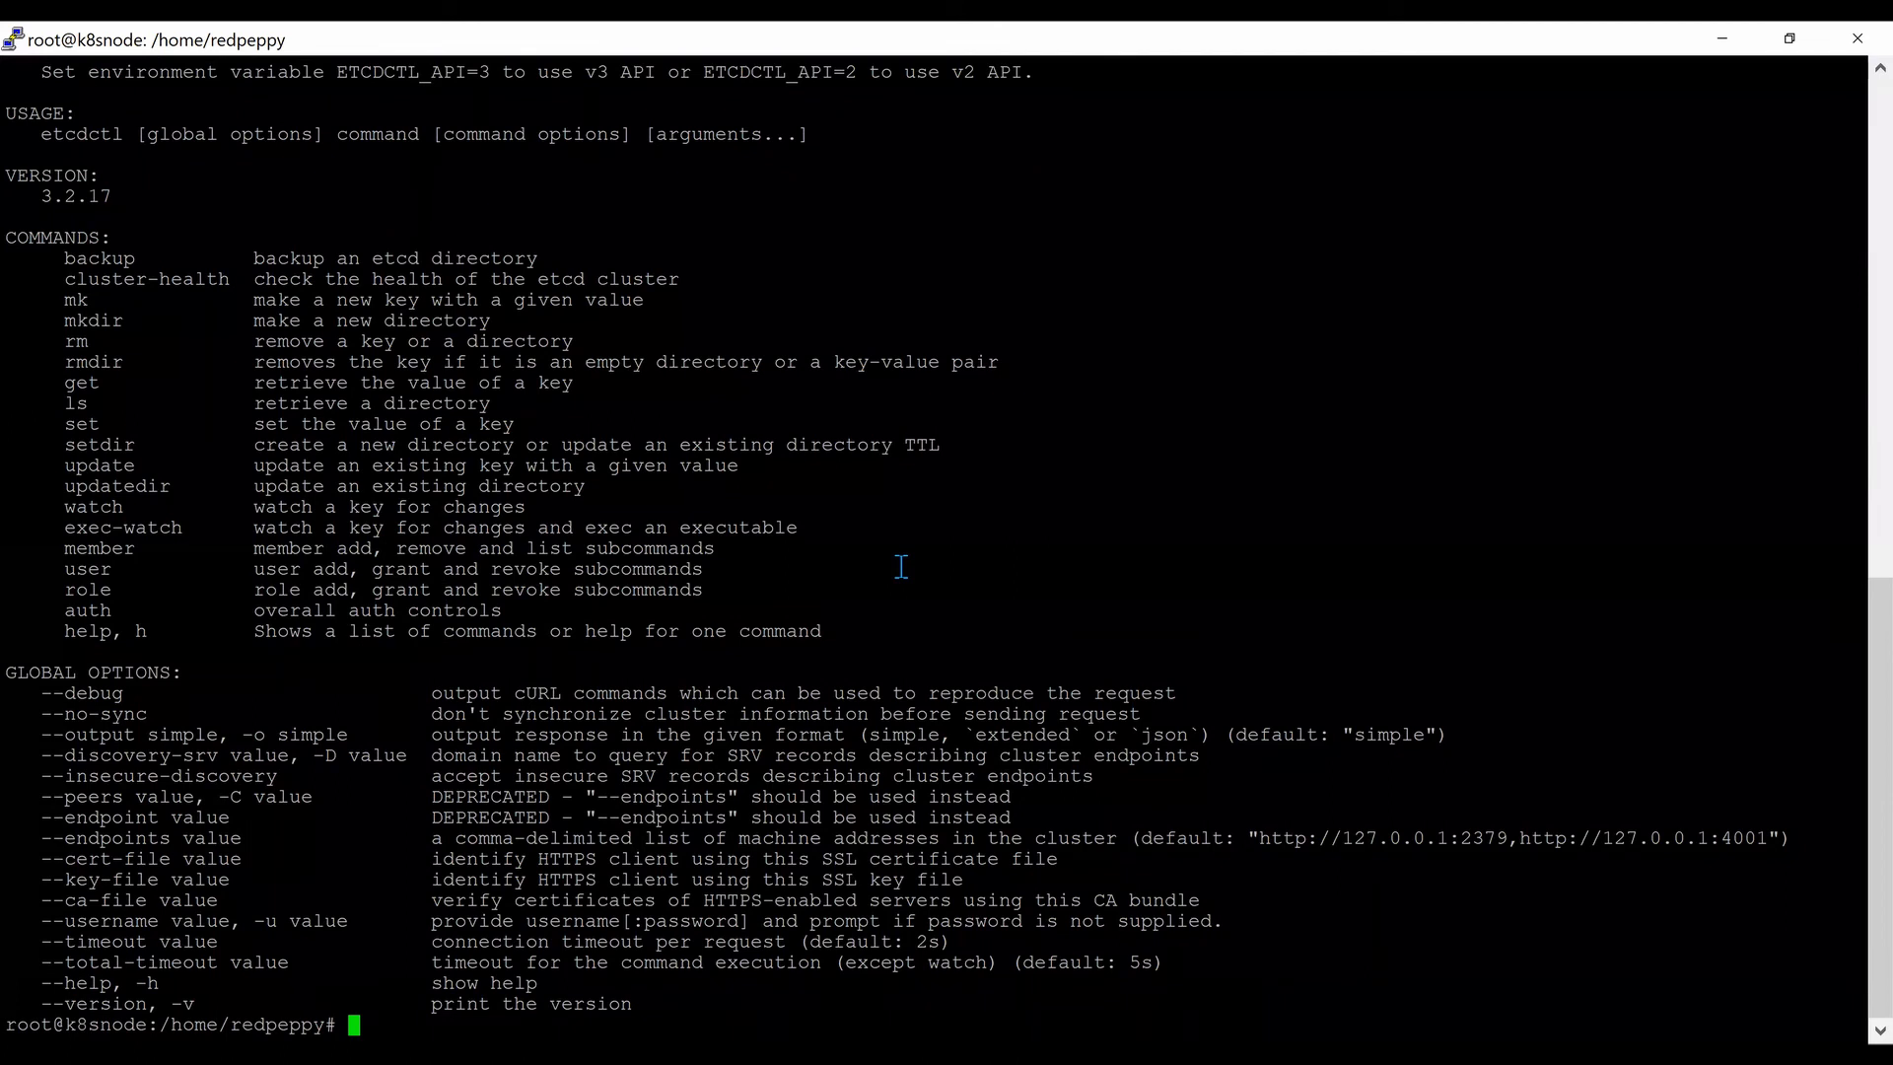
type("c")
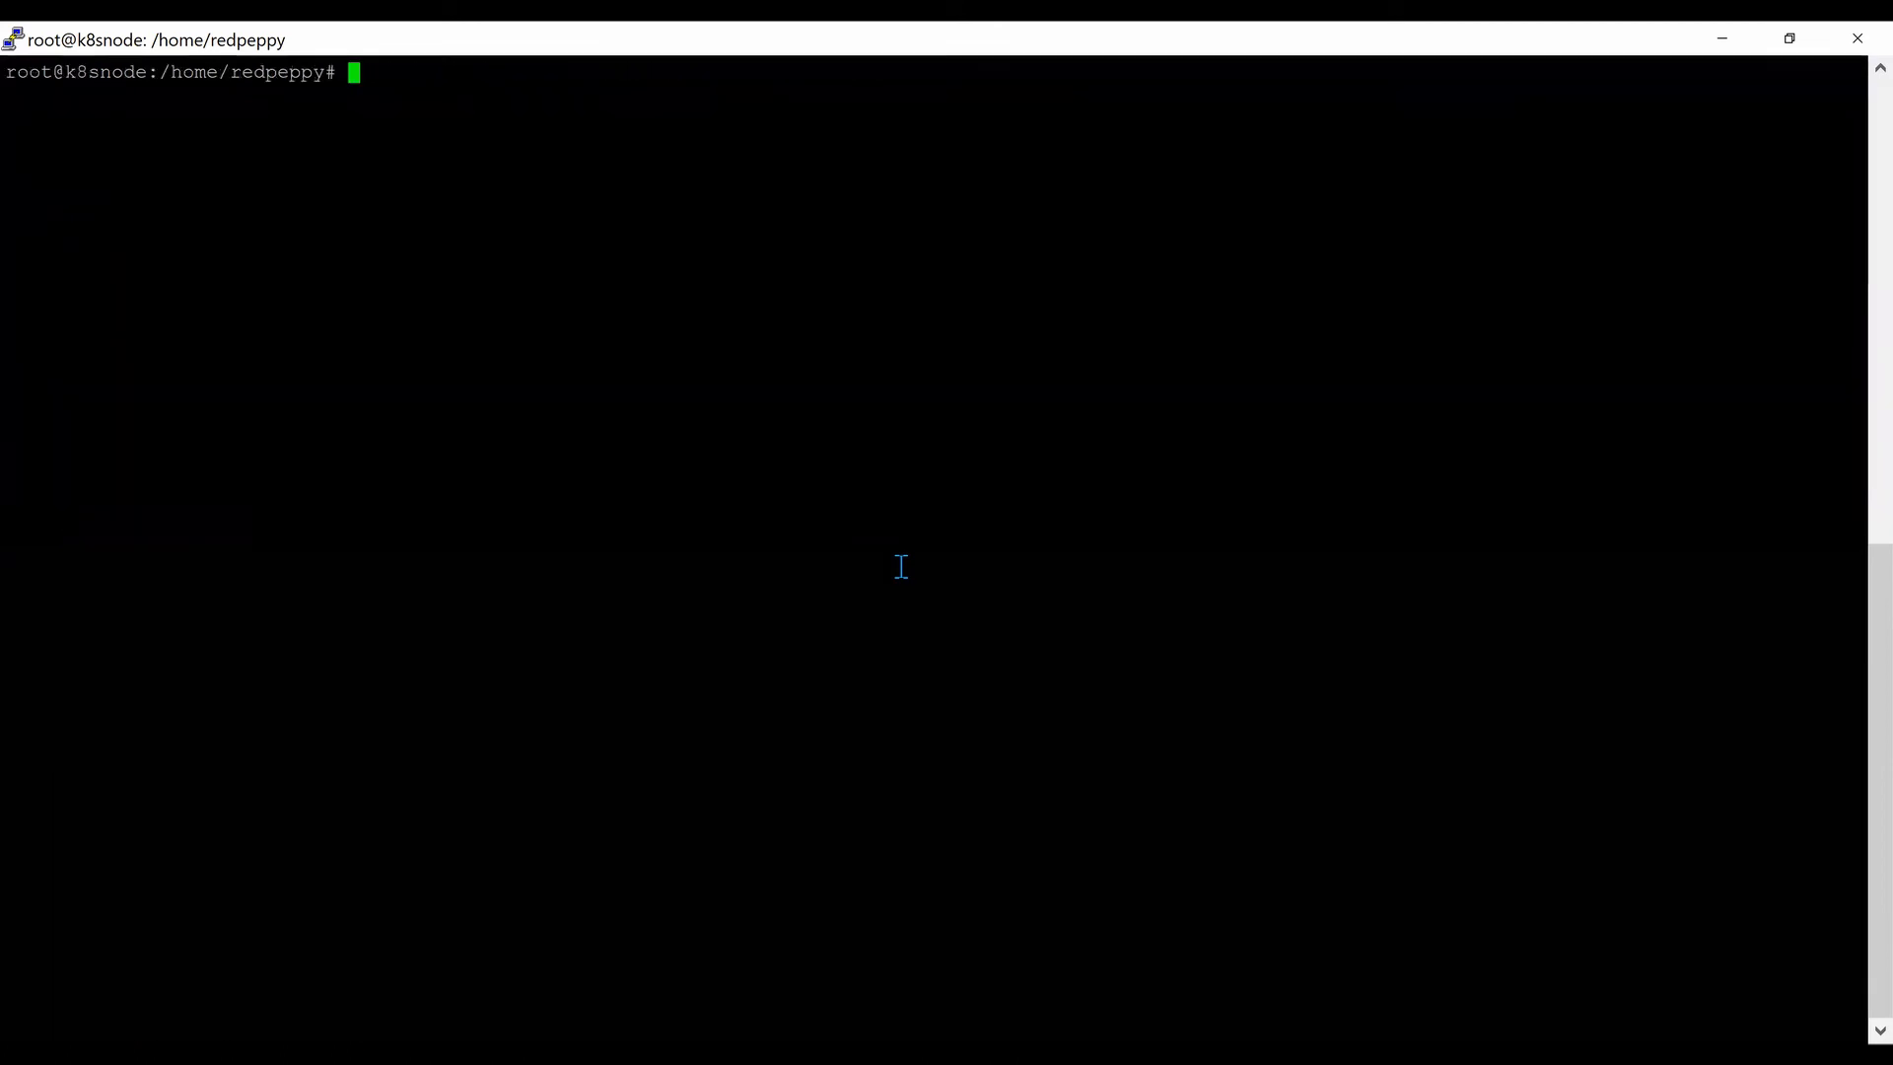
Type an ETCDCTL_API=3 snapshot save command to /tmp/snapshot-oct102020.db with endpoint and certificates.
type("ETCDCTL_API=3 etcdctl --endpoints=https://[127.0.0.1]:2379 --cacert=/etc/kubernetes/pki/etcd/ca.crt --cert=/etc/kubernetes/pki/etcd/server.crt --key=/etc/")
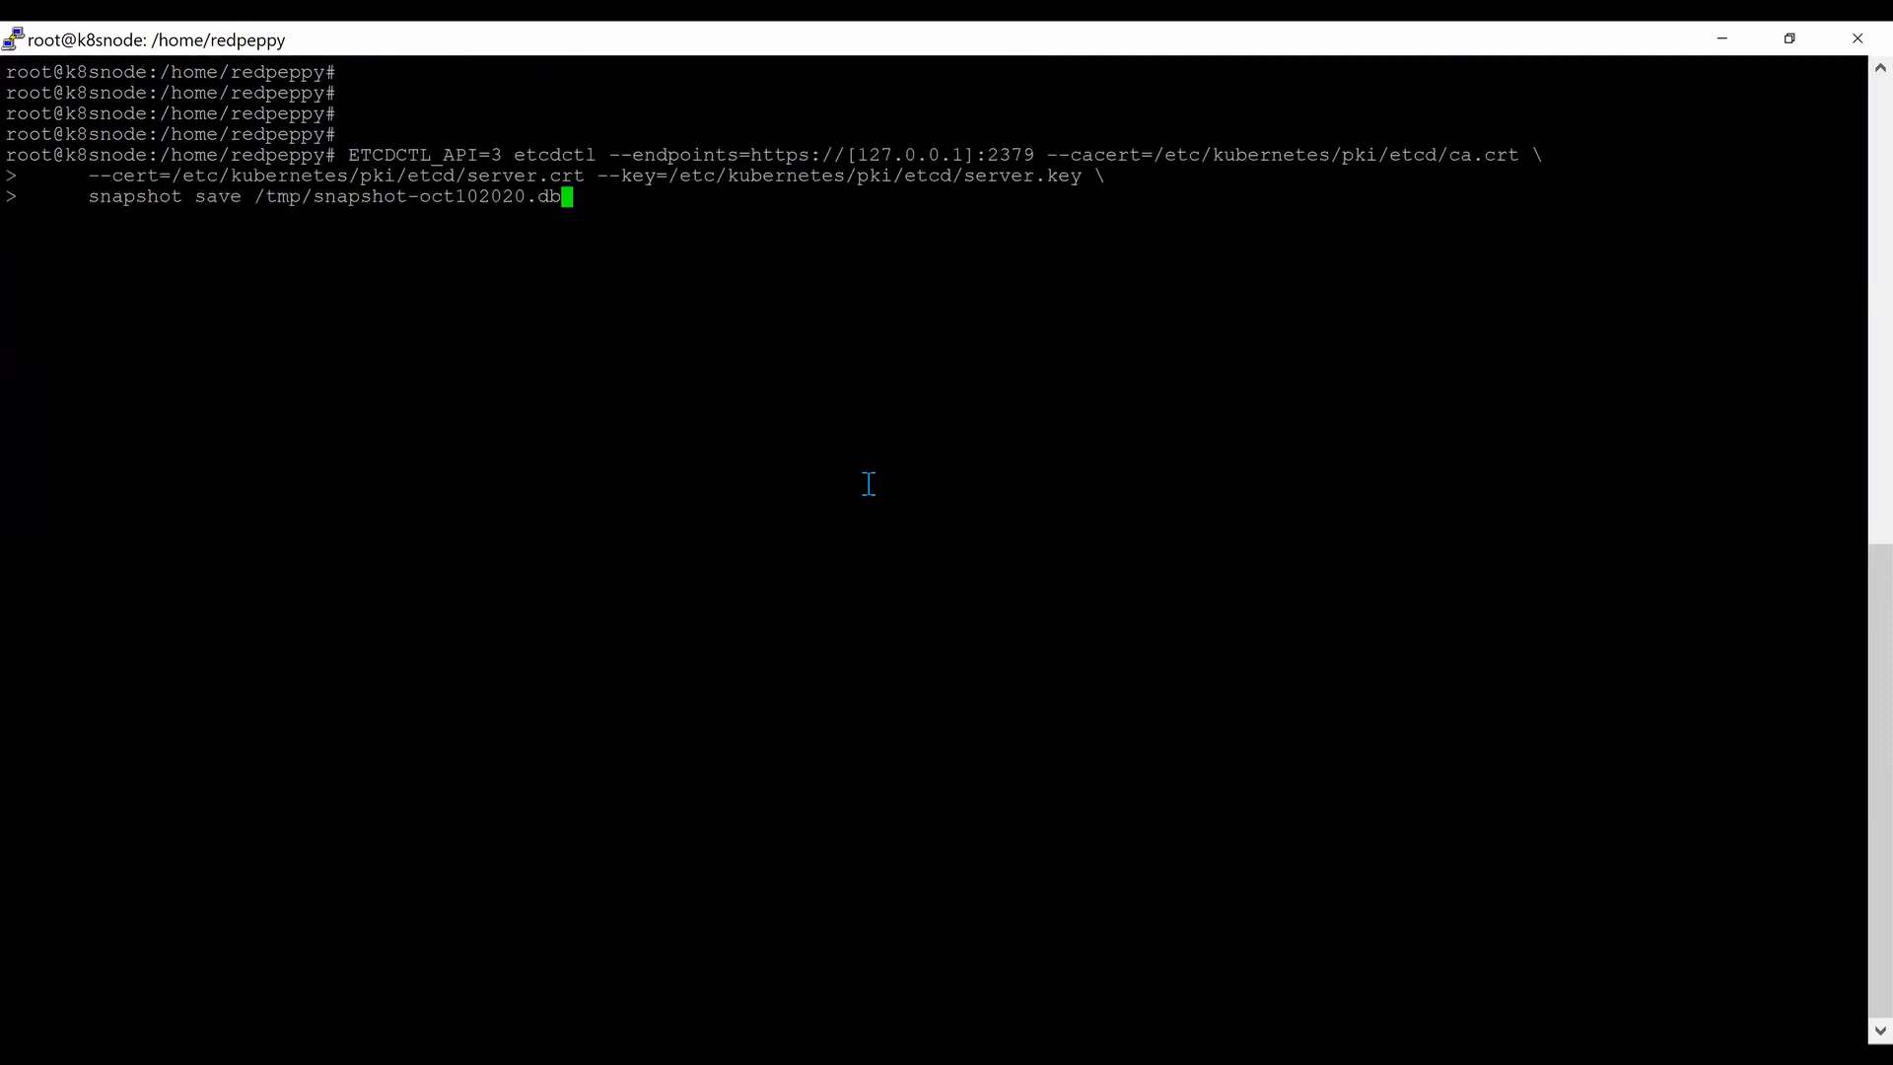
mouse_move(313, 205)
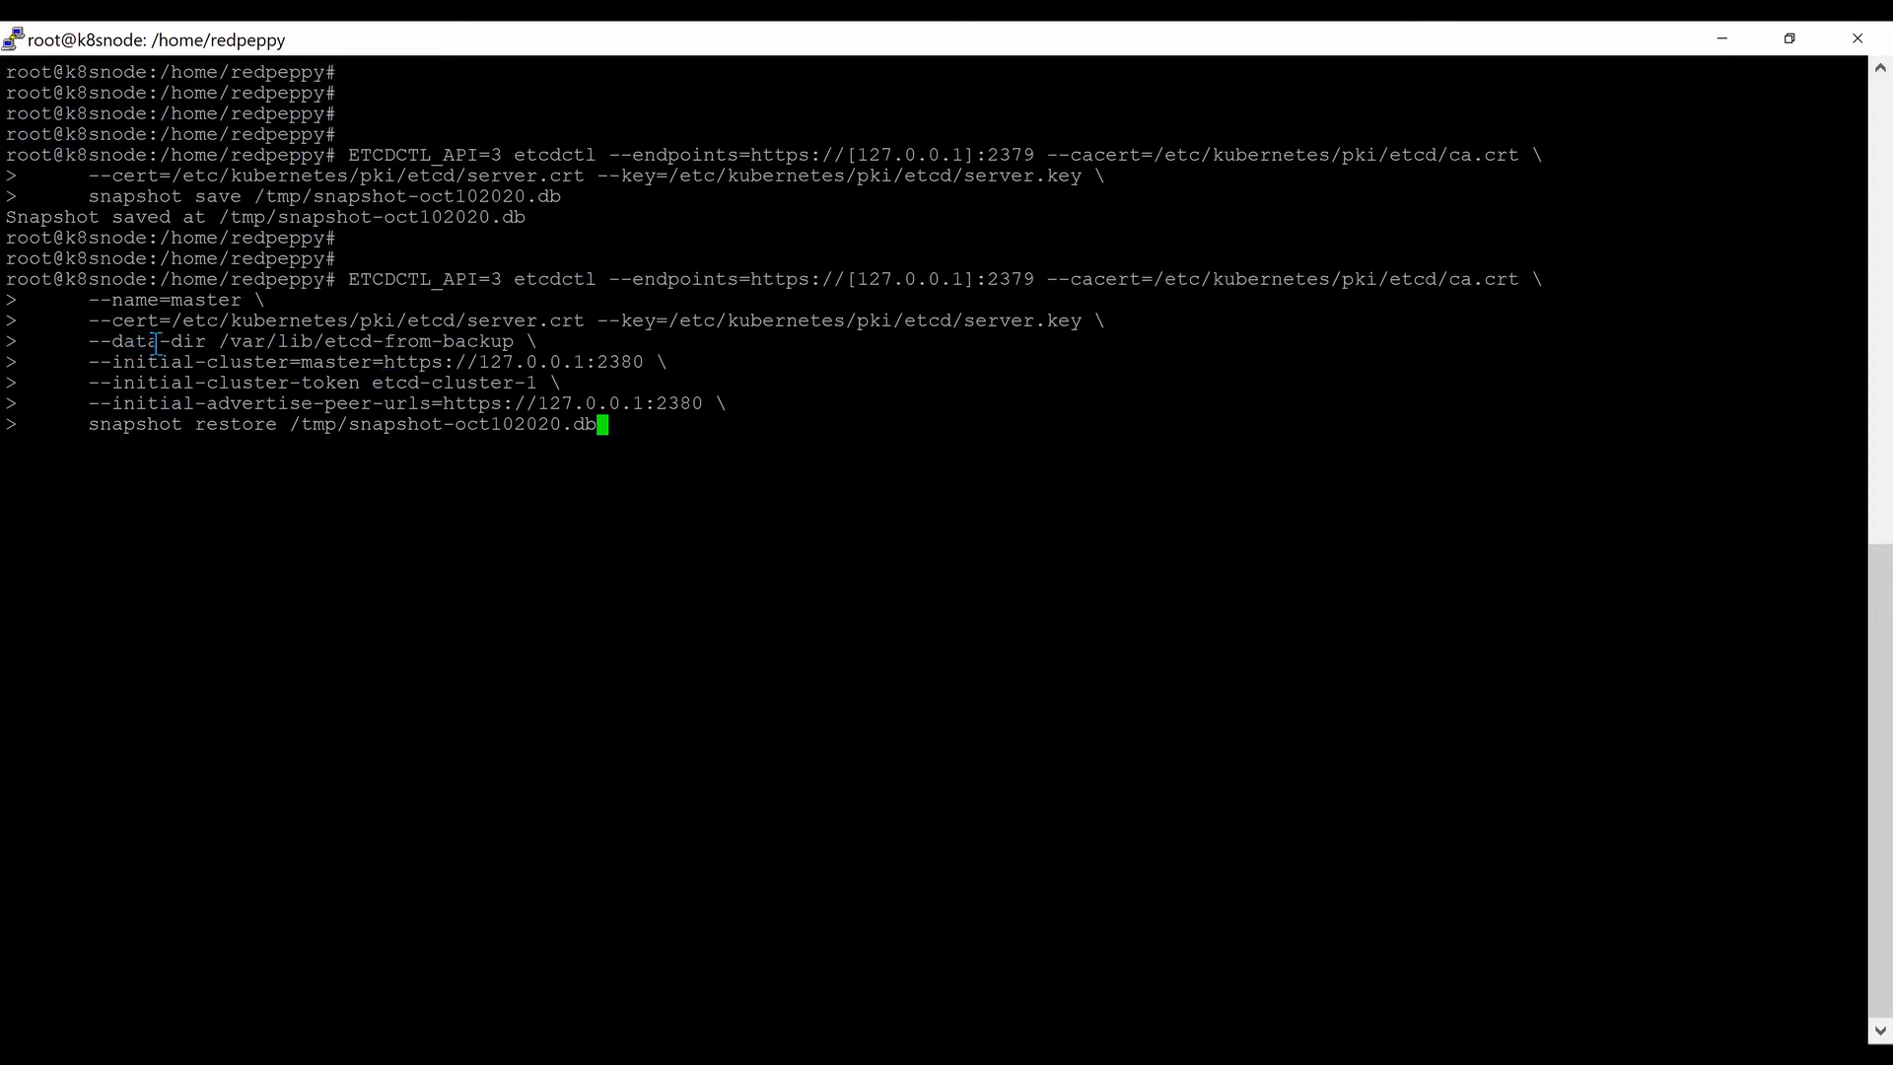
mouse_move(287, 372)
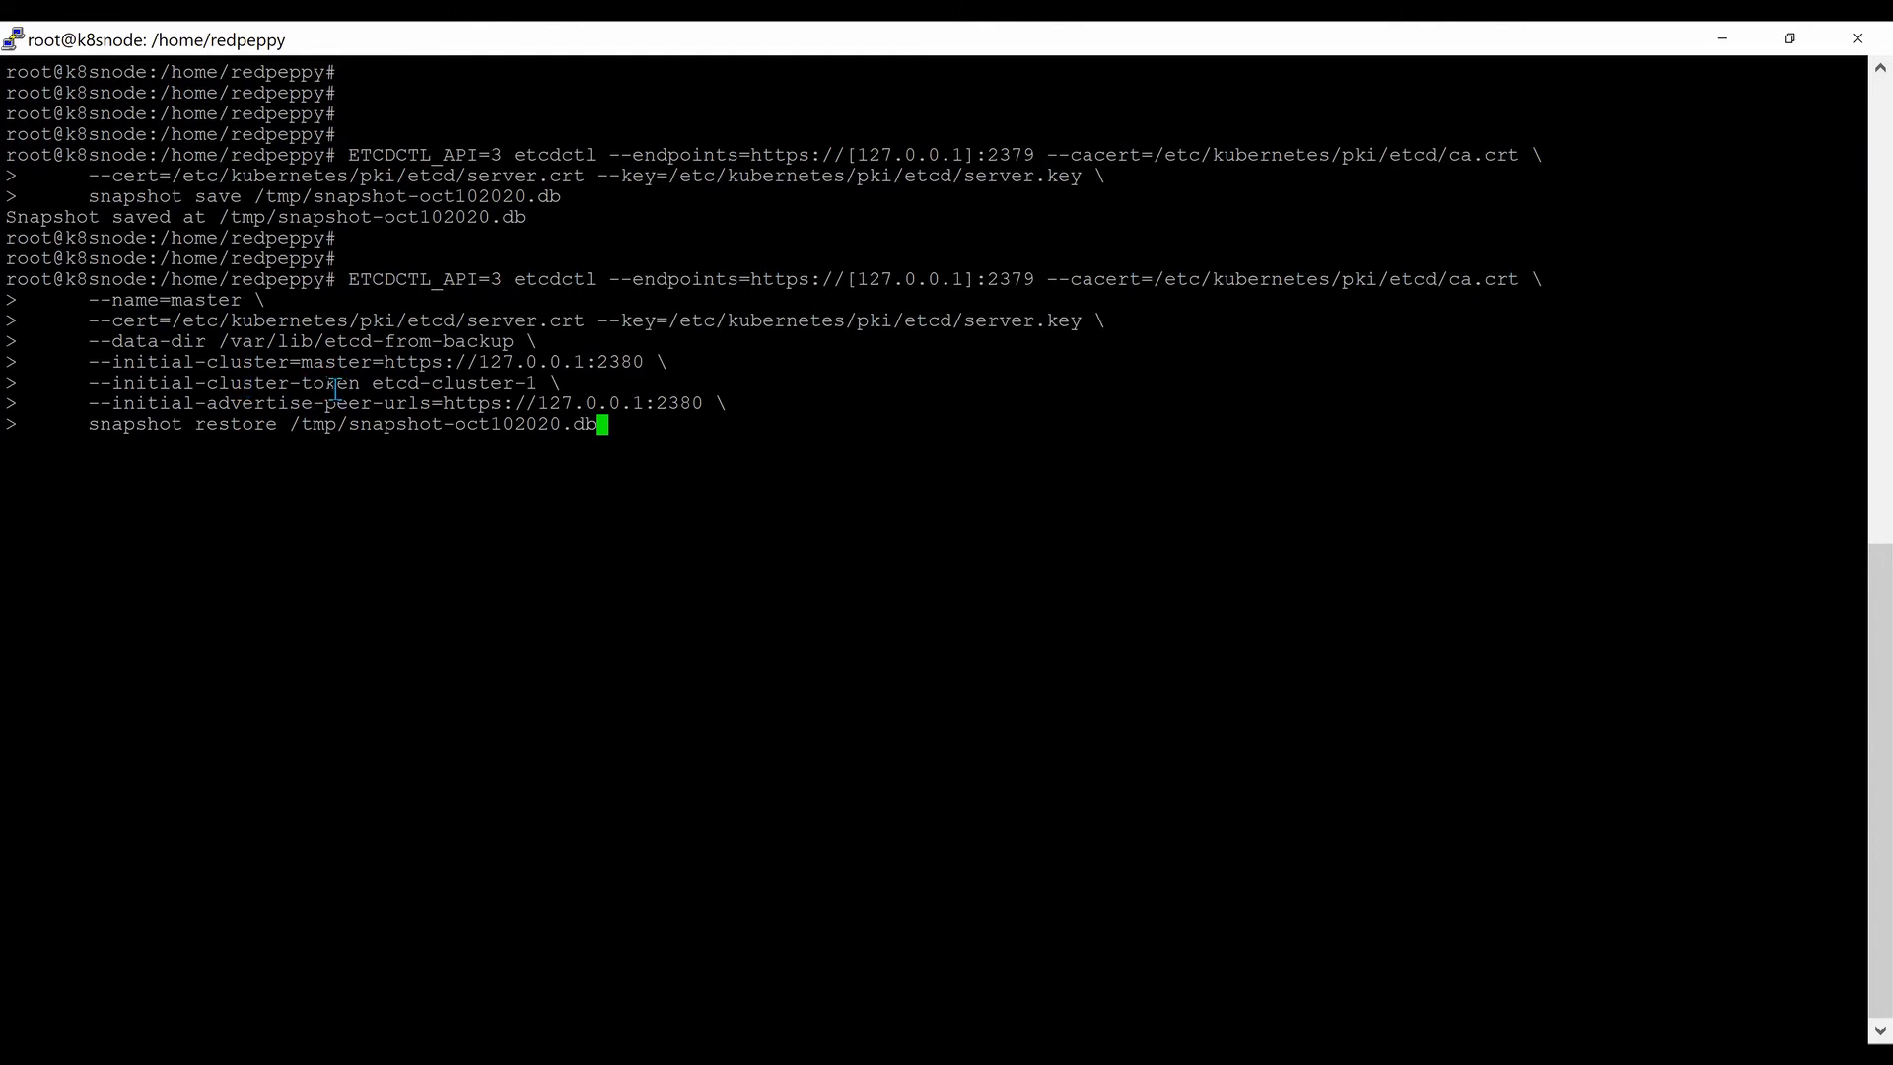
mouse_move(248, 437)
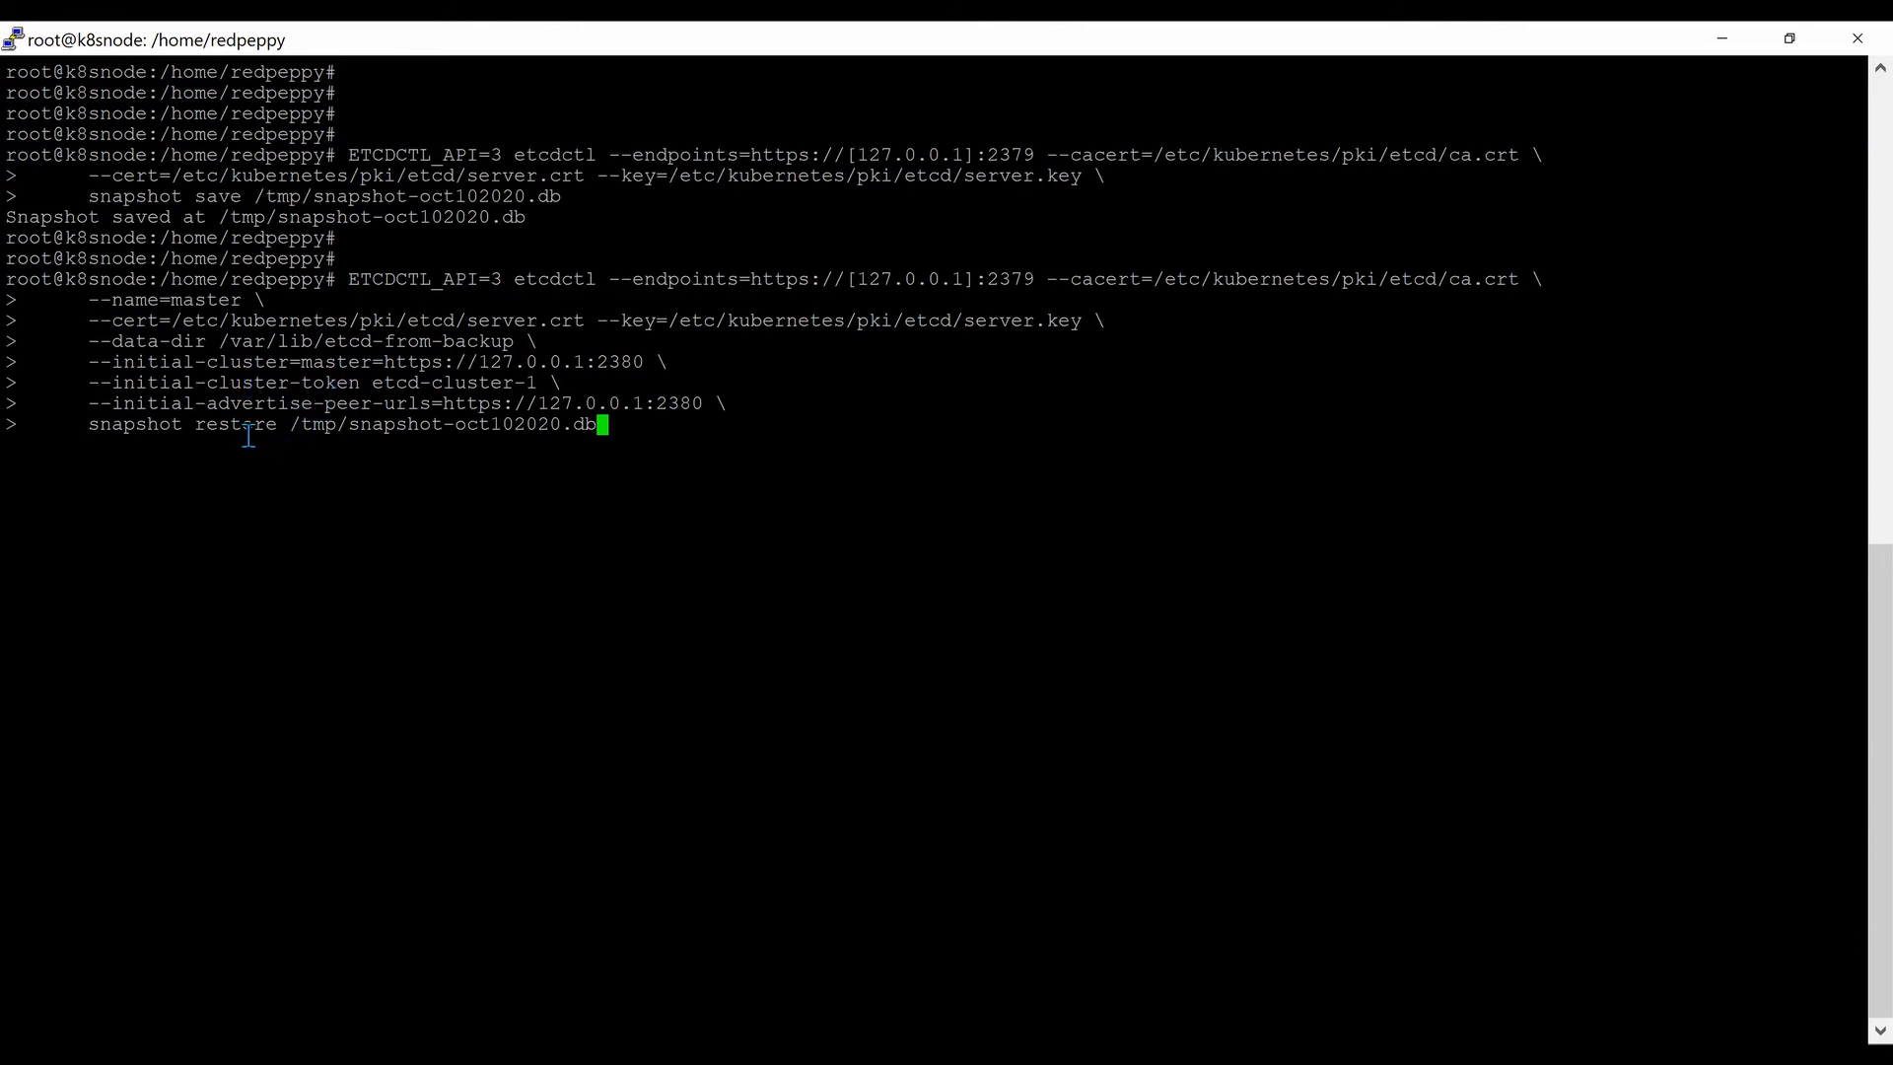
mouse_move(346, 437)
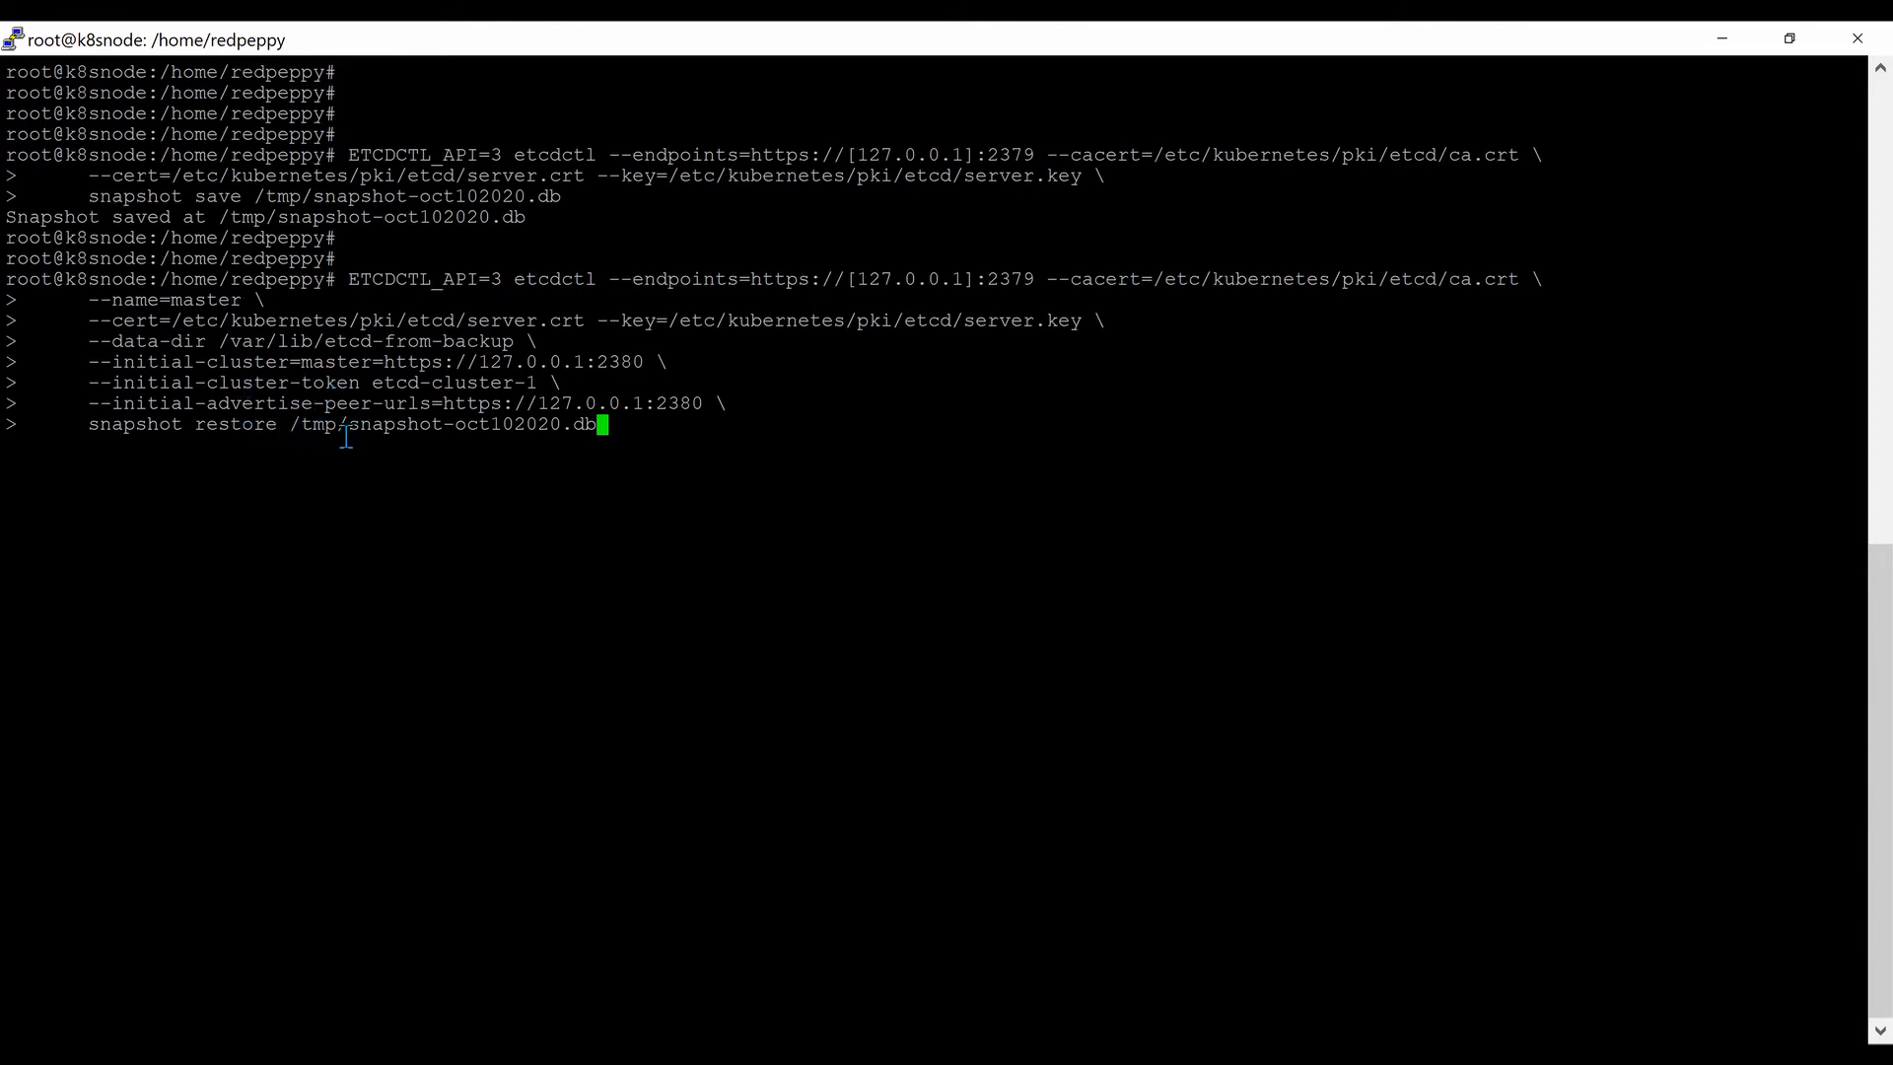
mouse_move(1478, 666)
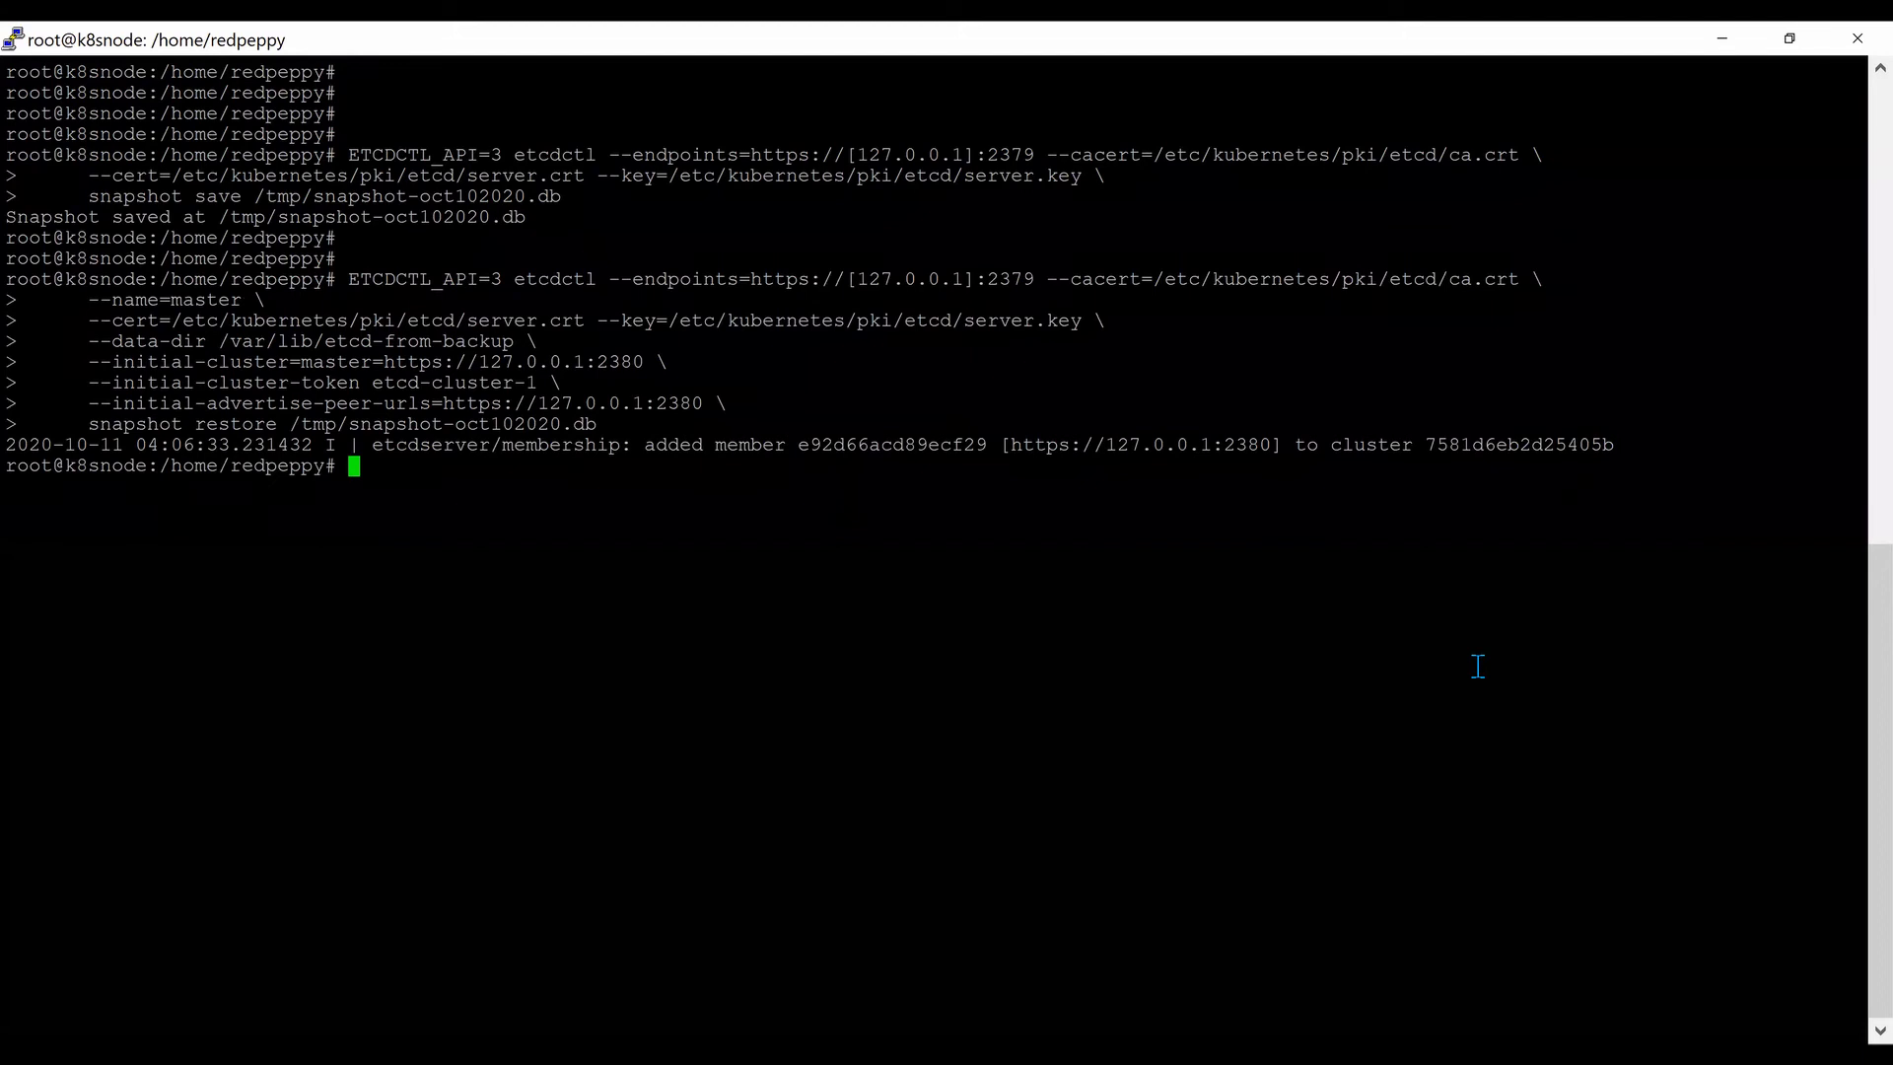
In etcd.yaml, set --data-dir=/var/lib/etcd-from-backup and add --initial-cluster-token=etcd-cluster-1.
type("vi /etc/kubernetes/manifests/etcd.yaml")
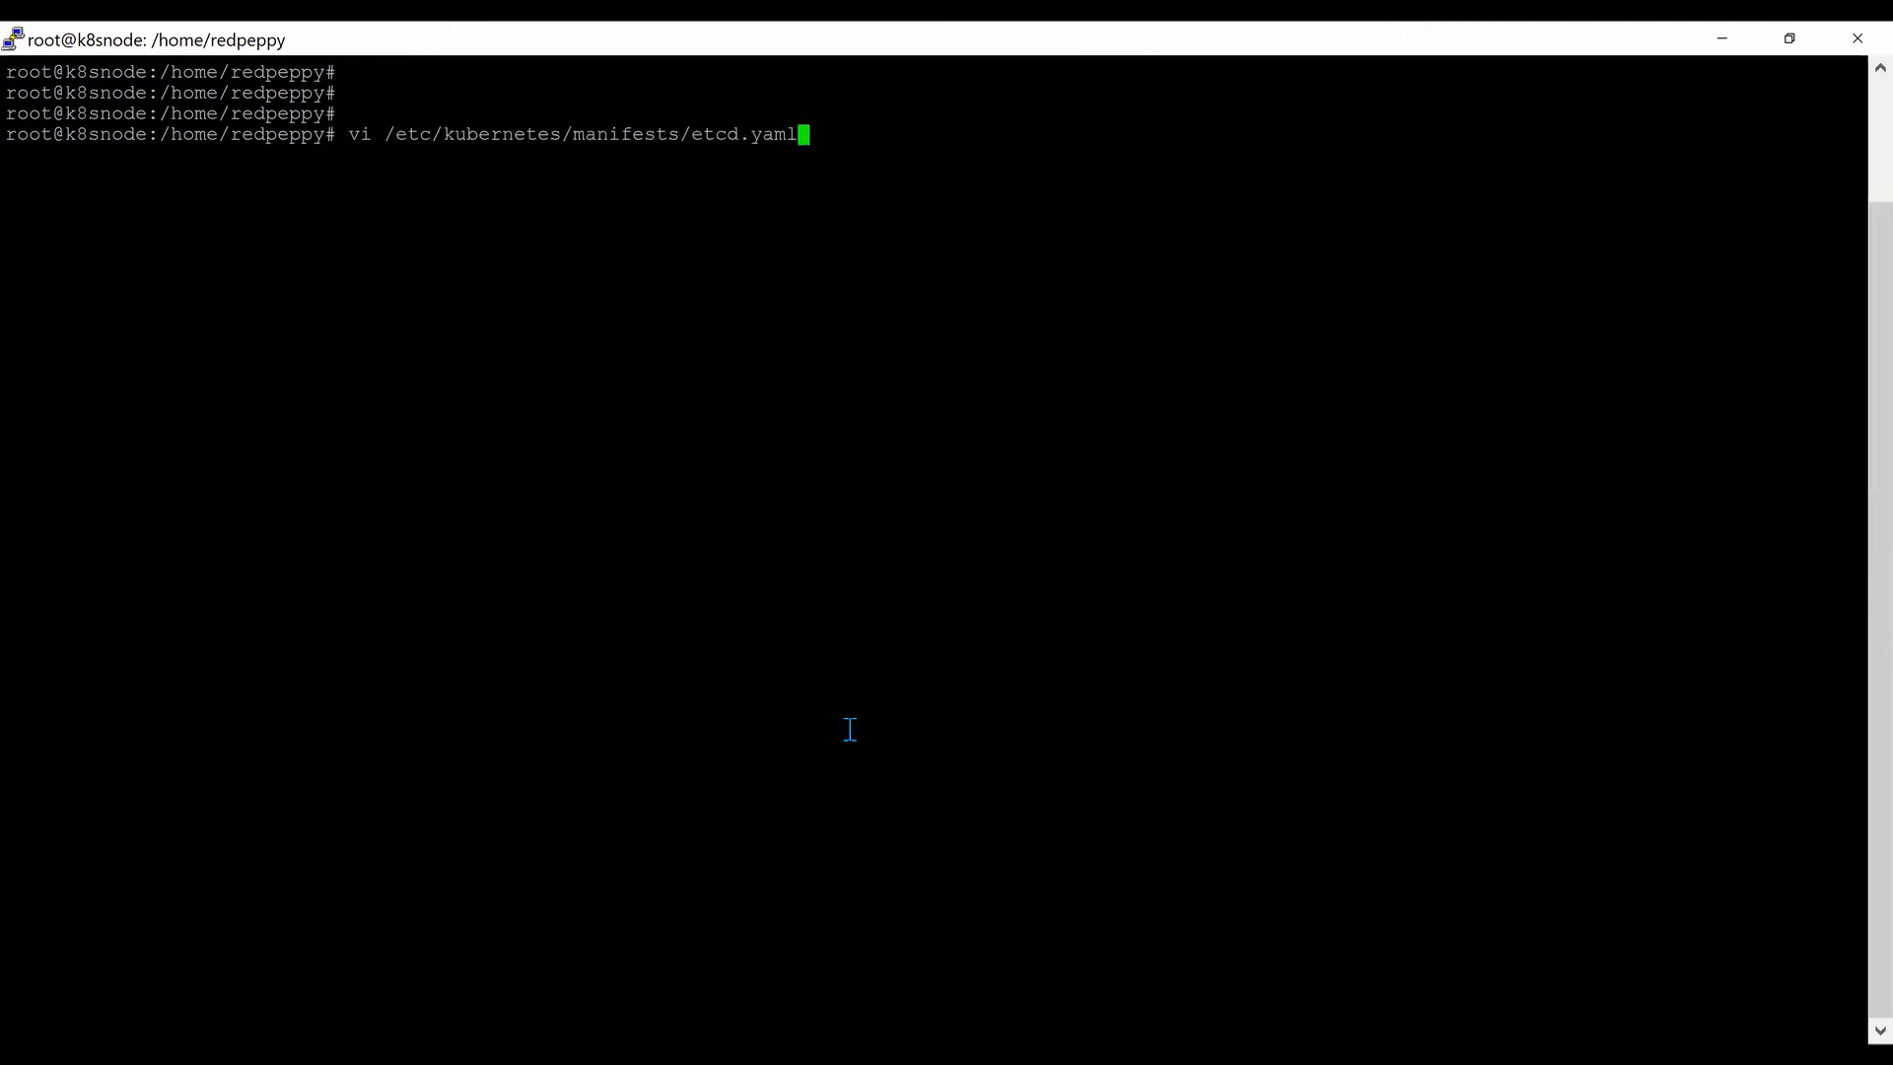
mouse_move(408, 184)
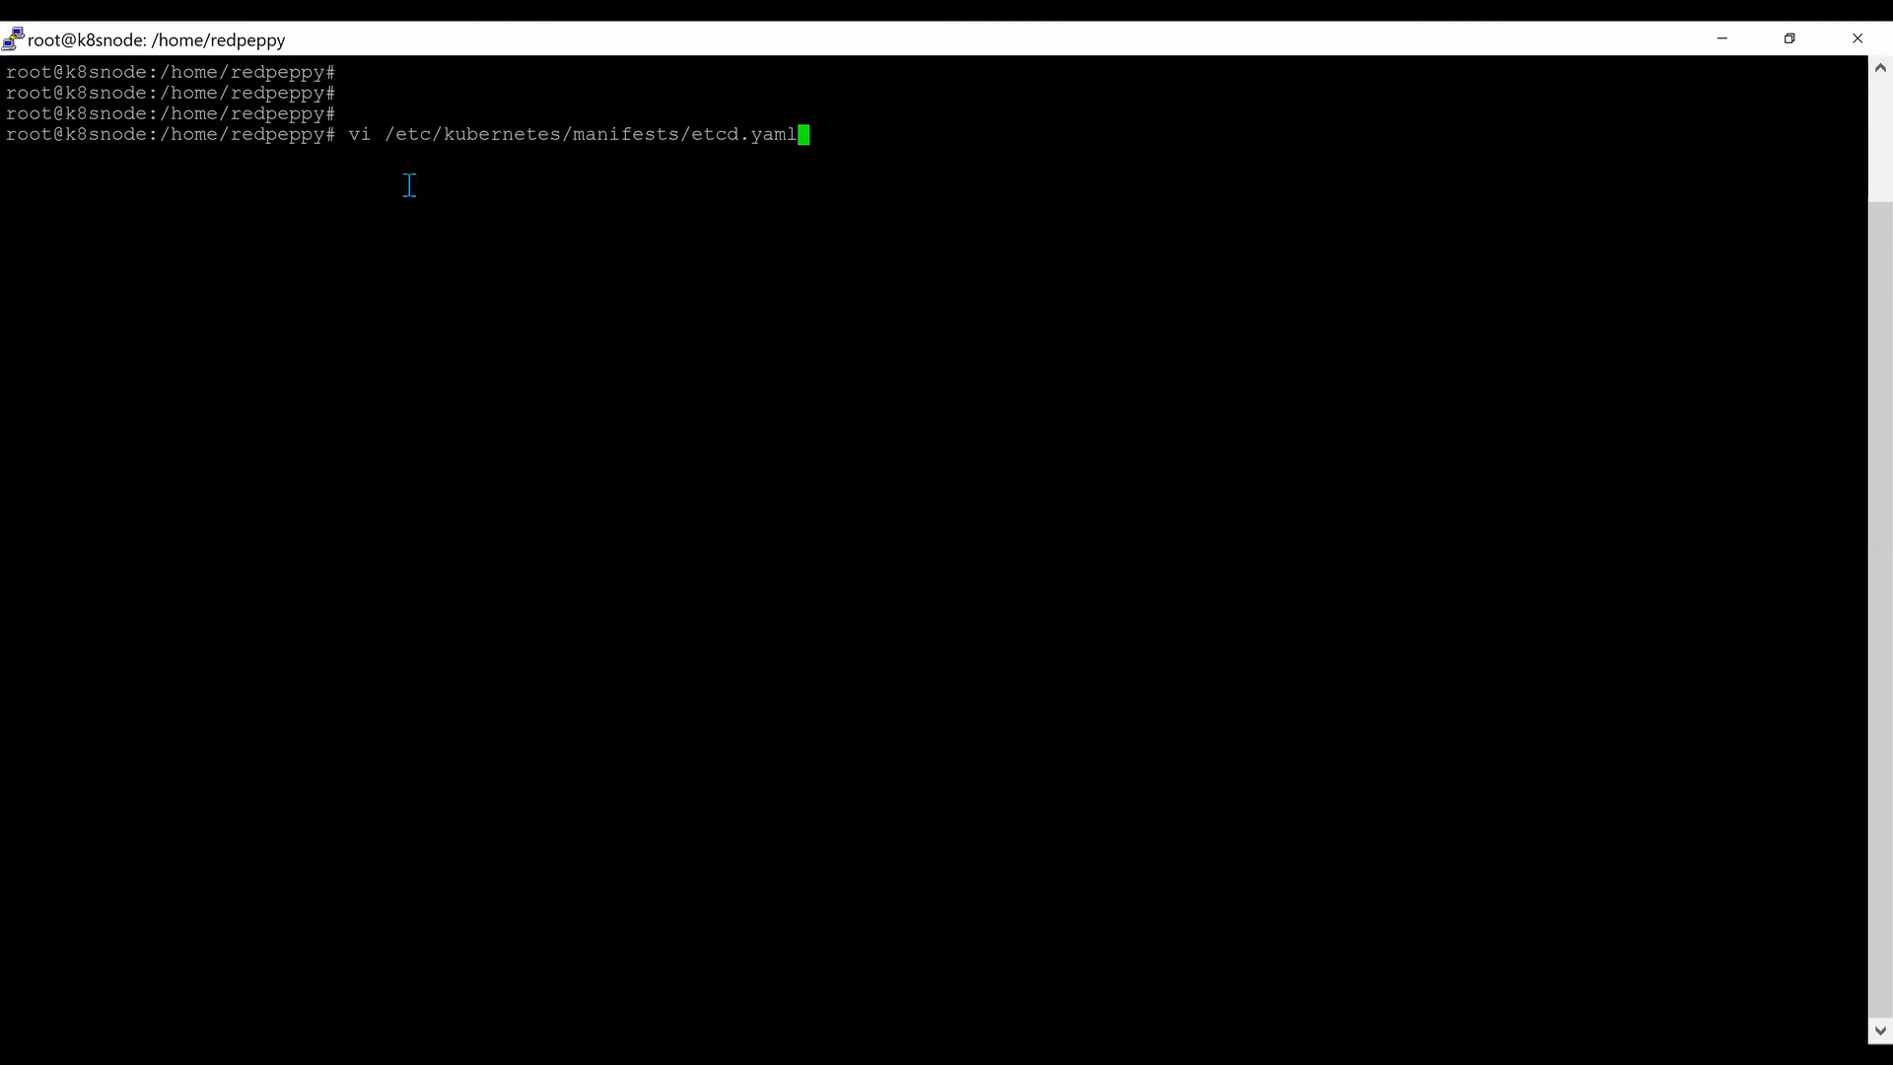
mouse_move(698, 140)
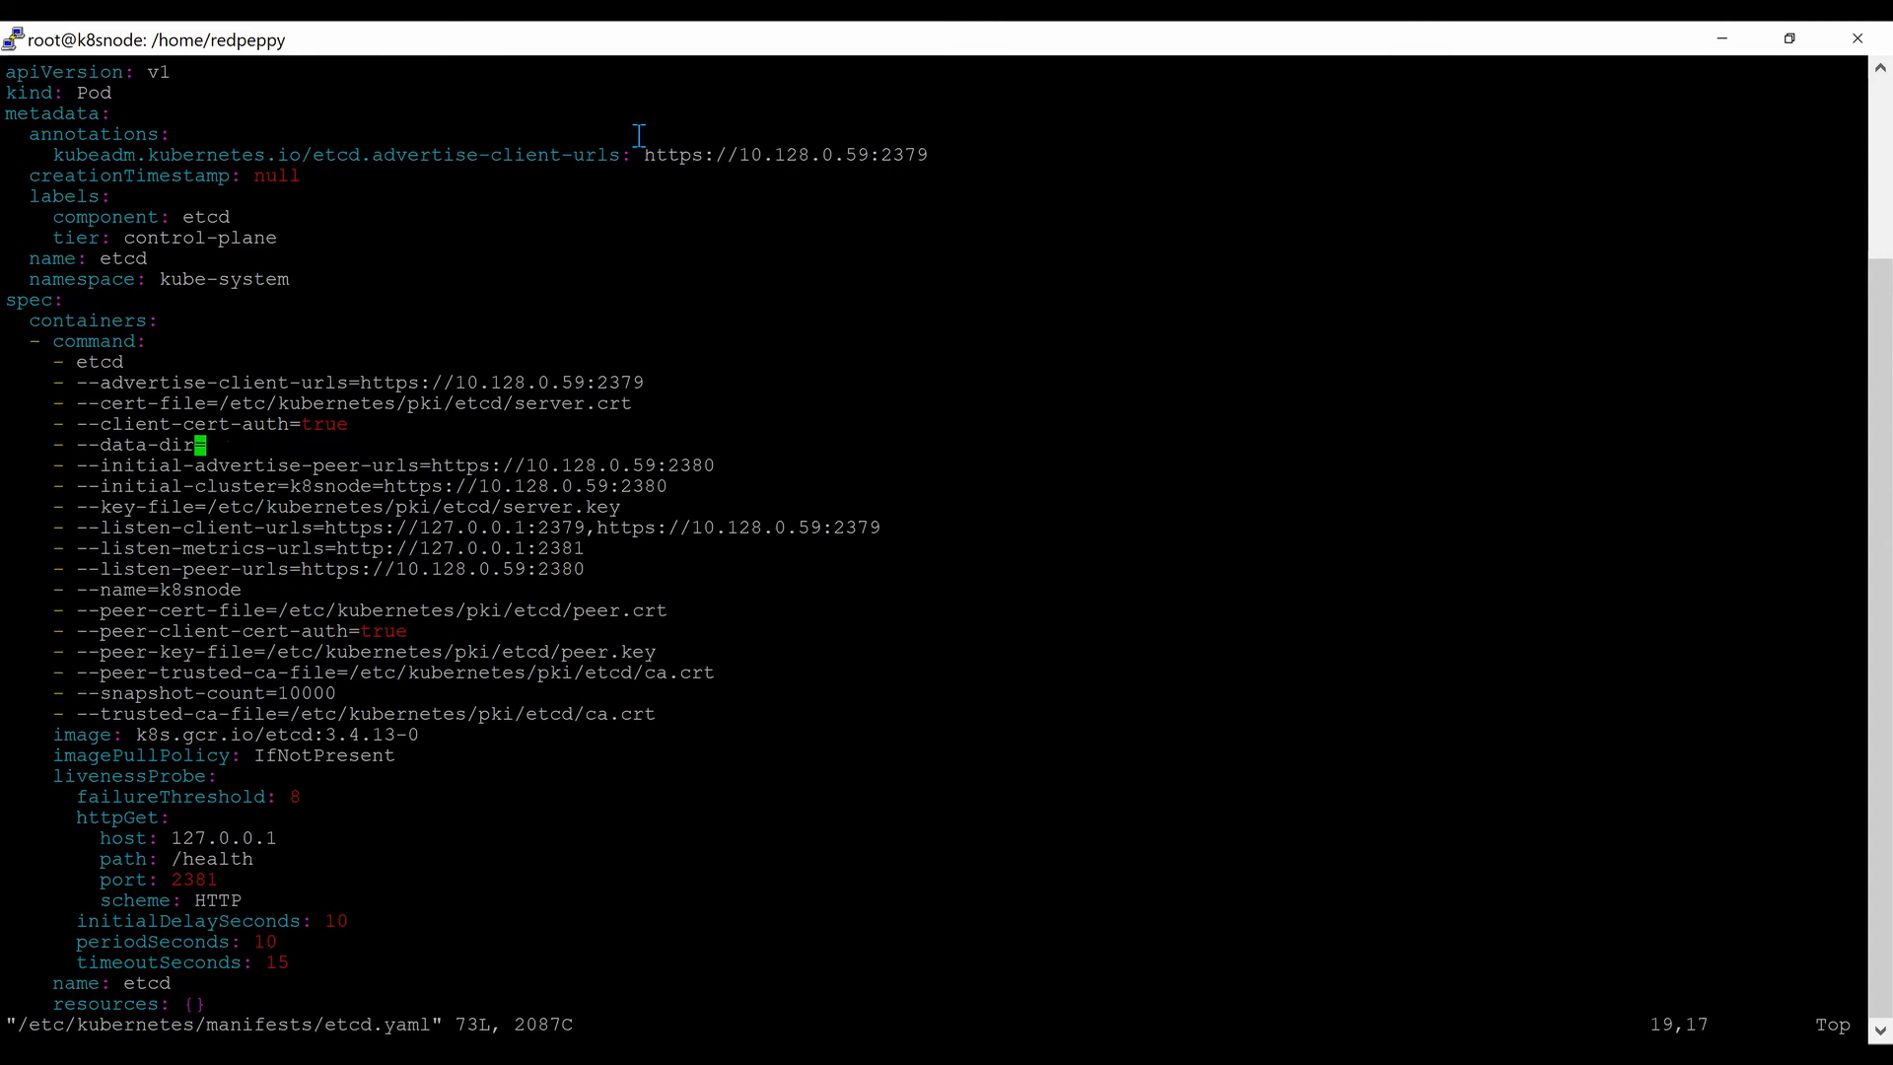
type("/var/lib/etcd-from-backup")
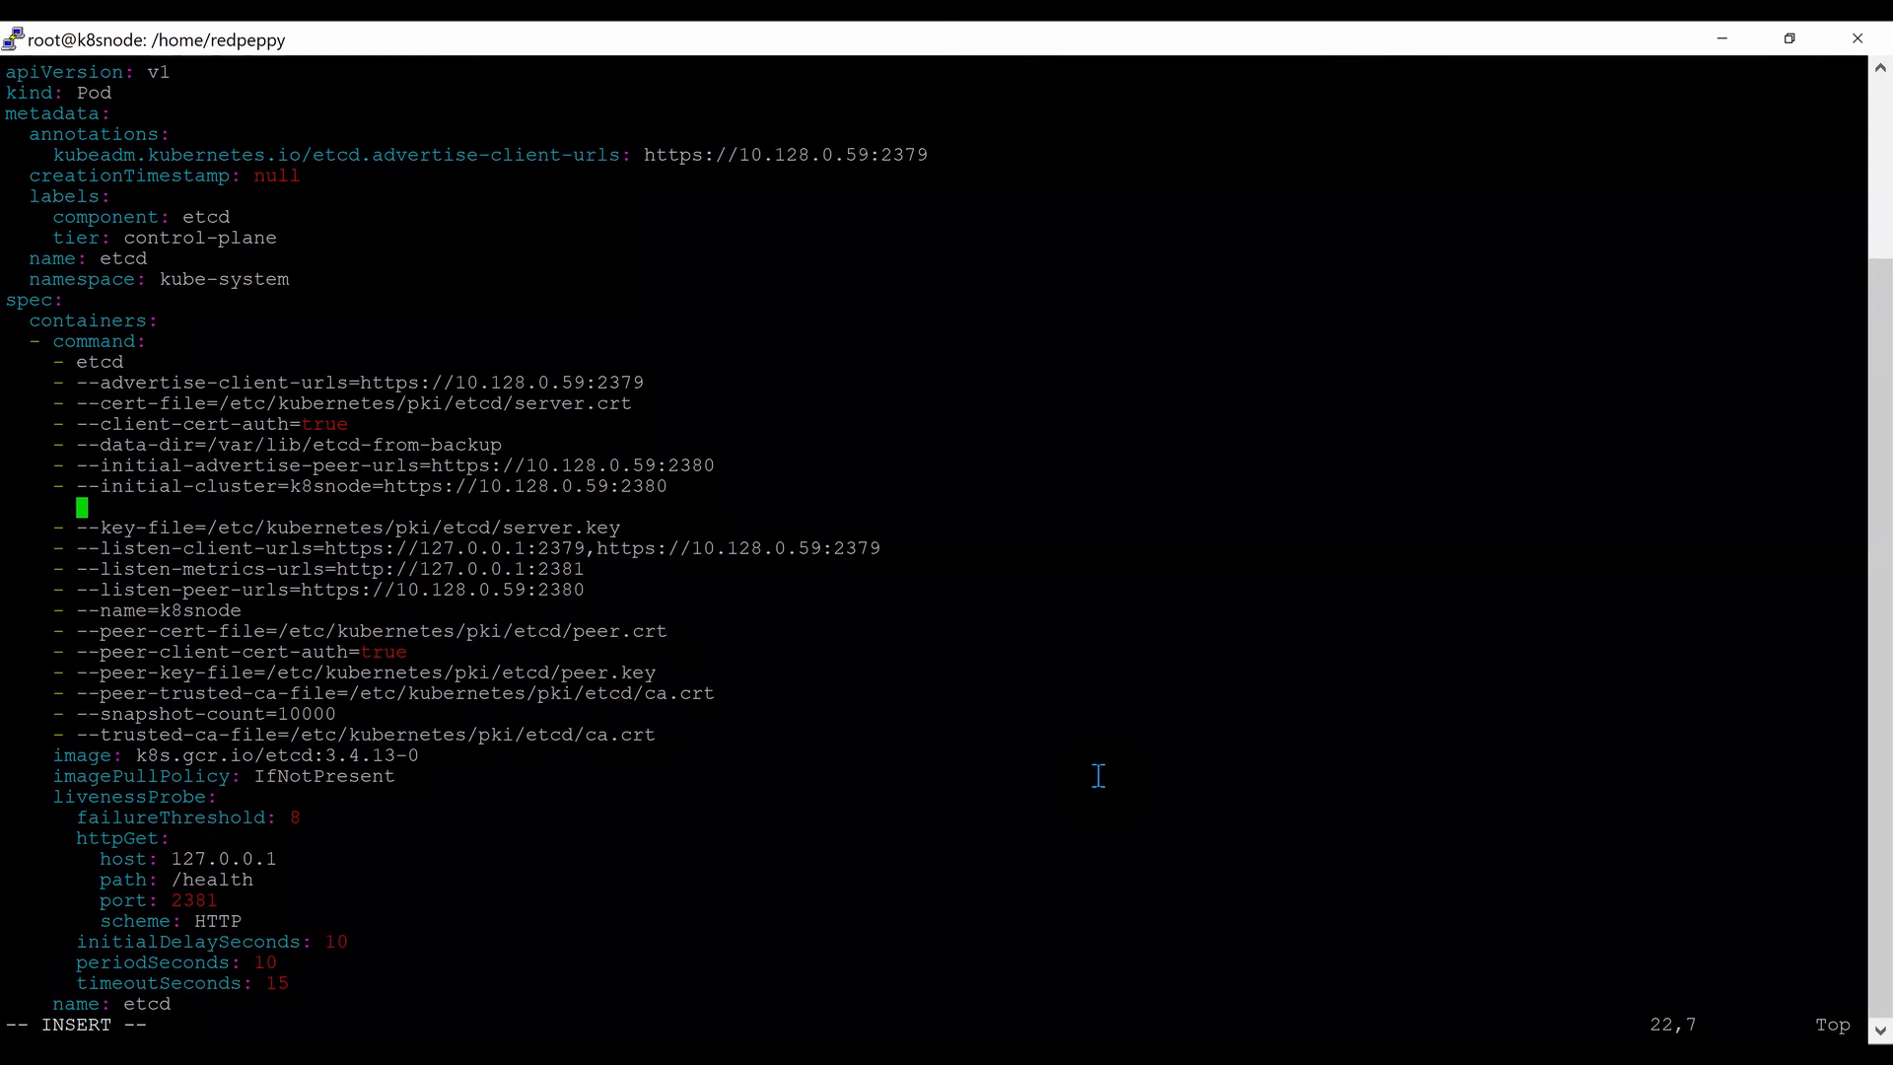
key("Left")
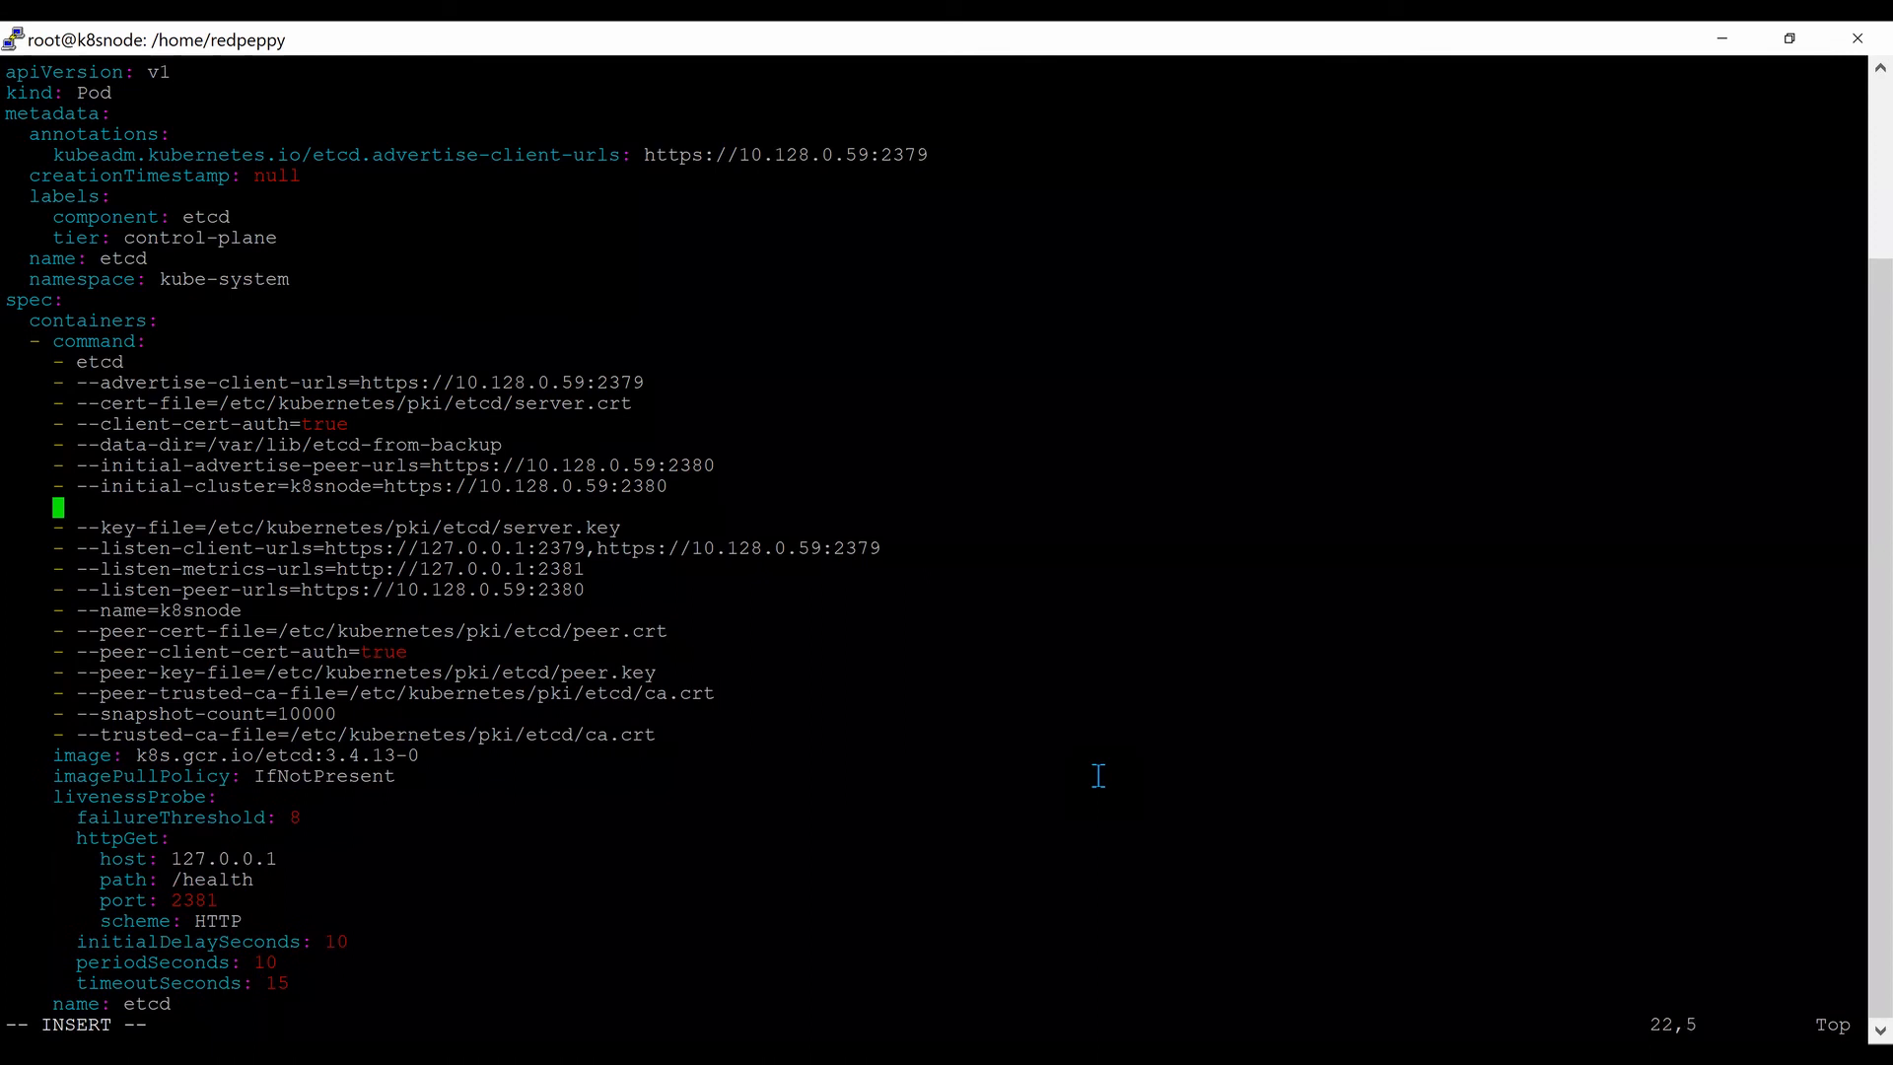
type("--initial-cluster-token=etcd-cluster-1")
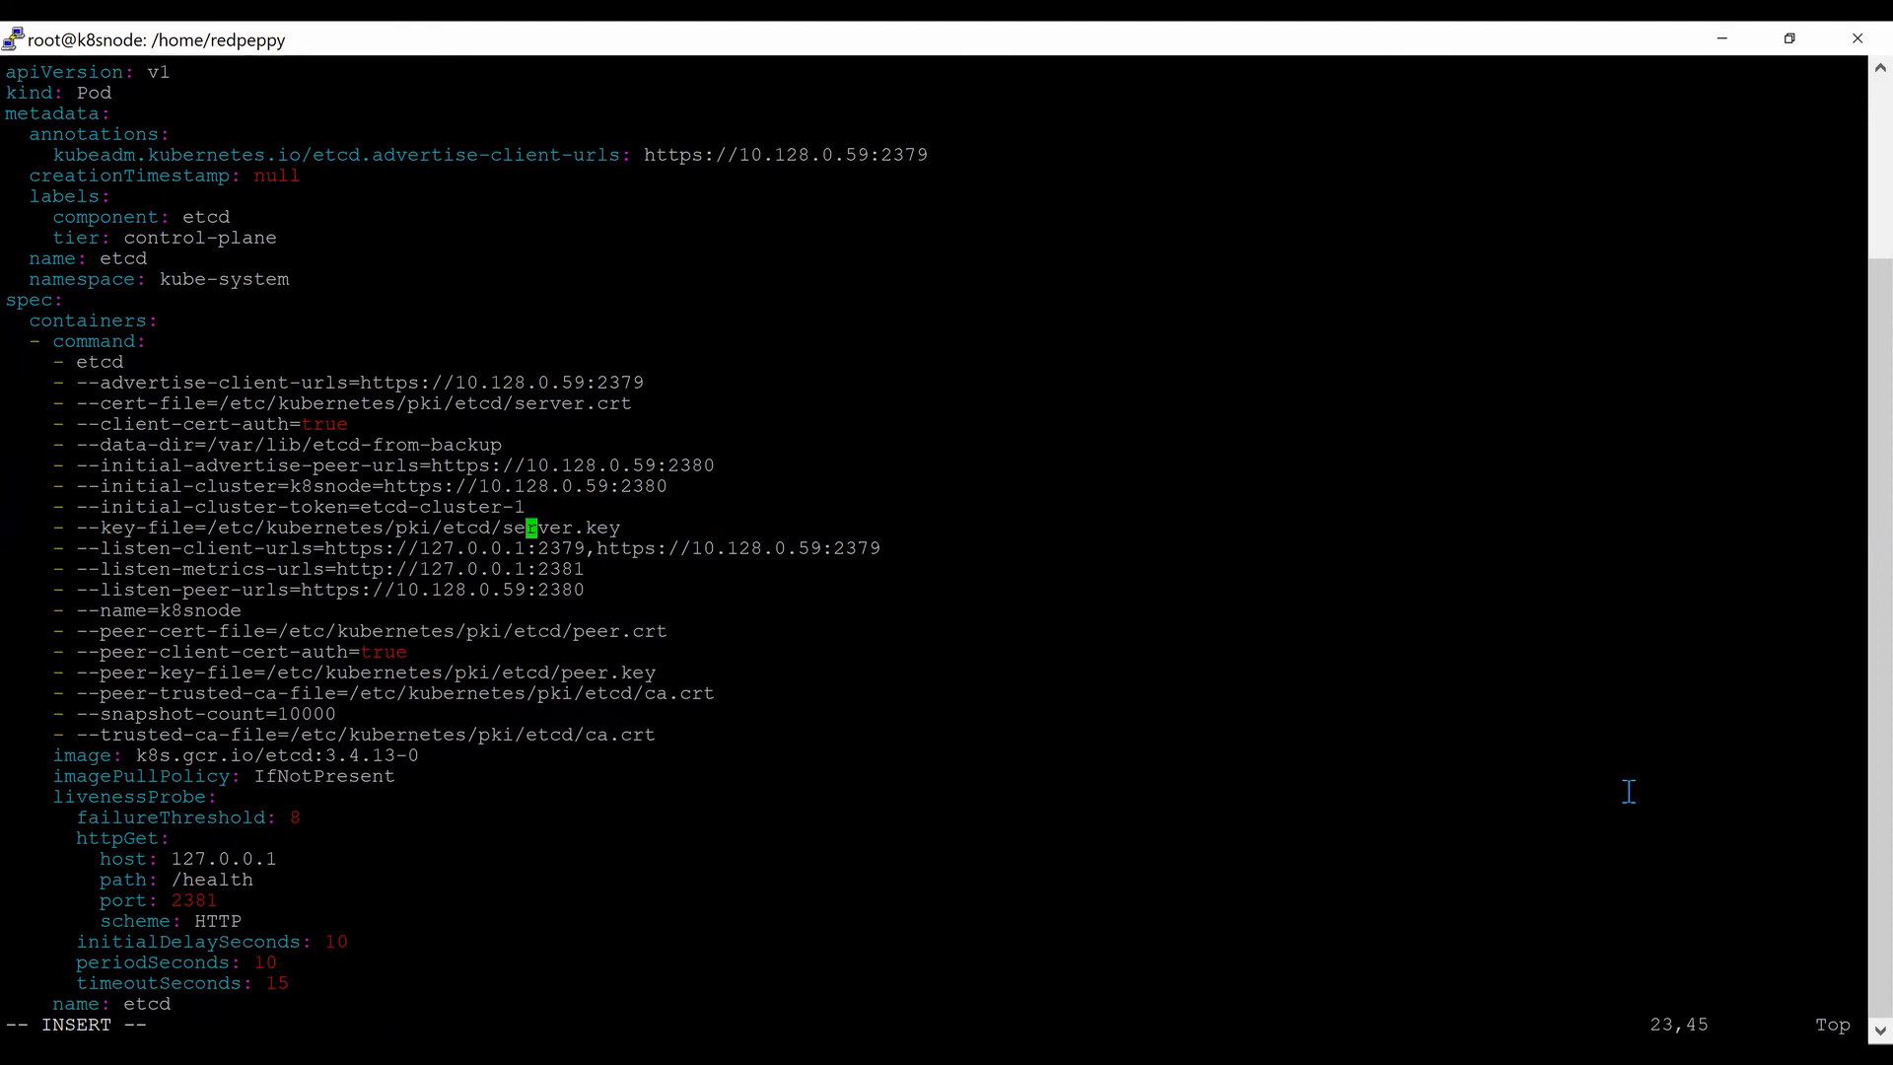
Change the etcd-data mountPath and hostPath to /var/lib/etcd-from-backup and save with :wq.
scroll("down", 3)
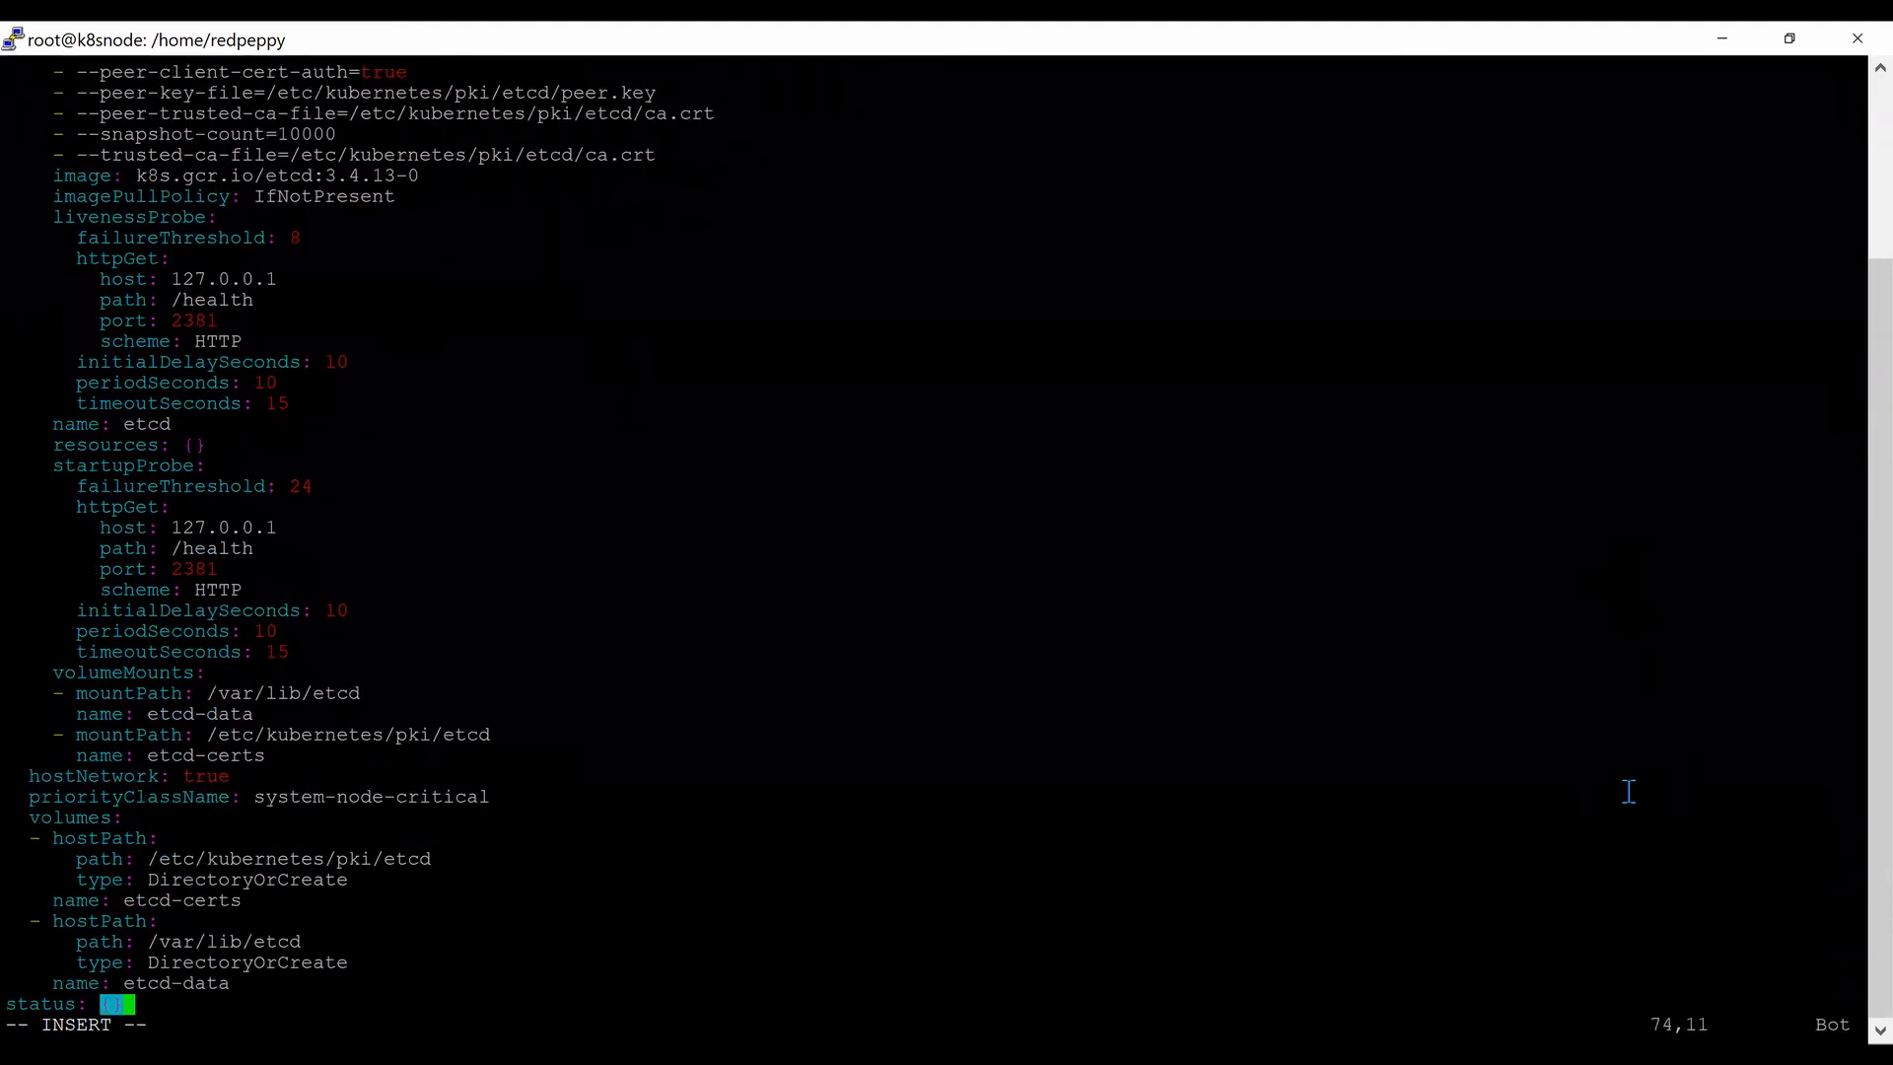
mouse_move(151, 712)
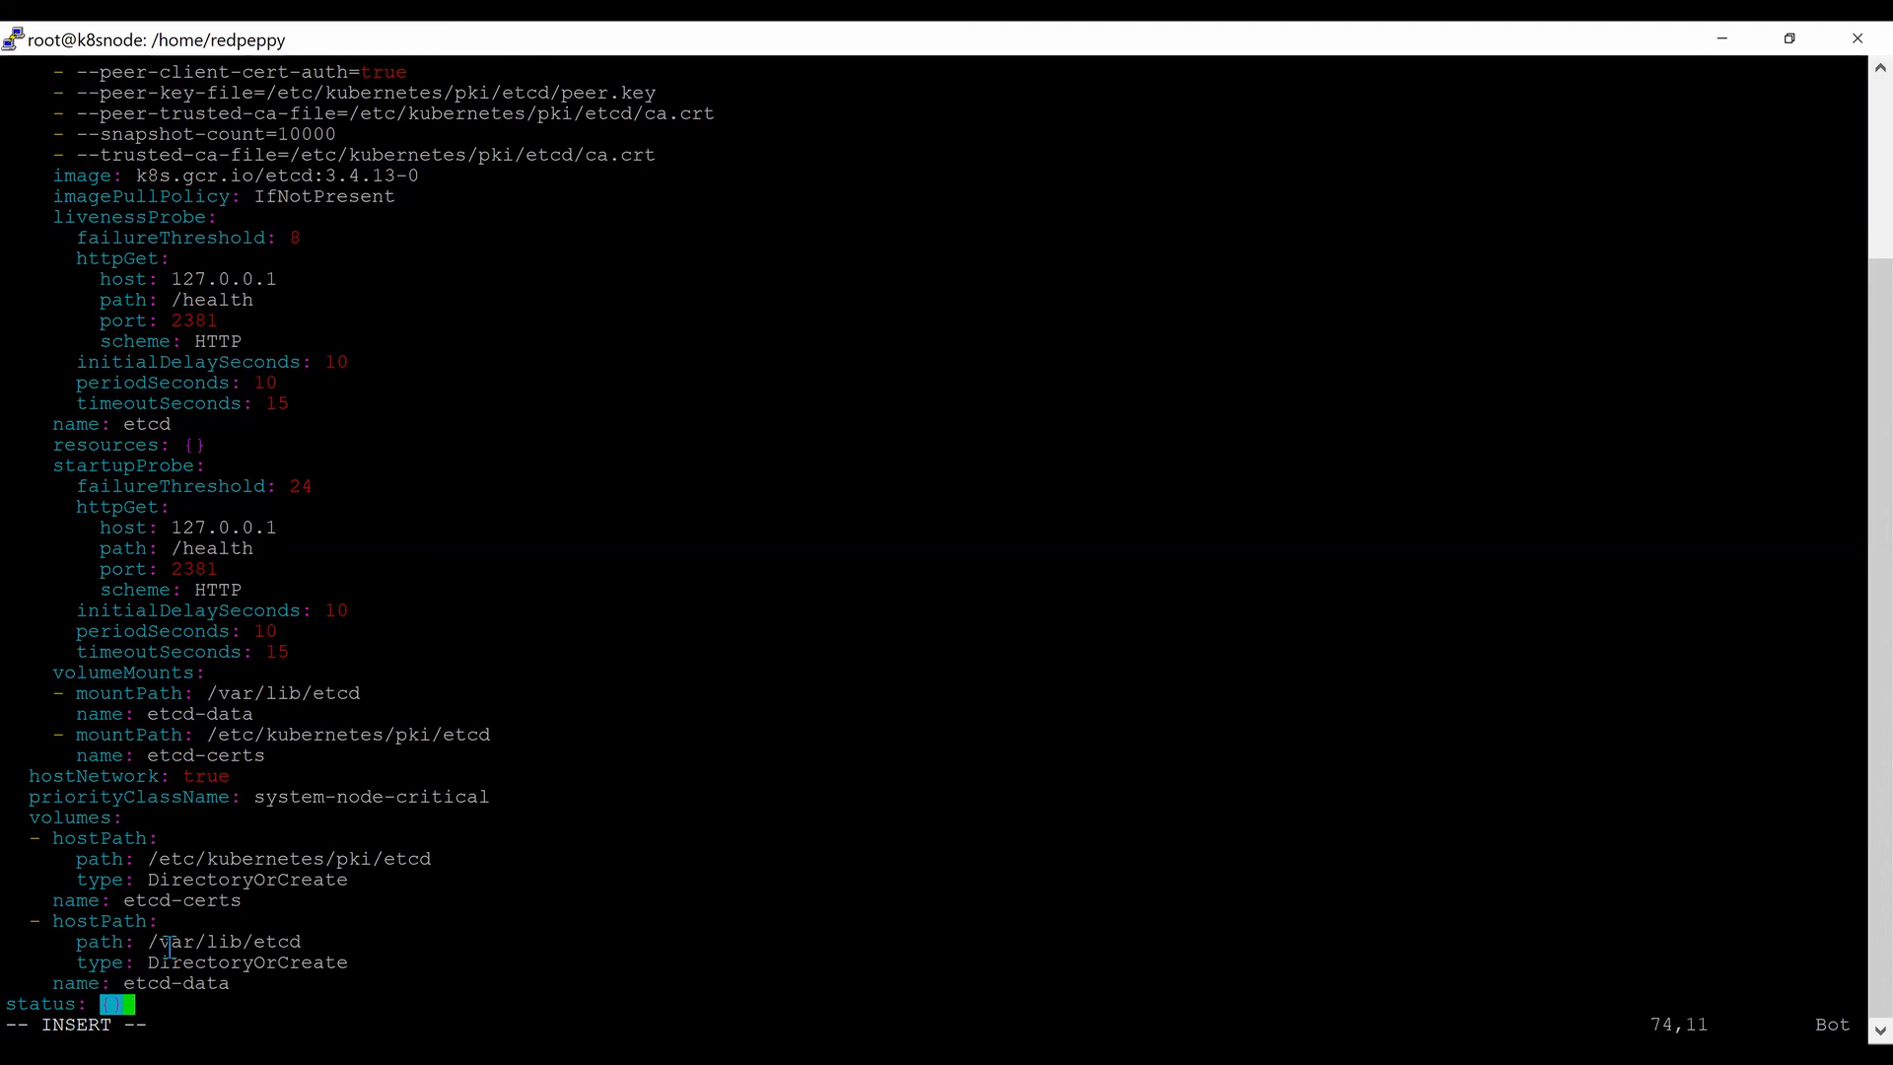
mouse_move(329, 942)
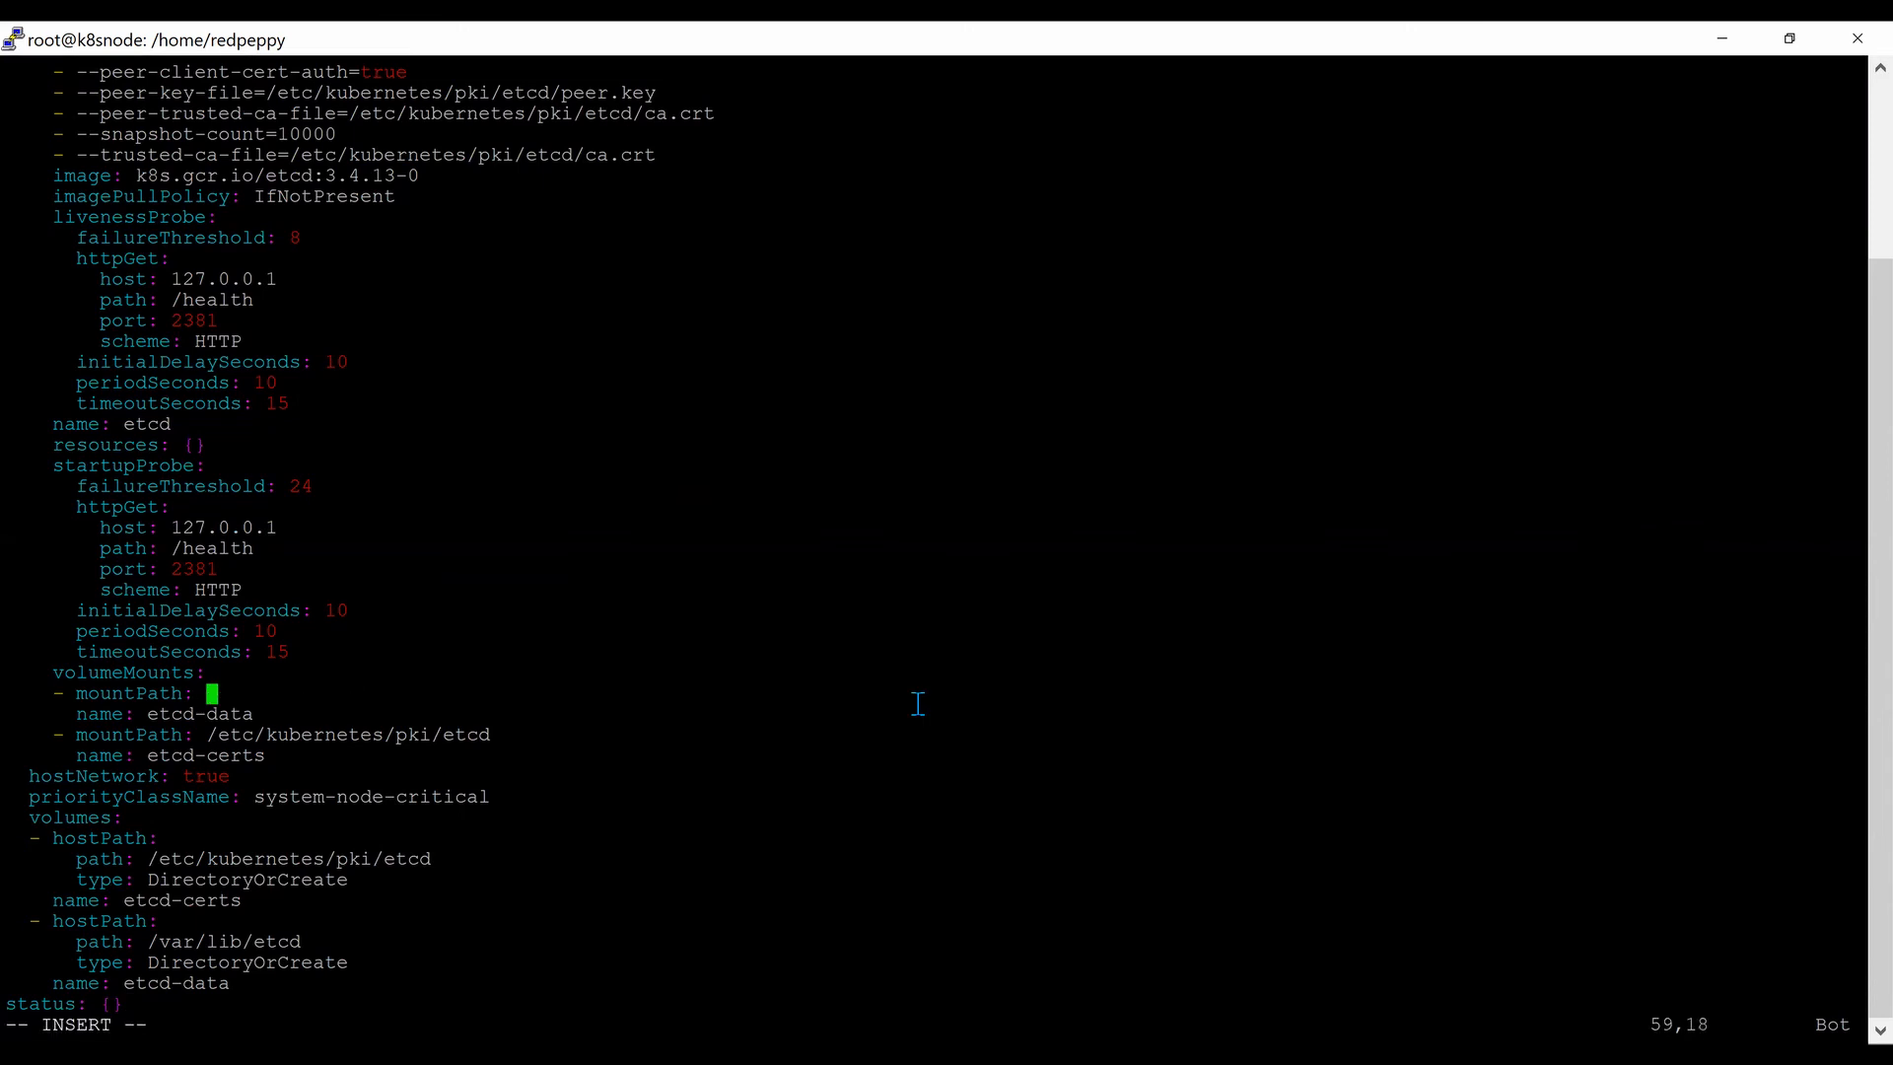
type("/var/lib/etcd-from-backup")
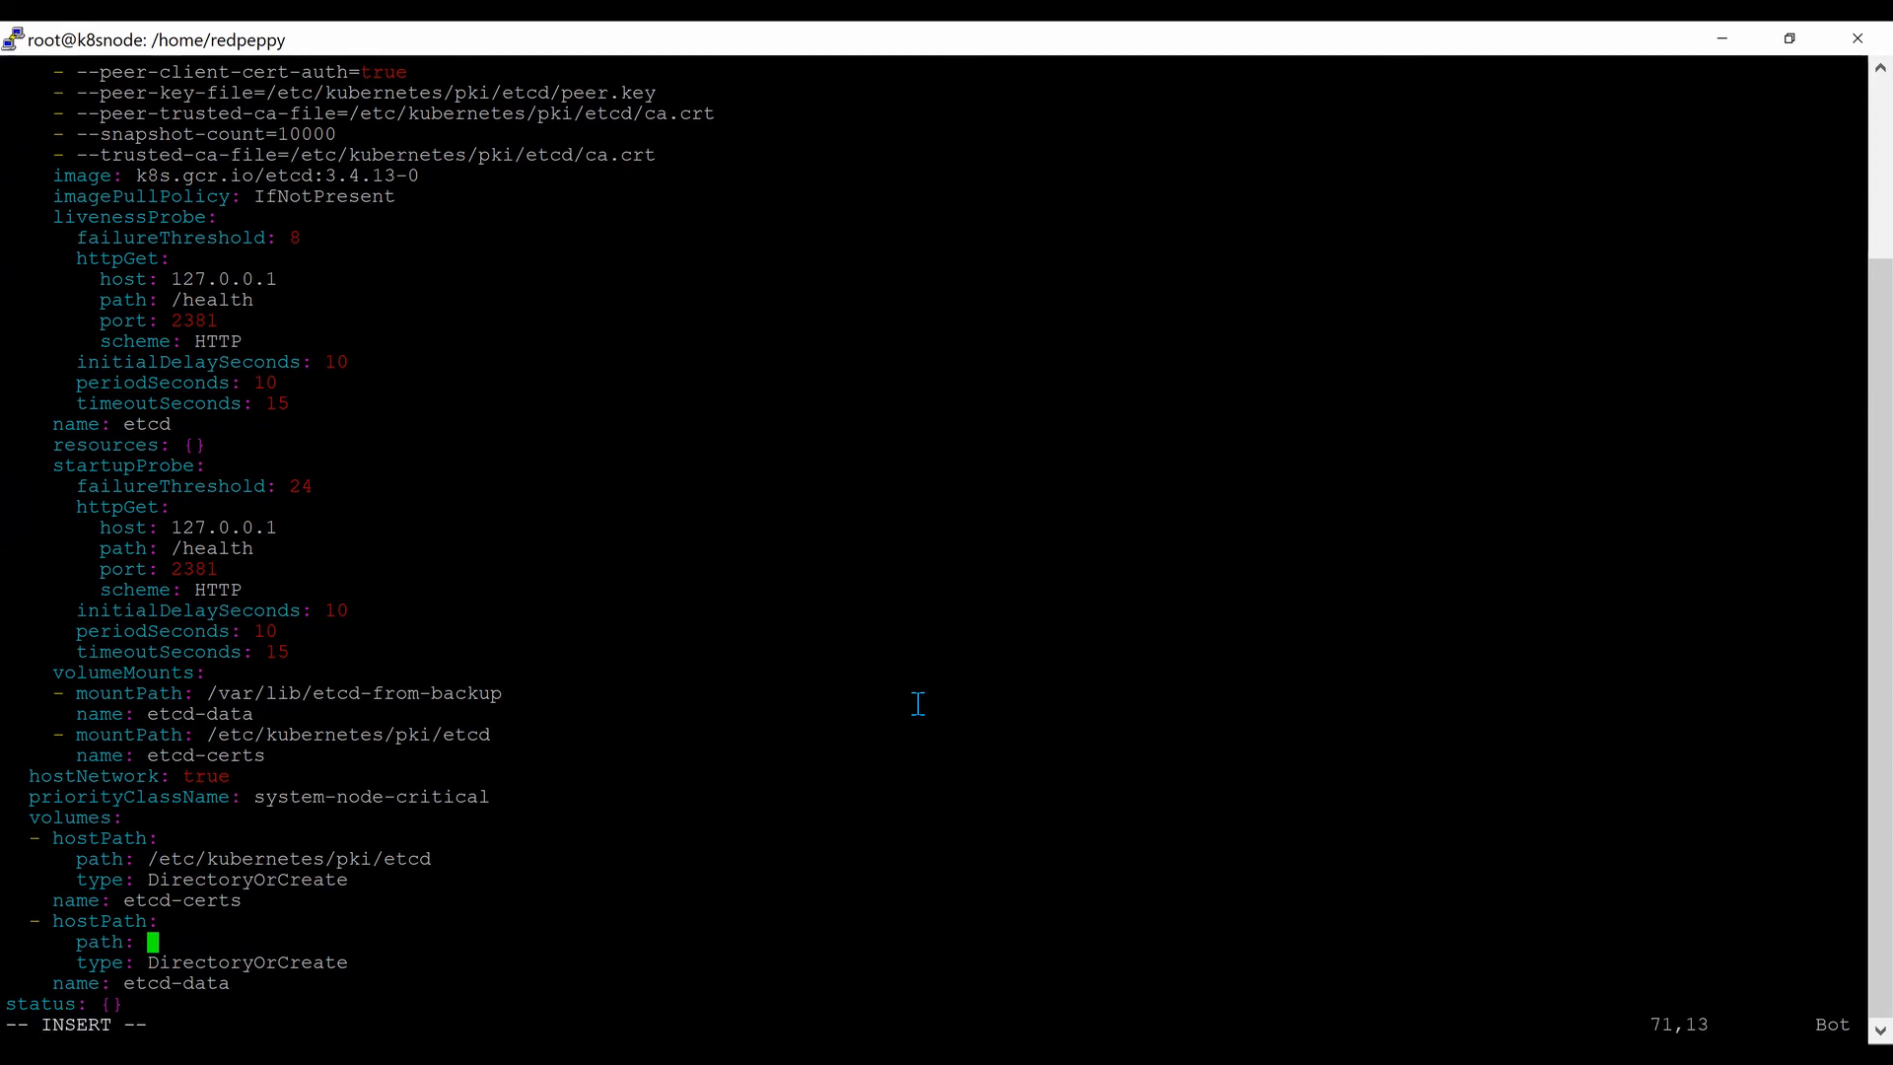
type("/var/lib/etcd-from-backup")
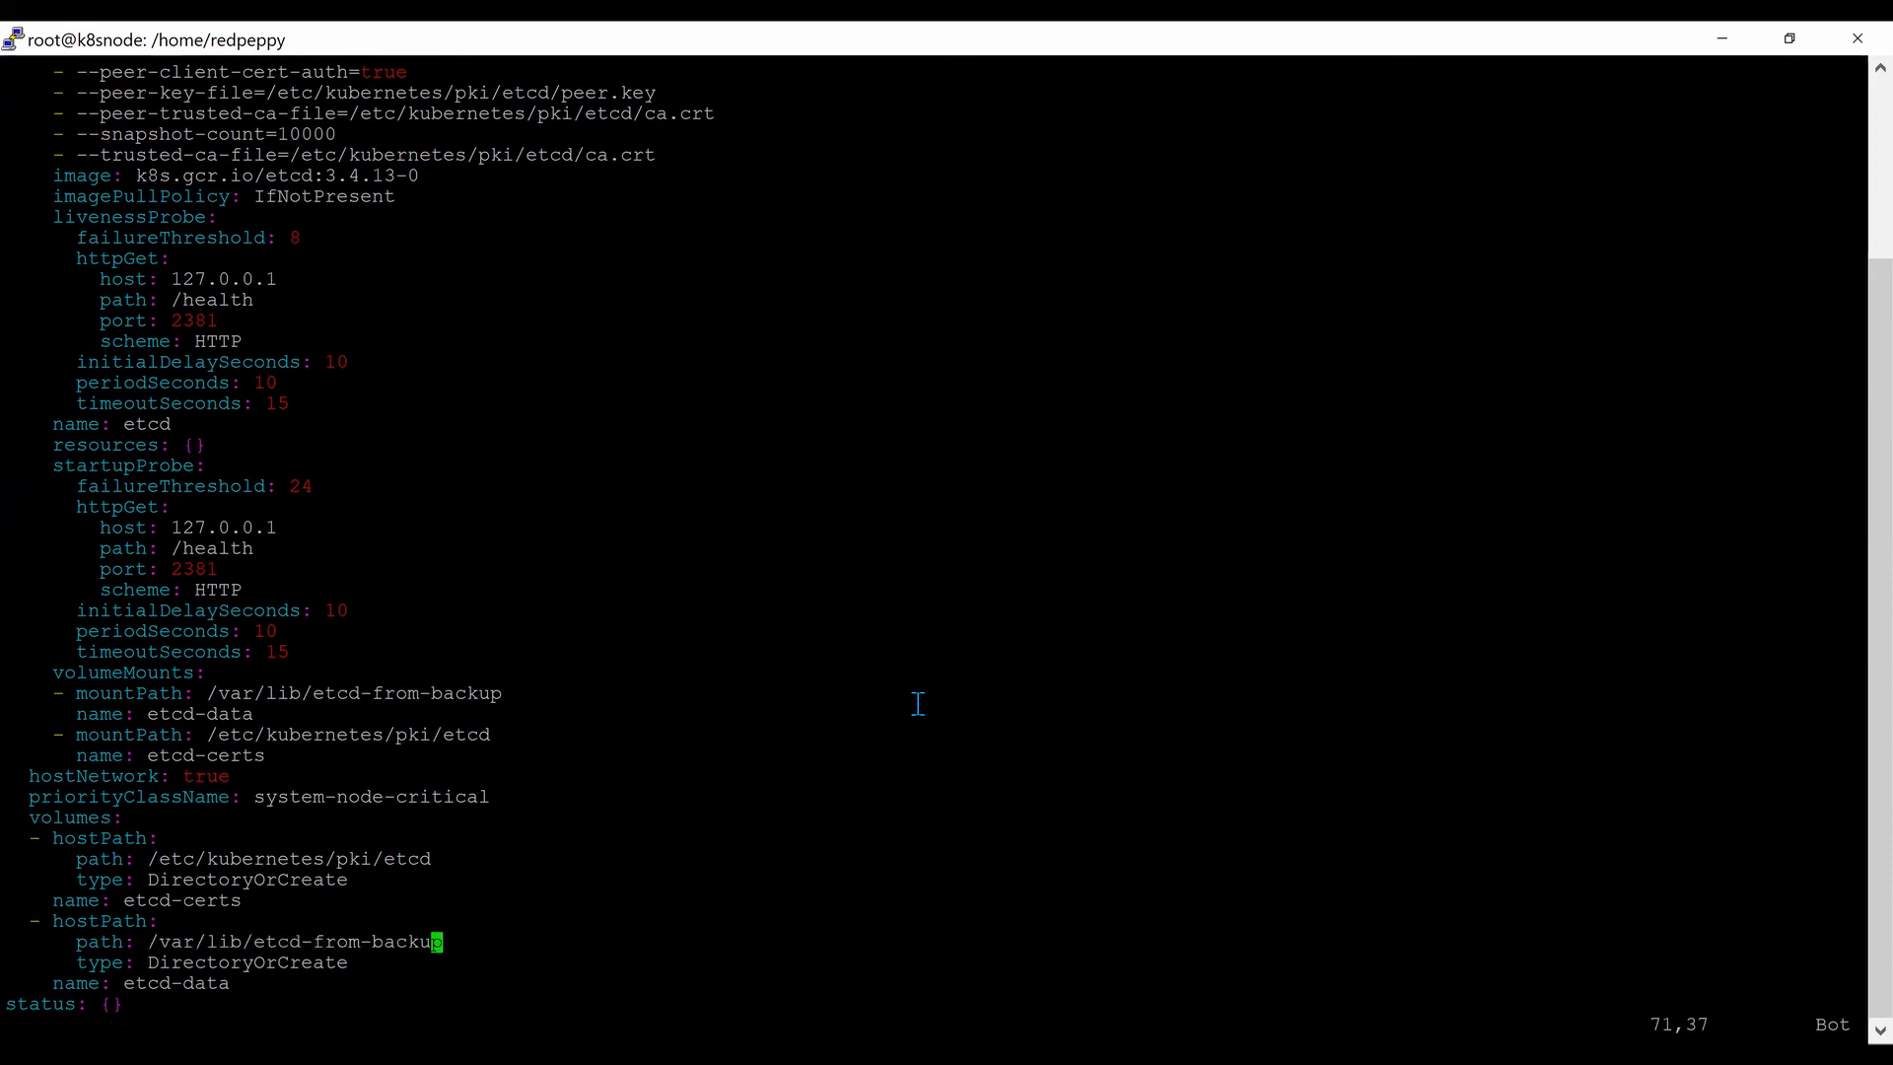
type(":wq")
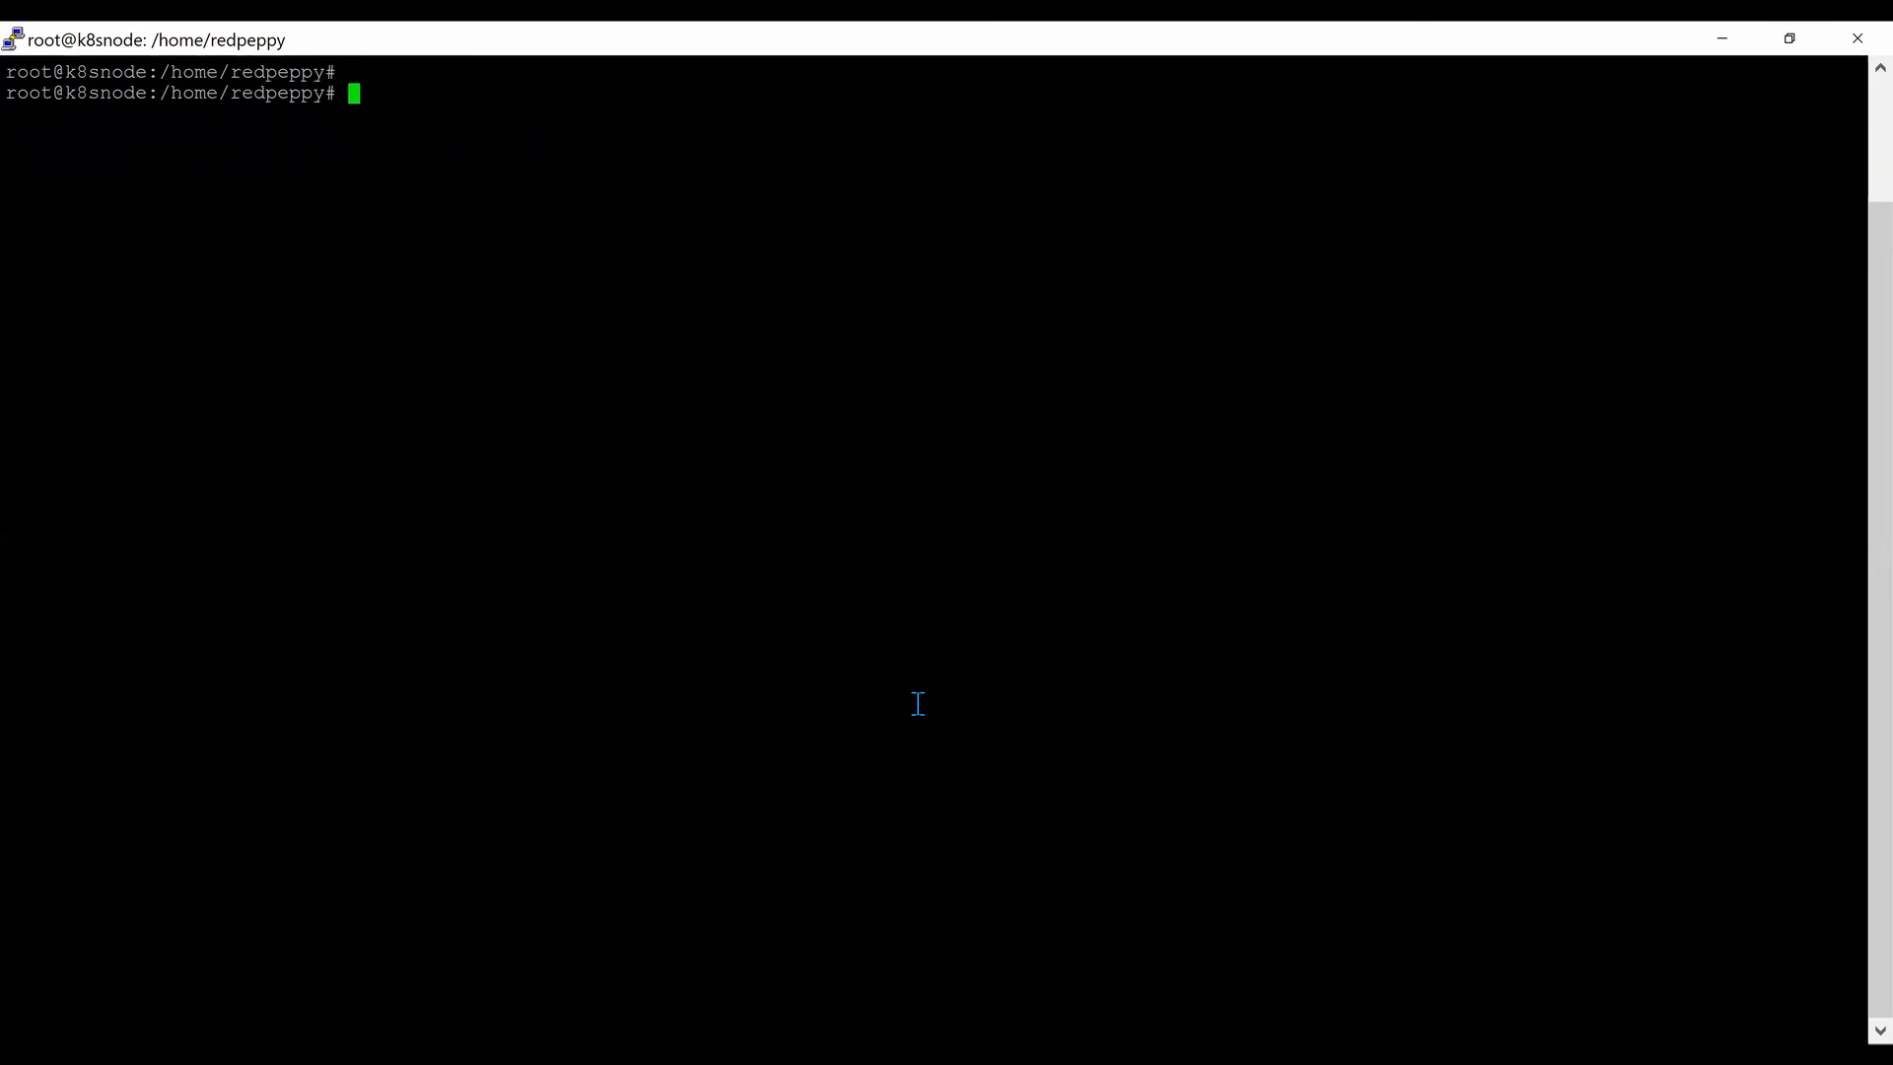
Check via ps -ef | grep etcd that etcd uses etcd-from-backup, then type kubectl get pods -A.
type("ps -ef |")
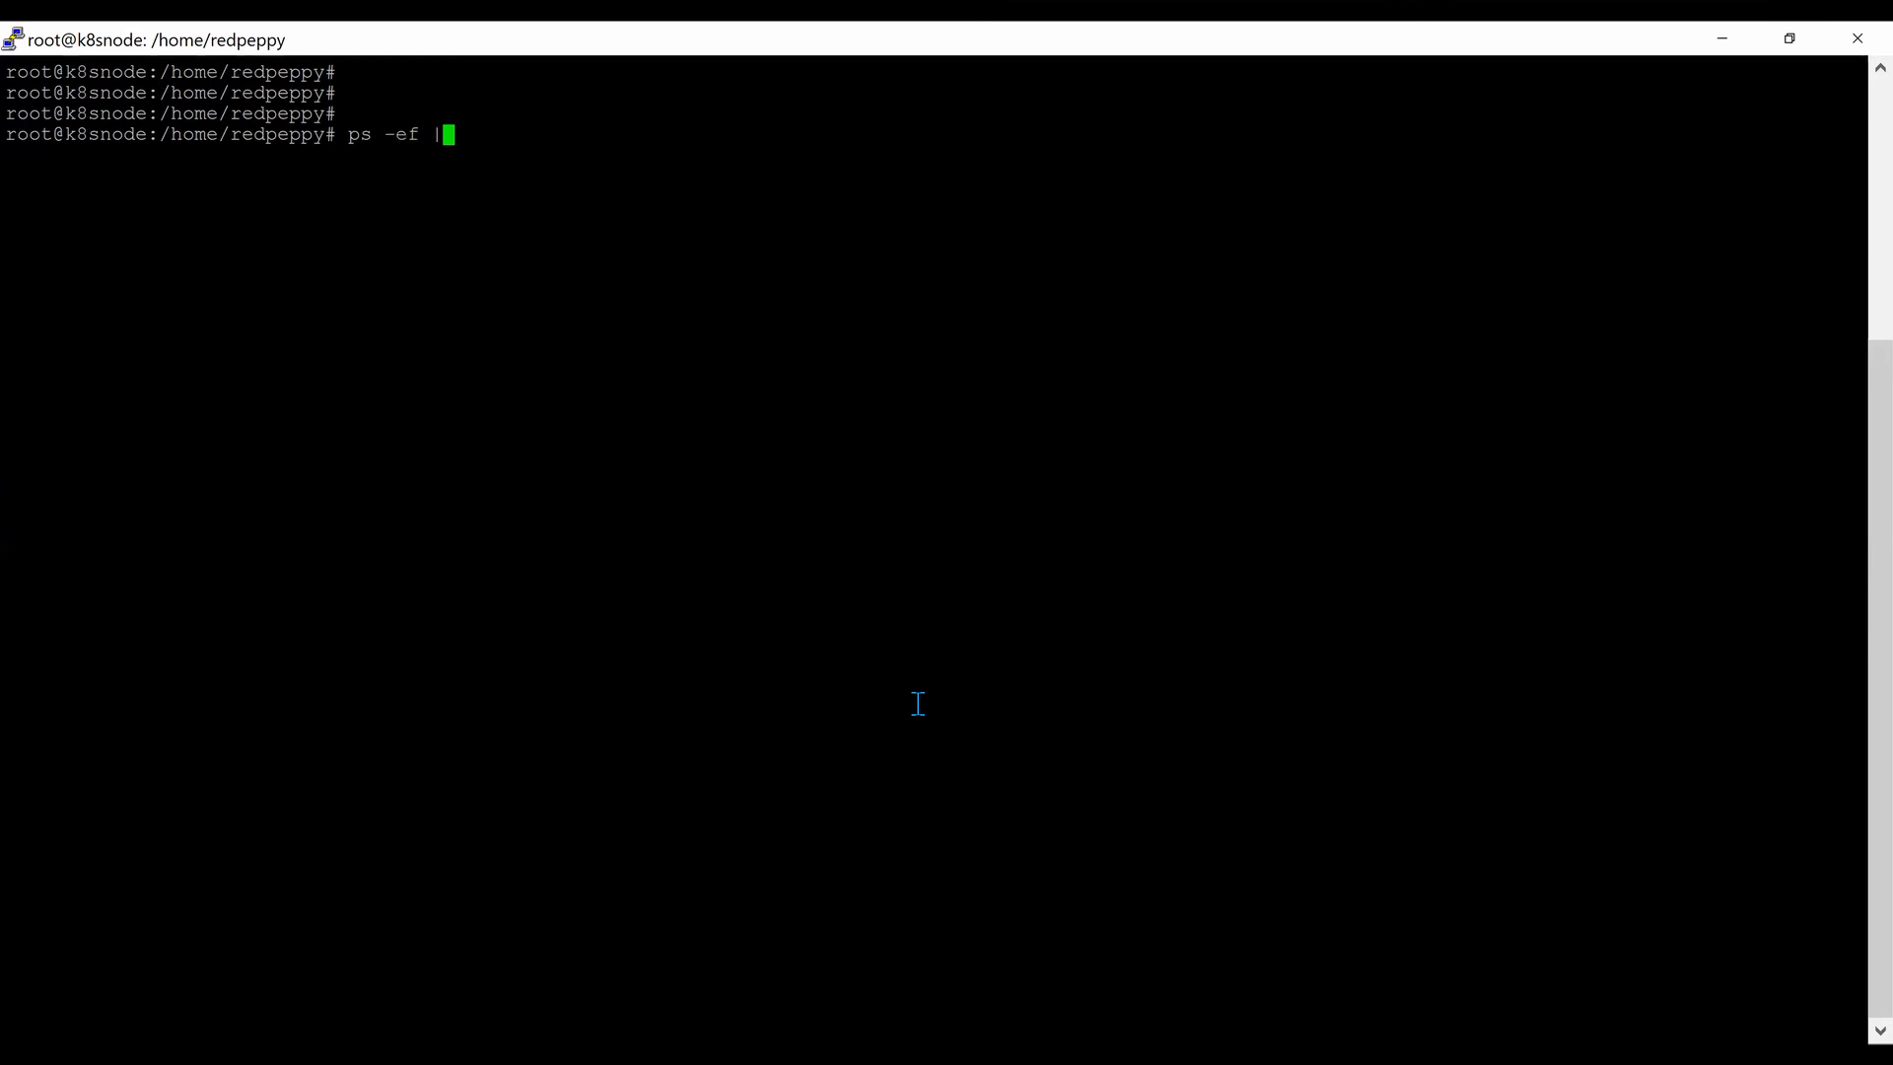
type("gre")
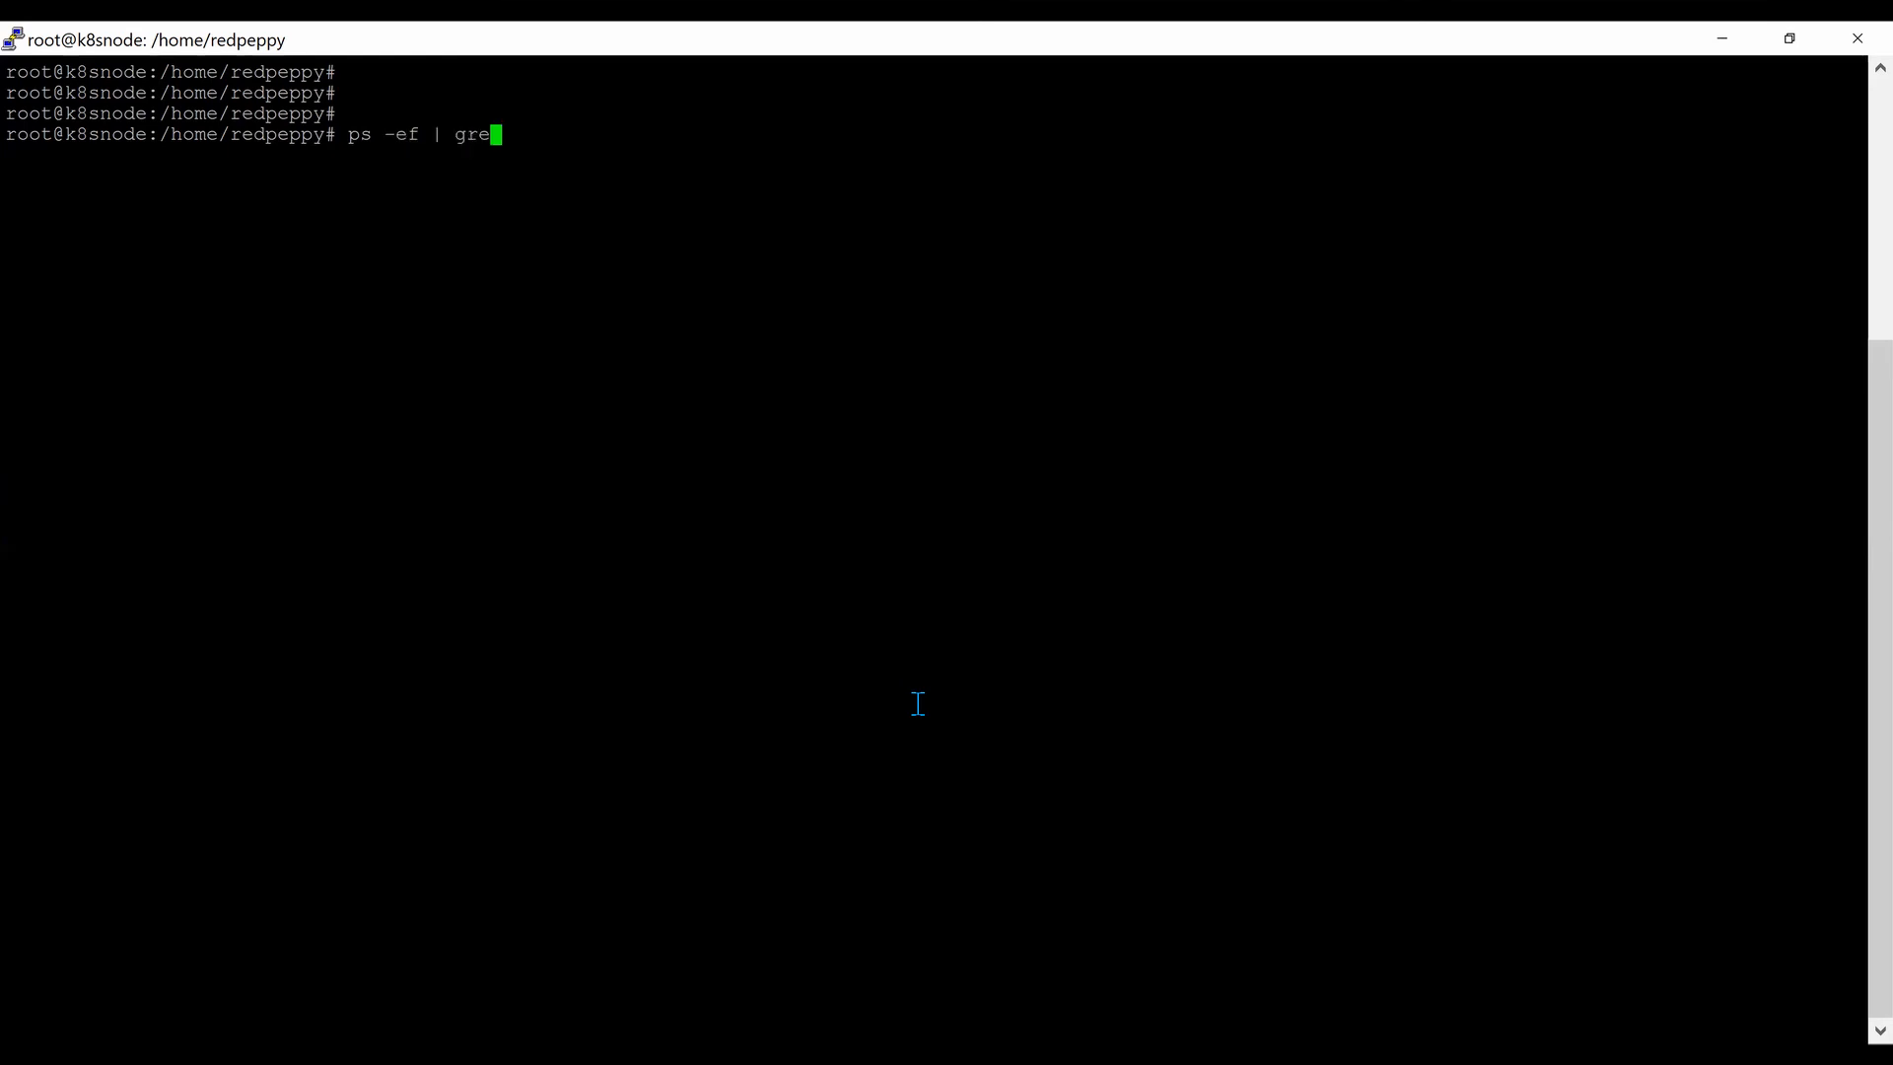
type("p etcd")
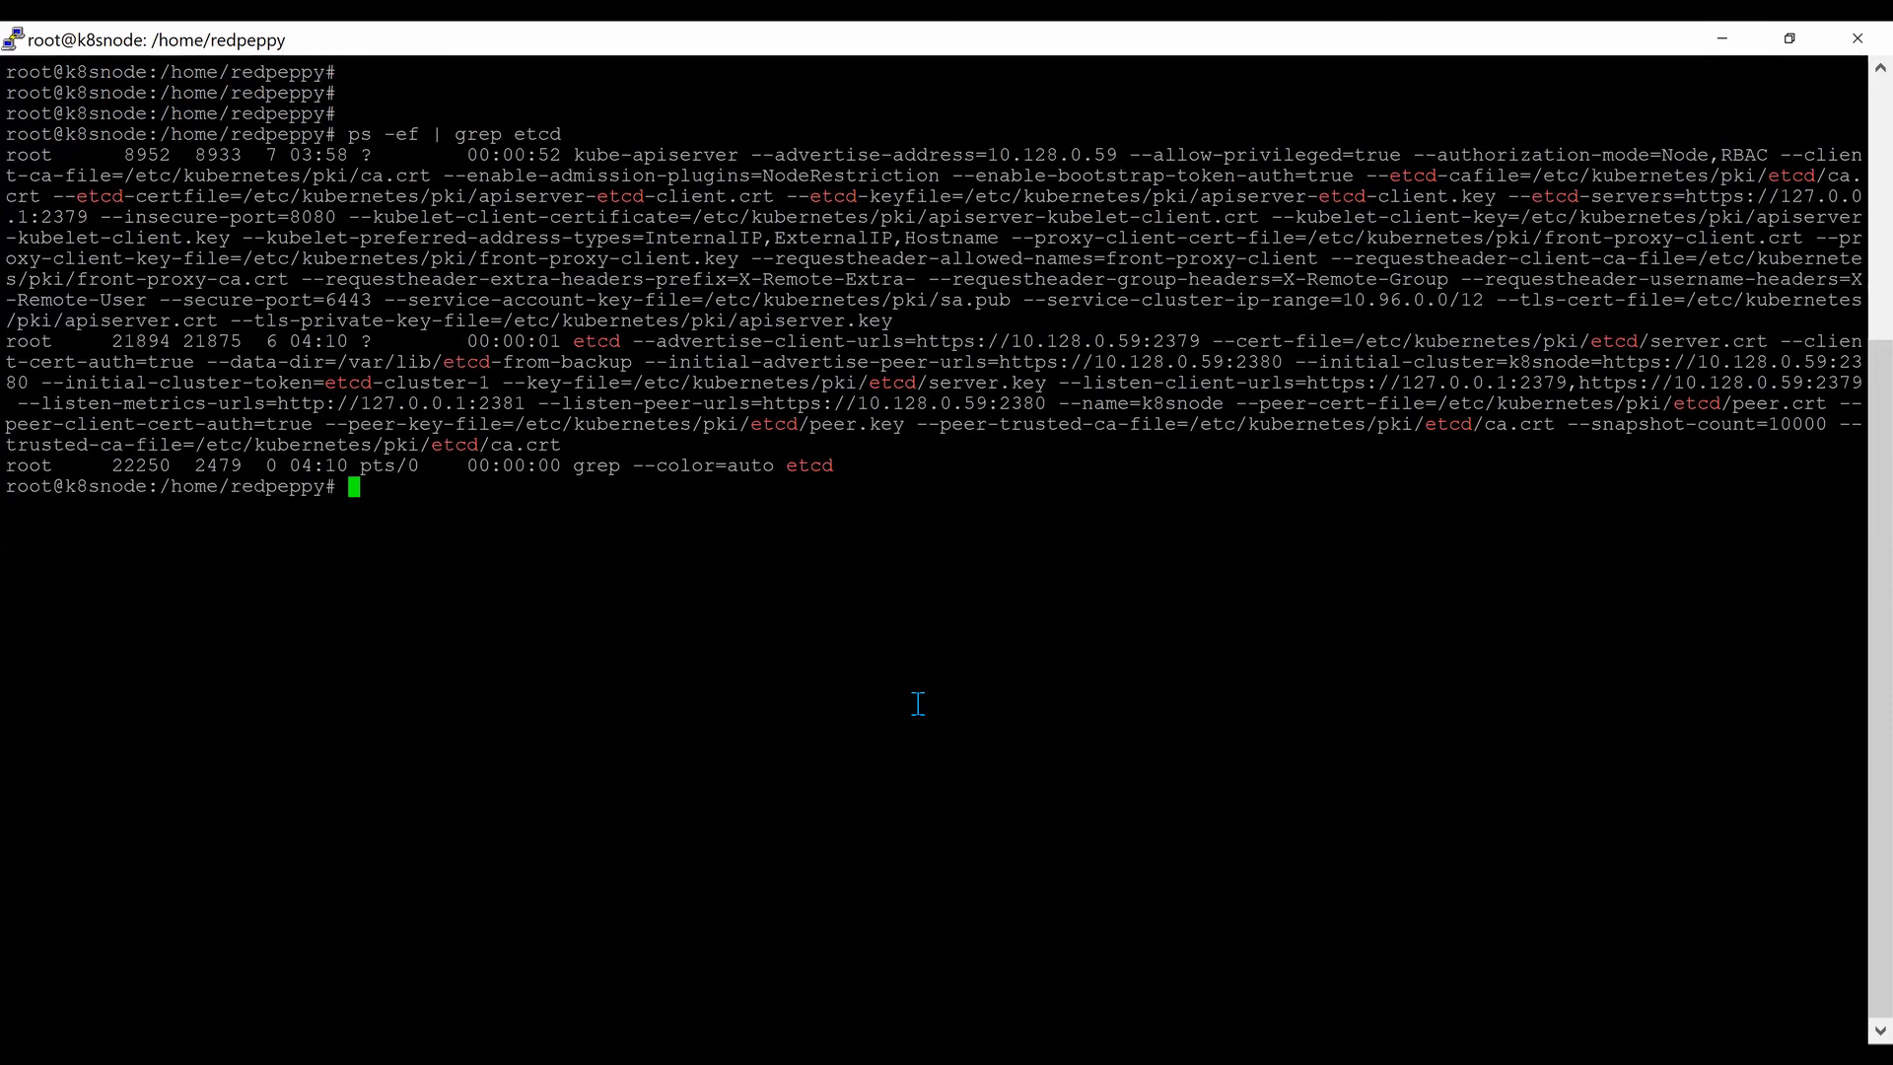
mouse_move(658, 153)
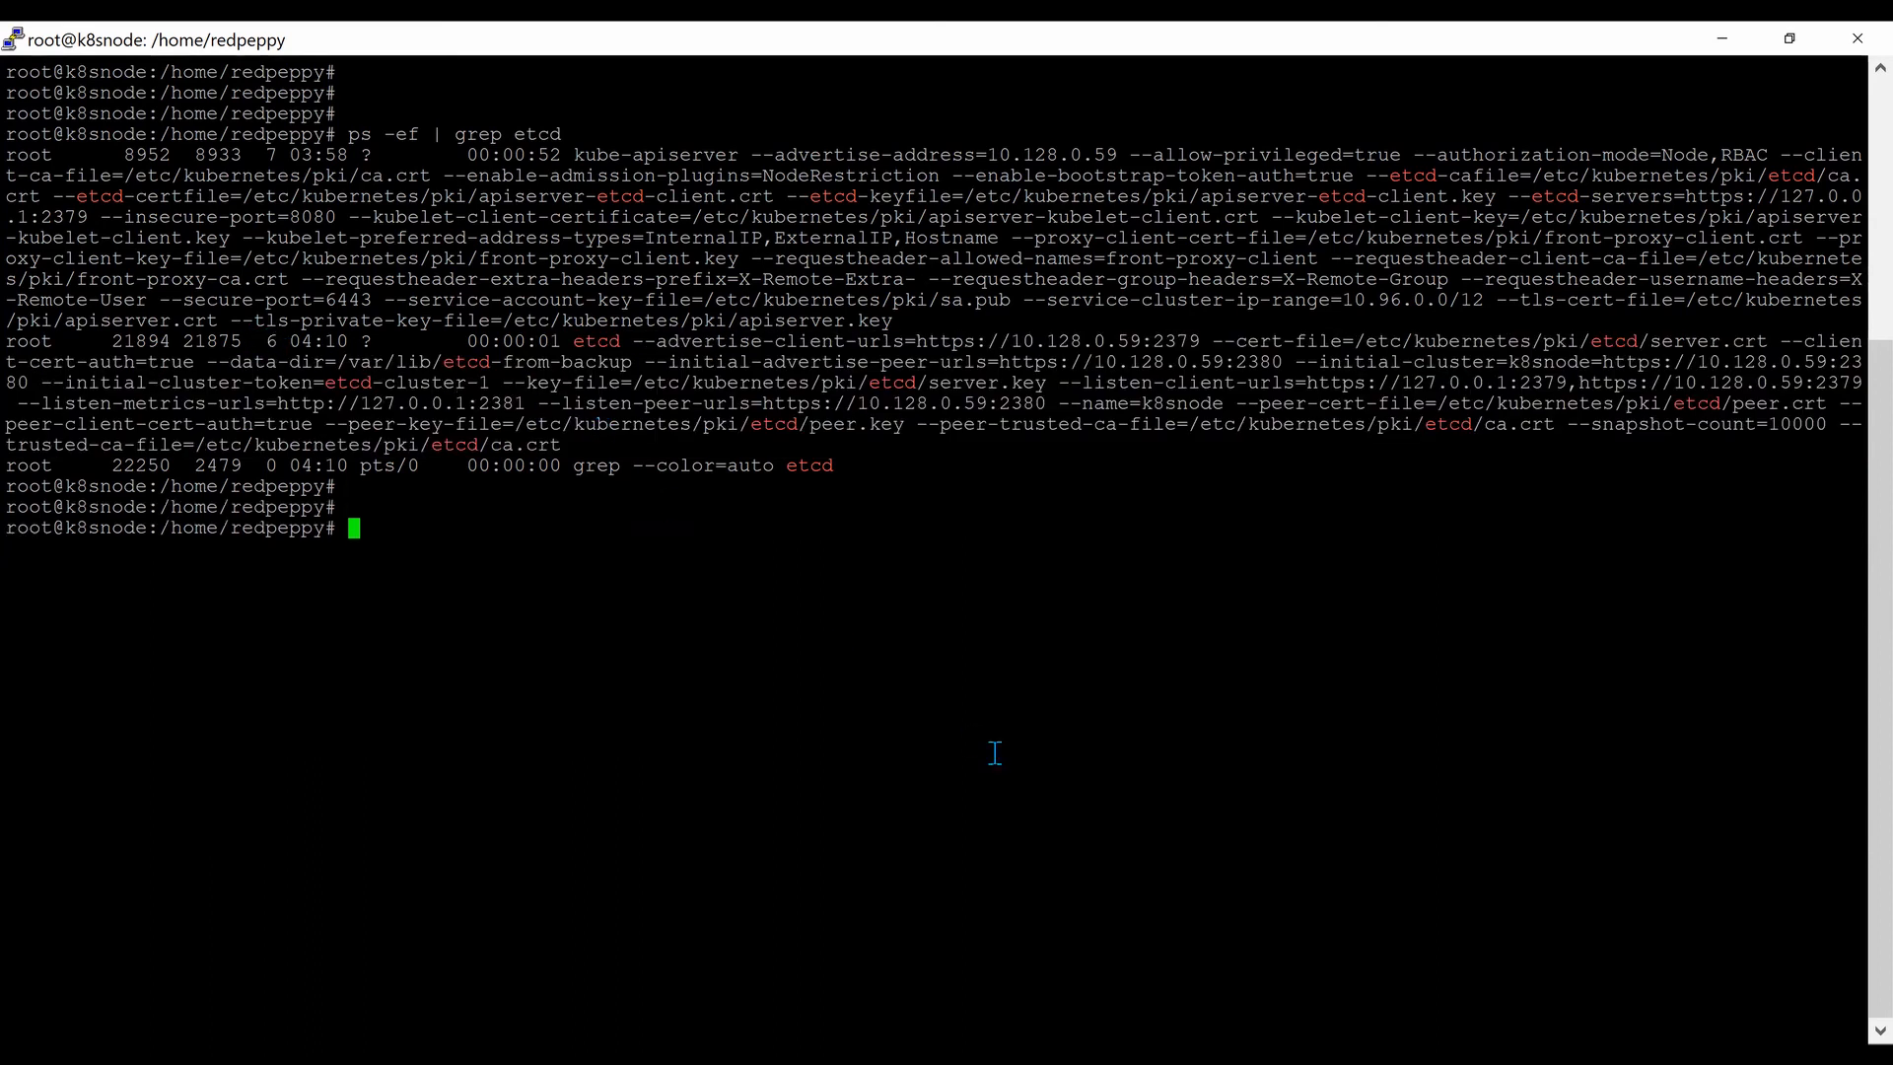
type("kubect;")
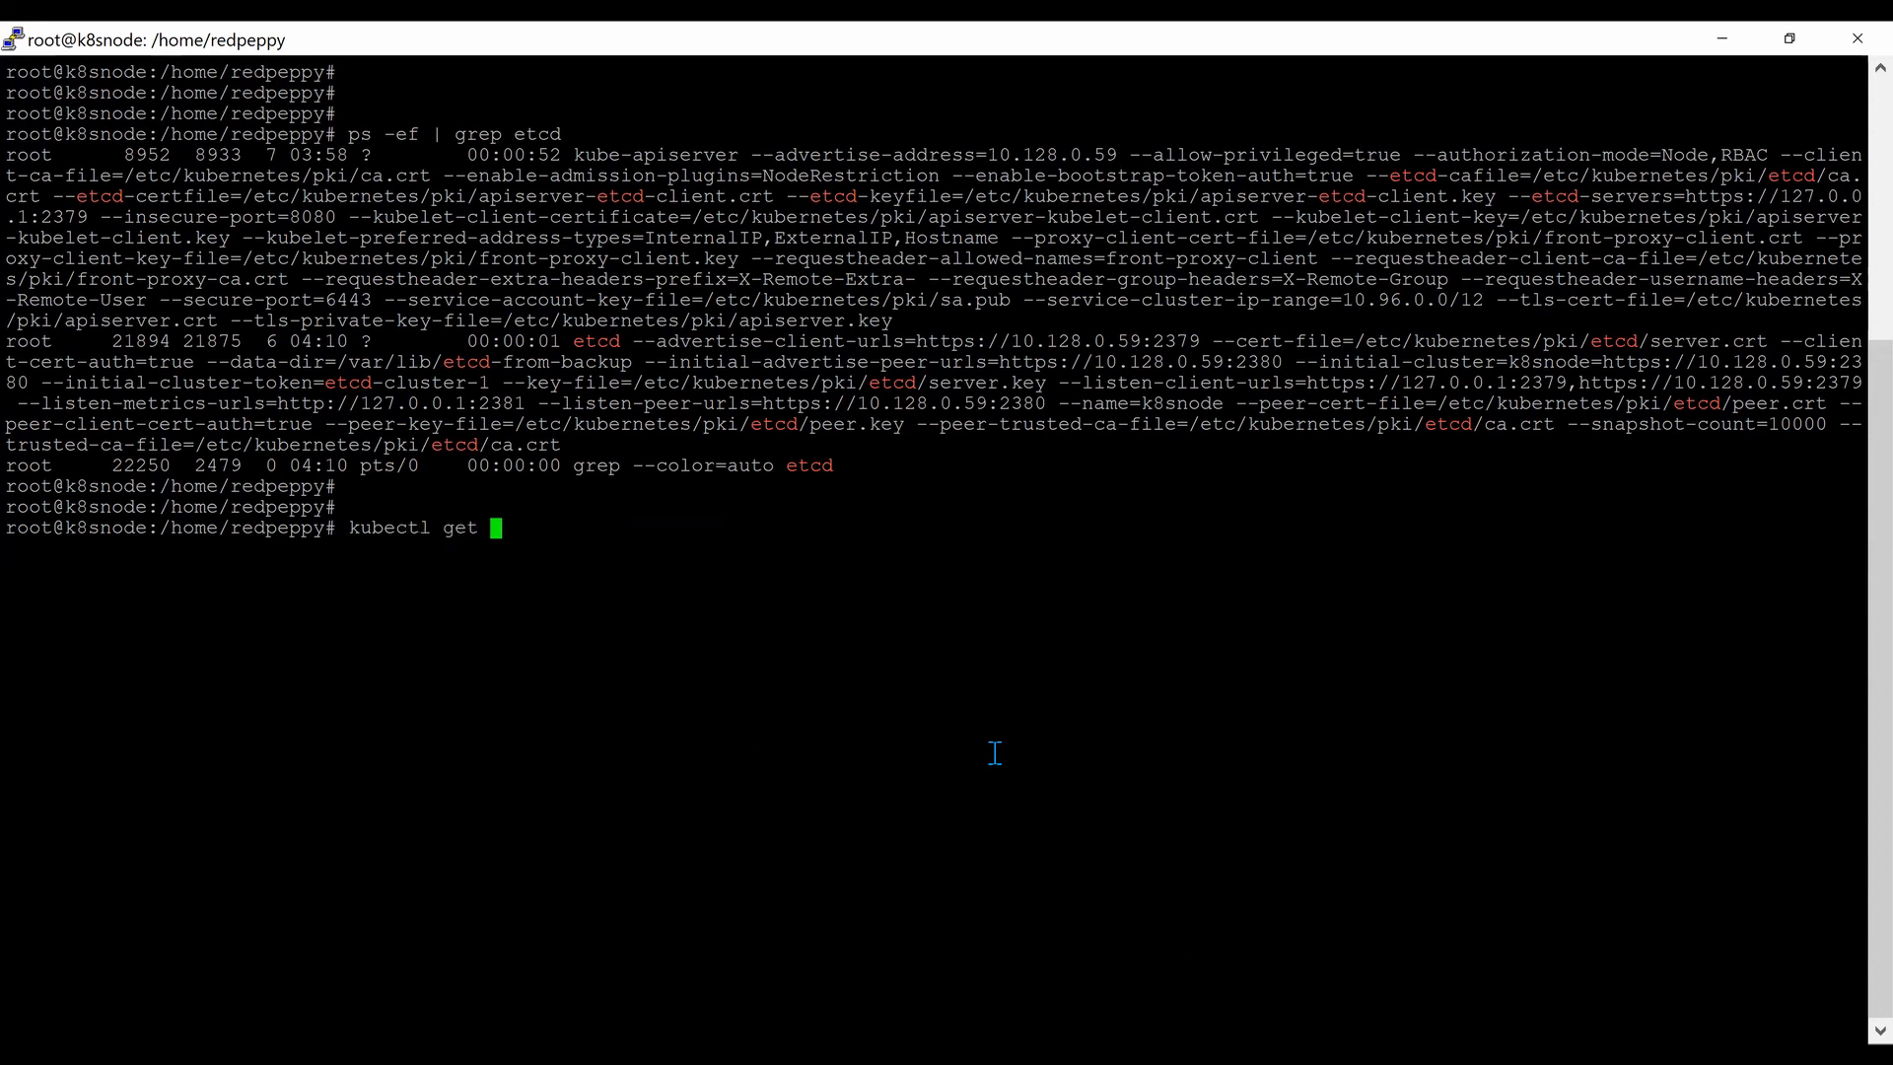
type("pods -A")
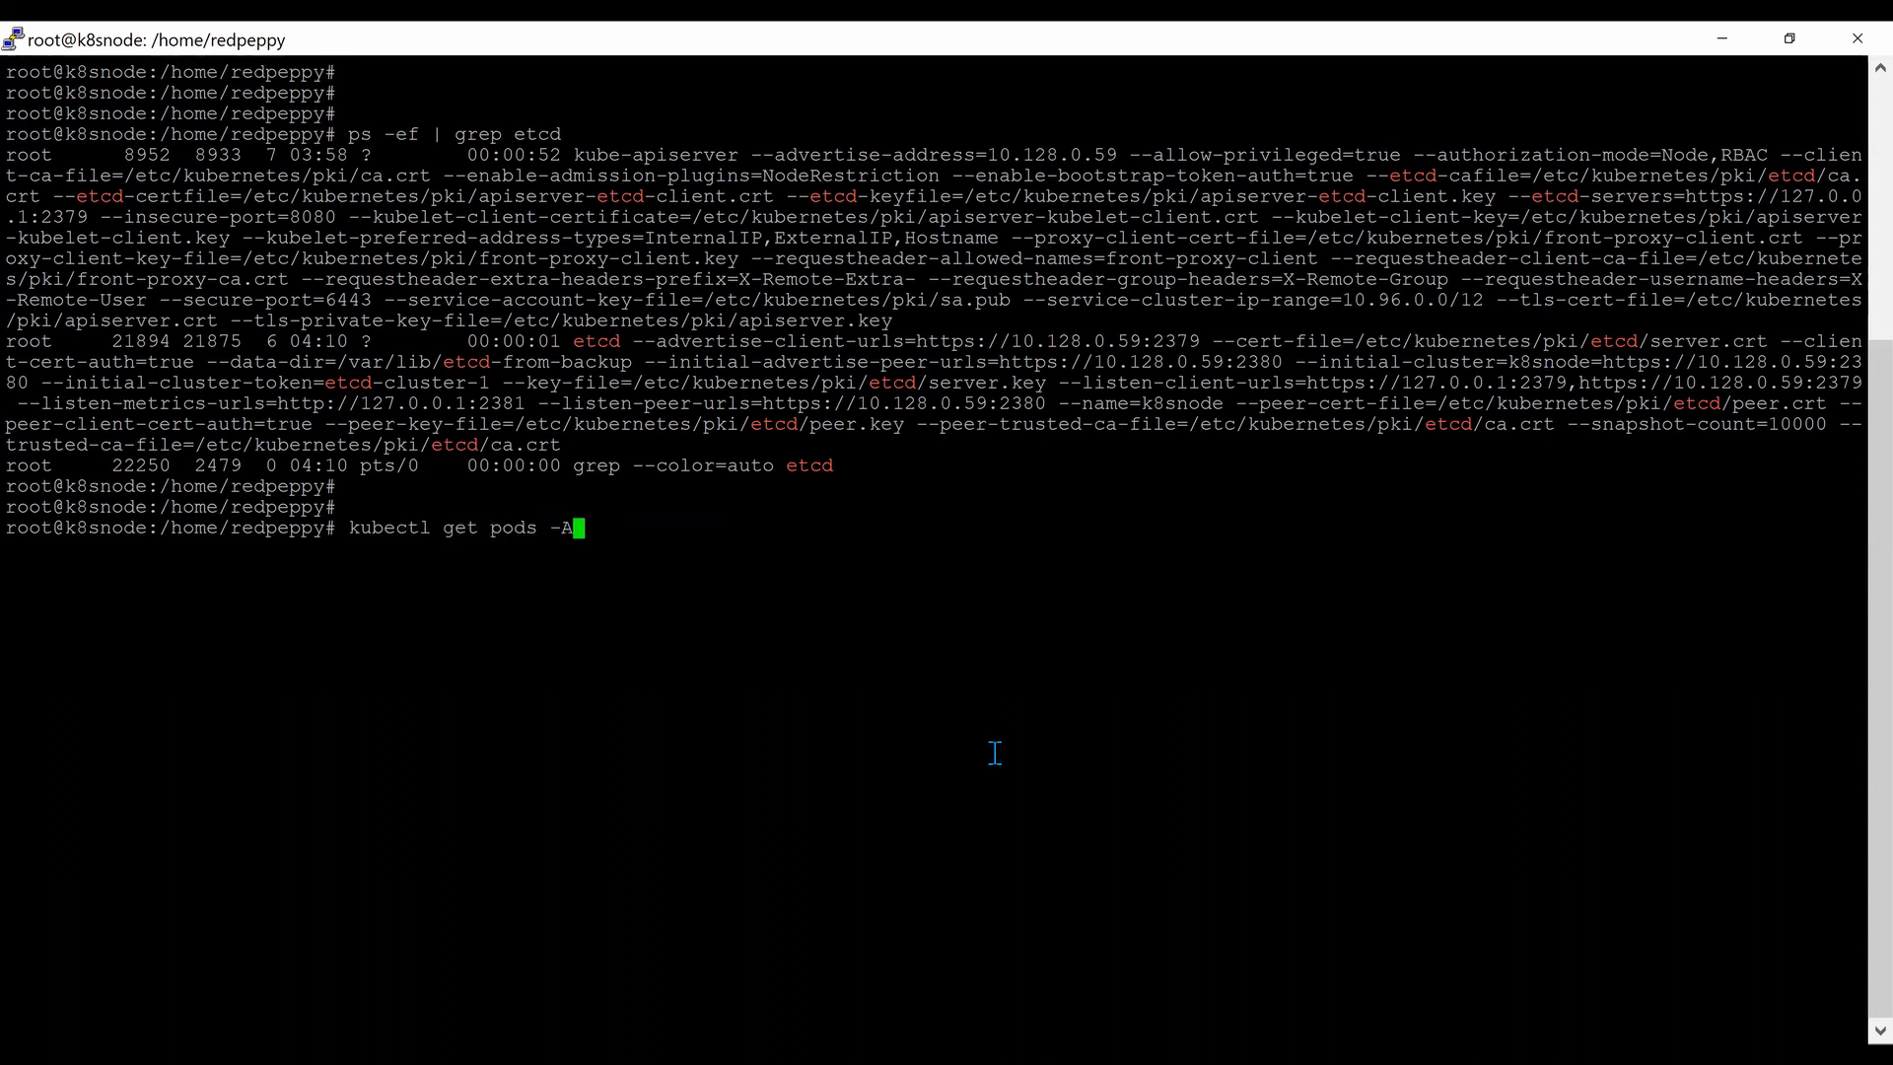